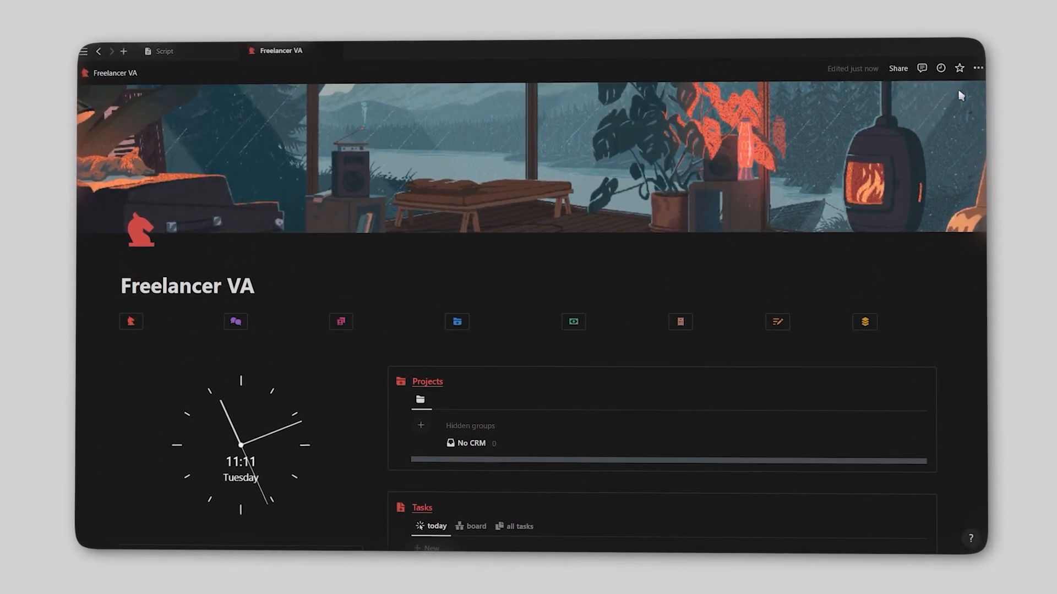
Step: Open Virtual Assistant from the dashboard's Pages list and scroll through its Offers, Lead Generation, Agency and Digital Marketing boards
{"action": "scroll", "scroll_direction": "down", "scroll_amount": 3}
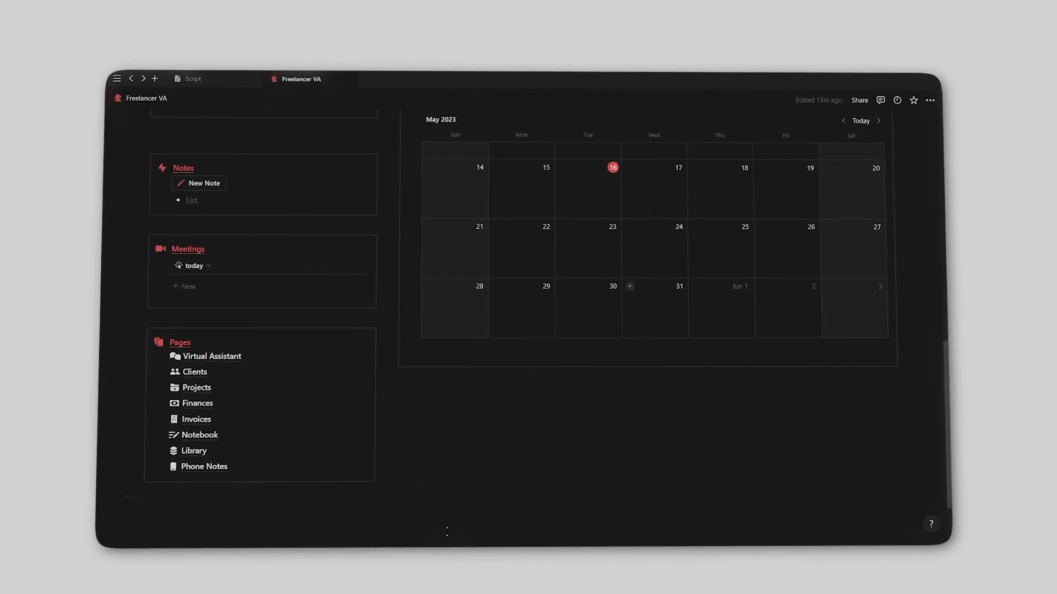
{"action": "left_click", "coordinate": [213, 357]}
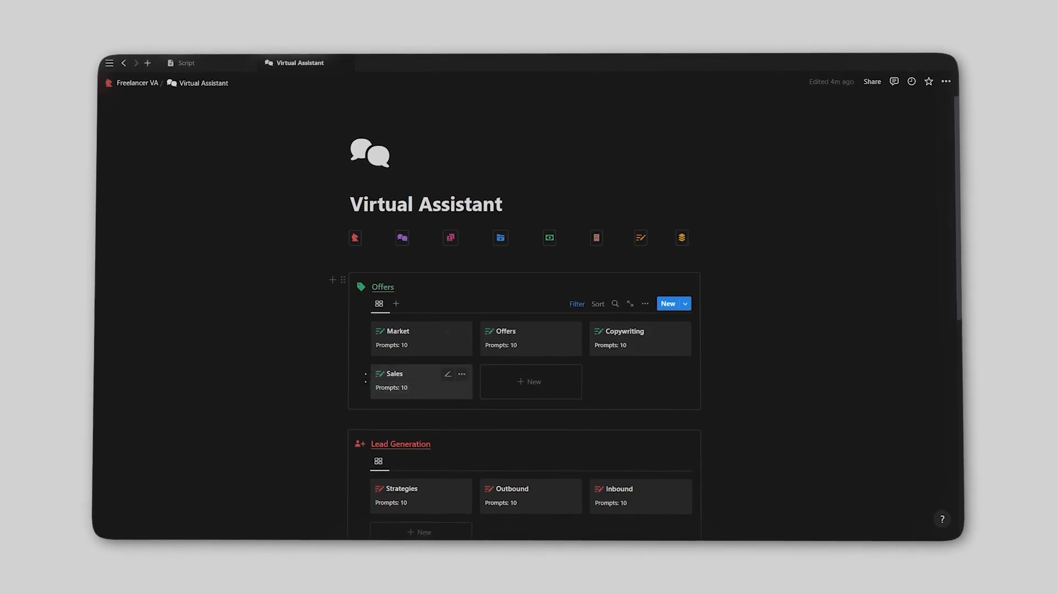
{"action": "scroll", "scroll_direction": "down", "scroll_amount": 3}
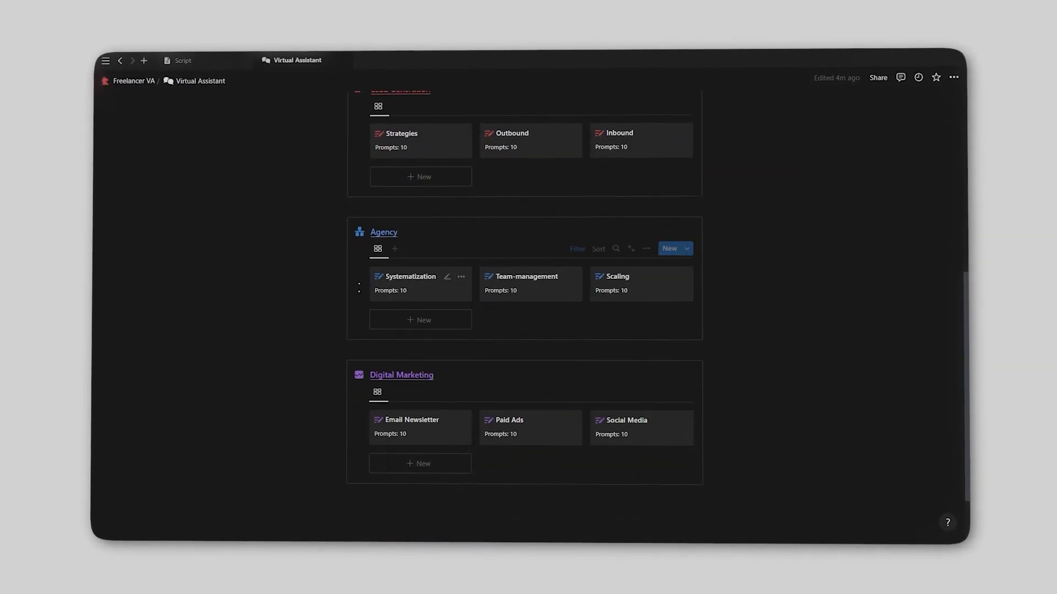
{"action": "scroll", "scroll_direction": "down", "scroll_amount": 3}
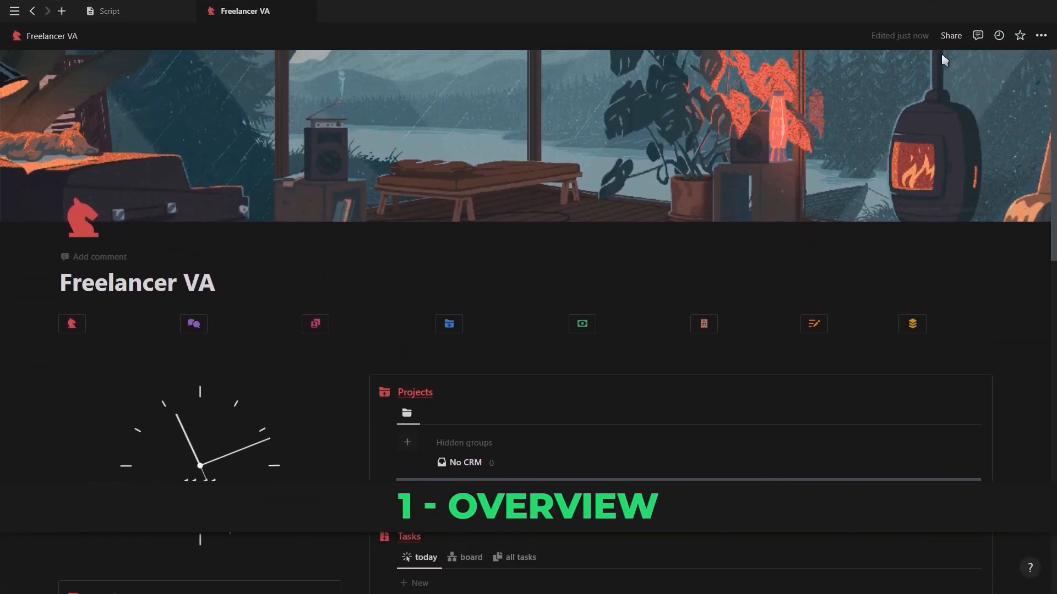
Step: Glance at the Clients page, then return to the Freelancer VA dashboard and scroll to Notes
{"action": "left_click", "coordinate": [193, 324]}
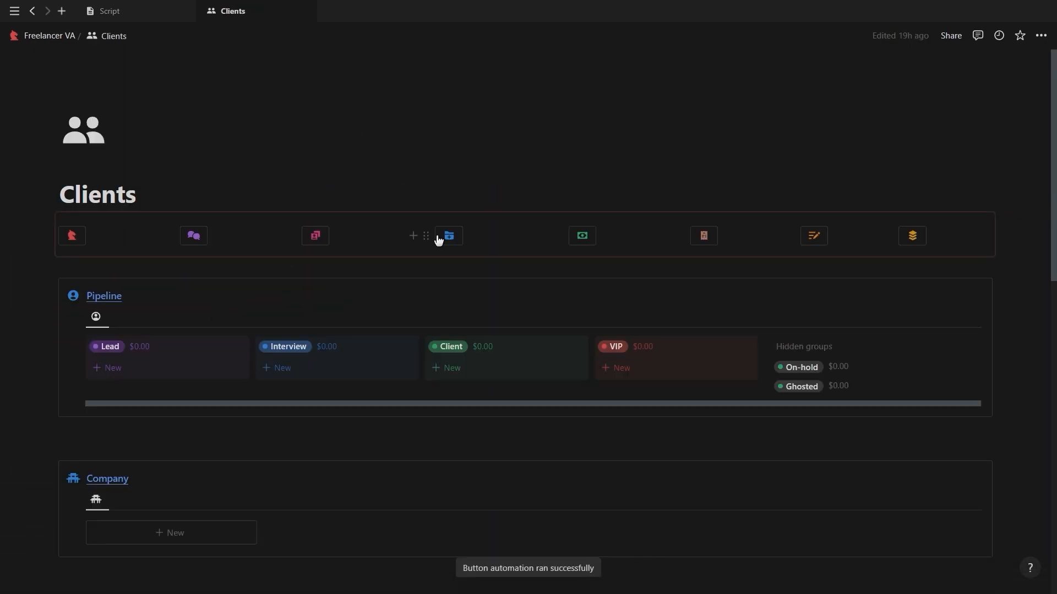
{"action": "left_click", "coordinate": [50, 36]}
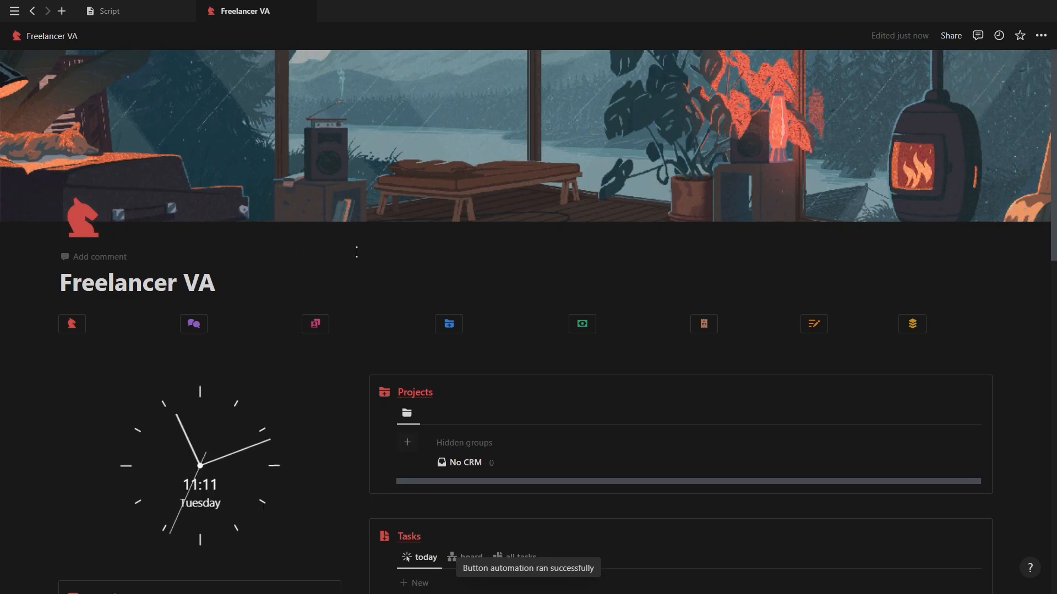
{"action": "scroll", "scroll_direction": "down", "scroll_amount": 3}
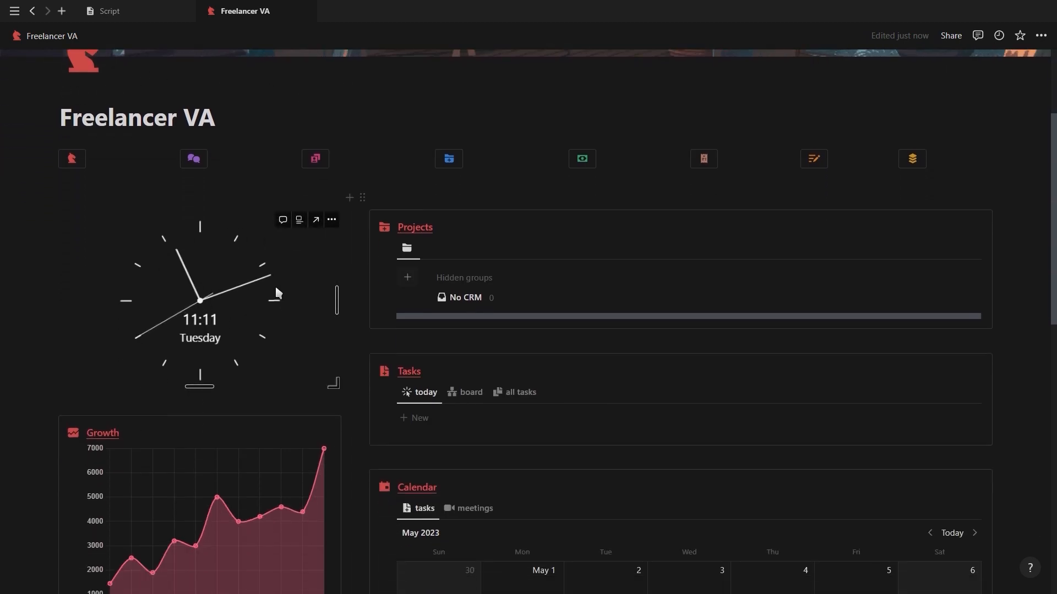
{"action": "scroll", "scroll_direction": "down", "scroll_amount": 3}
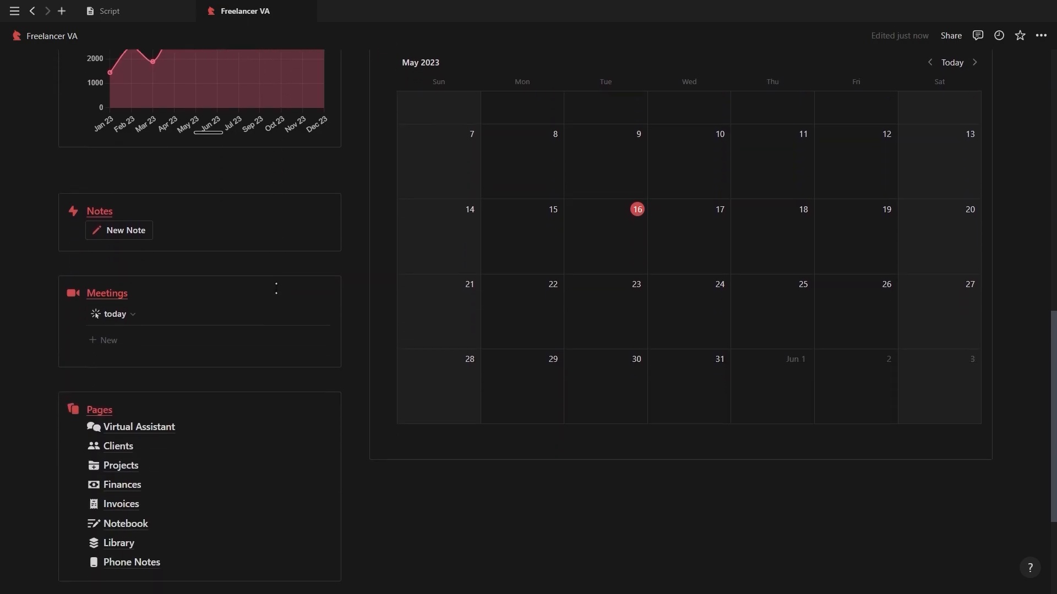
Step: Add a blank note line under Notes and scroll over the surrounding dashboard sections
{"action": "left_click", "coordinate": [119, 230]}
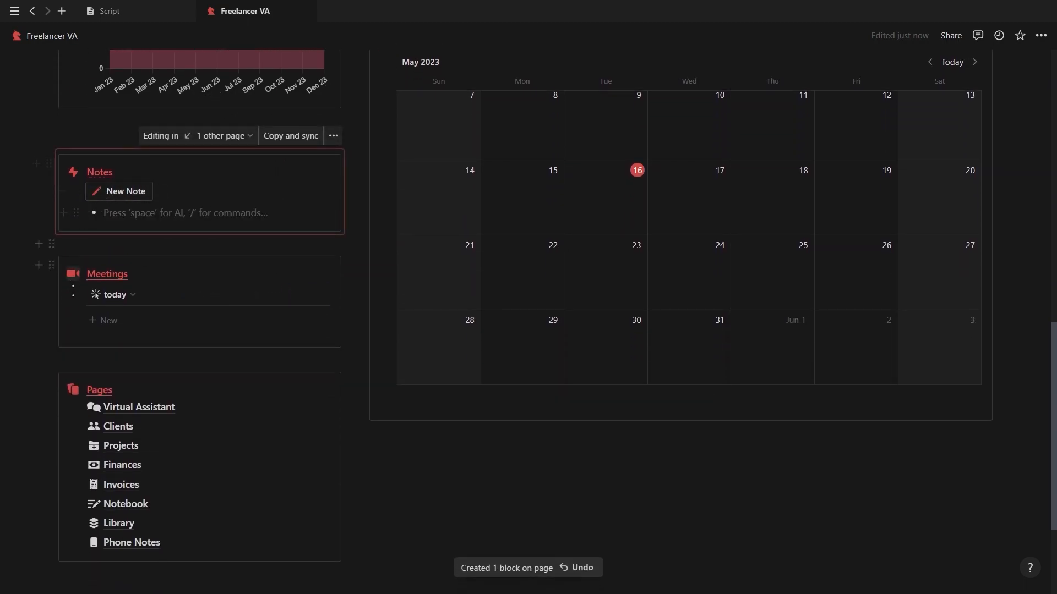
{"action": "mouse_move", "coordinate": [140, 470]}
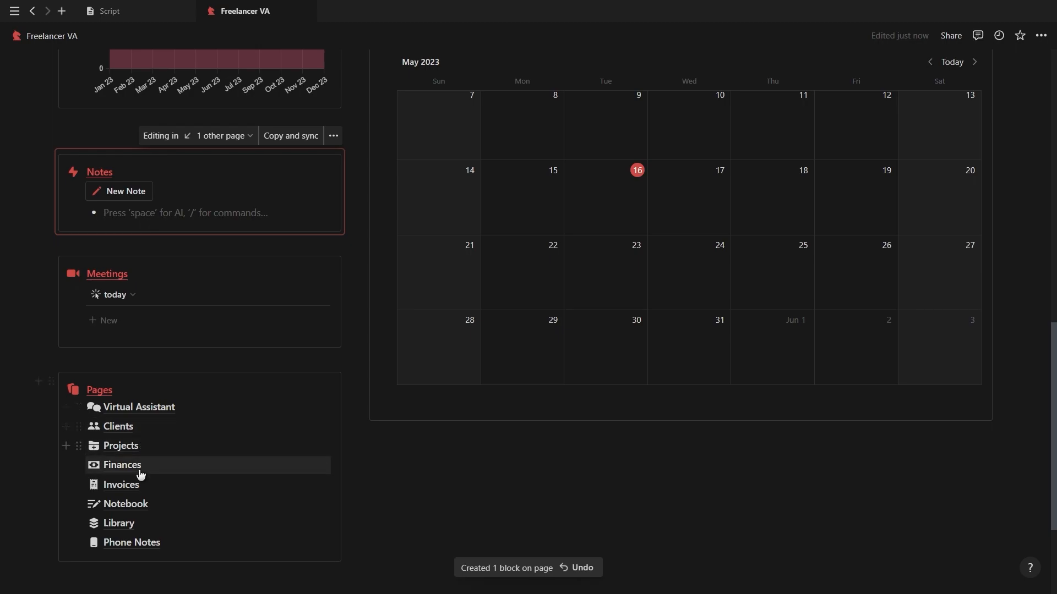
{"action": "scroll", "scroll_direction": "up", "scroll_amount": 3}
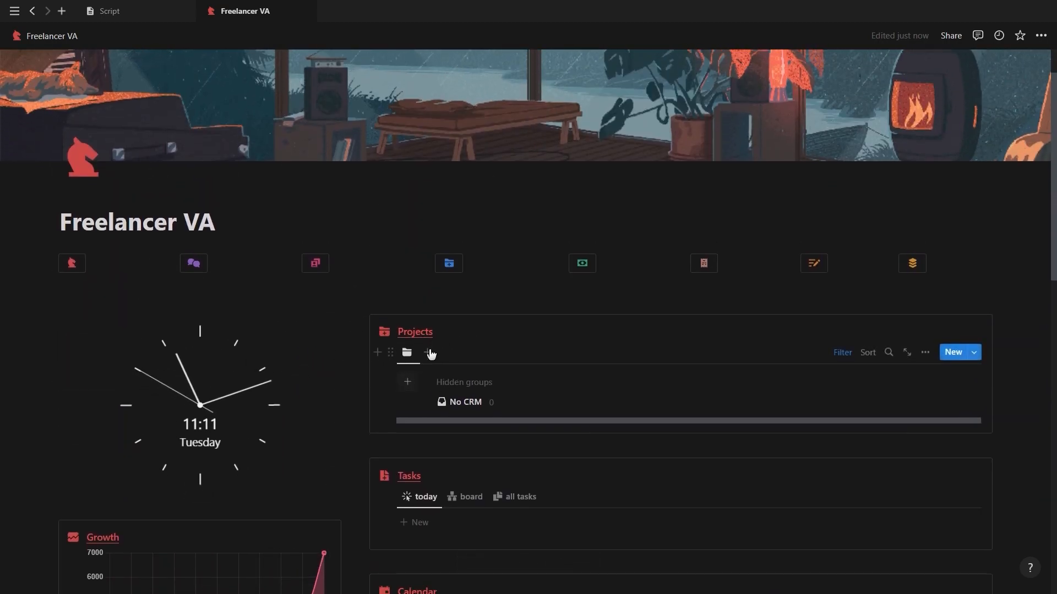
{"action": "scroll", "scroll_direction": "down", "scroll_amount": 3}
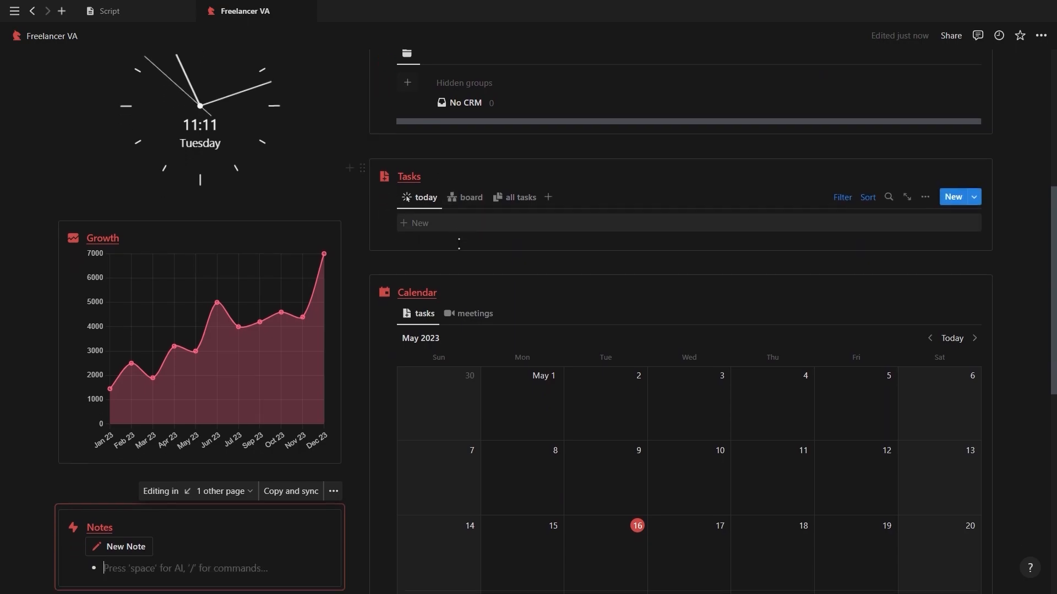
{"action": "scroll", "scroll_direction": "down", "scroll_amount": 3}
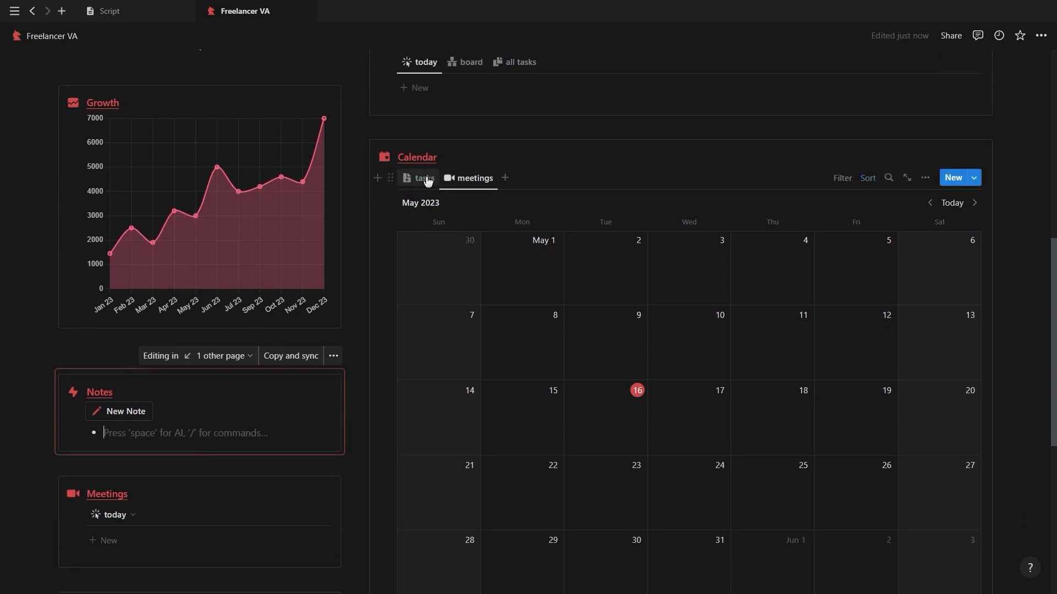
{"action": "scroll", "scroll_direction": "up", "scroll_amount": 3}
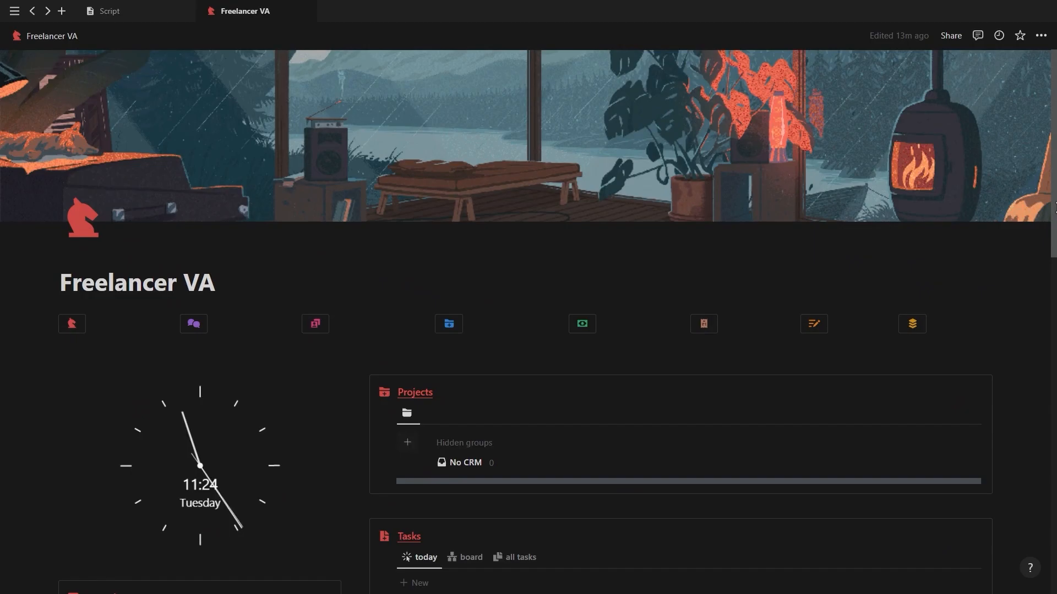
Step: Reopen Virtual Assistant from the Pages list and scroll through its four prompt gallery boards
{"action": "scroll", "scroll_direction": "down", "scroll_amount": 3}
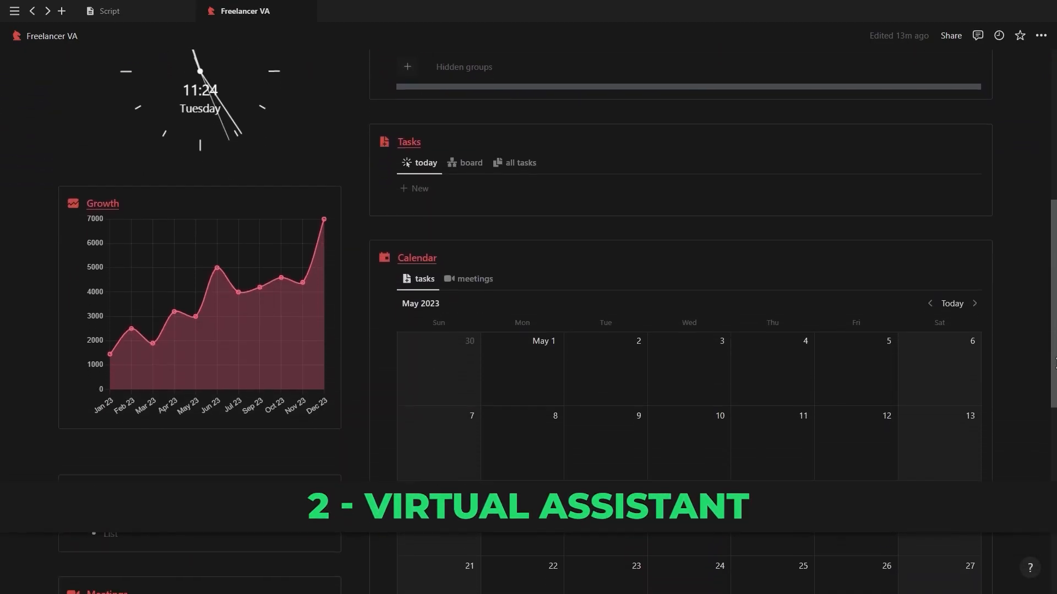
{"action": "scroll", "scroll_direction": "down", "scroll_amount": 3}
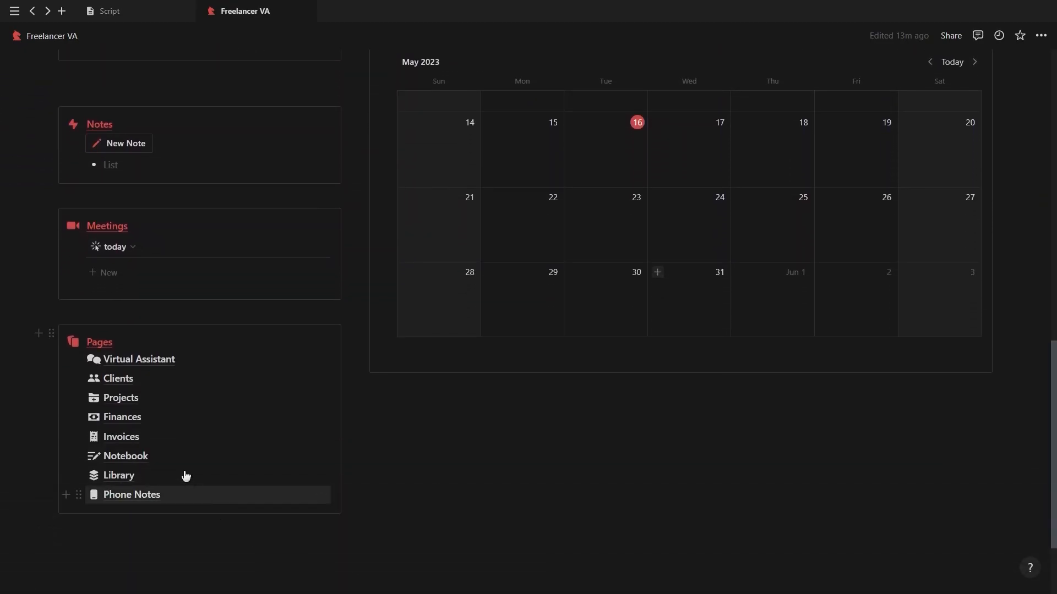
{"action": "left_click", "coordinate": [138, 359]}
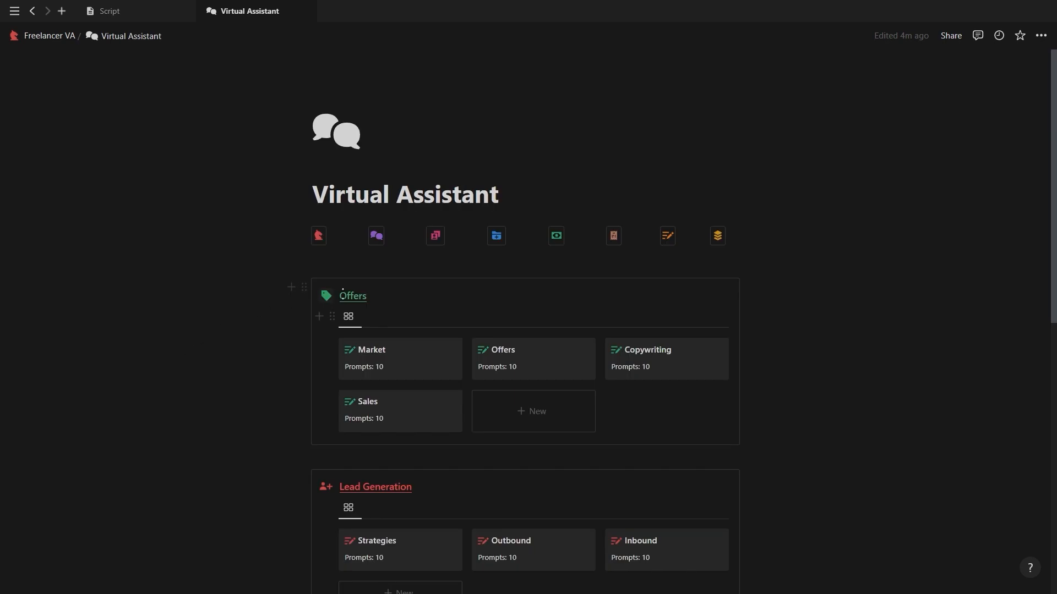
{"action": "scroll", "scroll_direction": "down", "scroll_amount": 3}
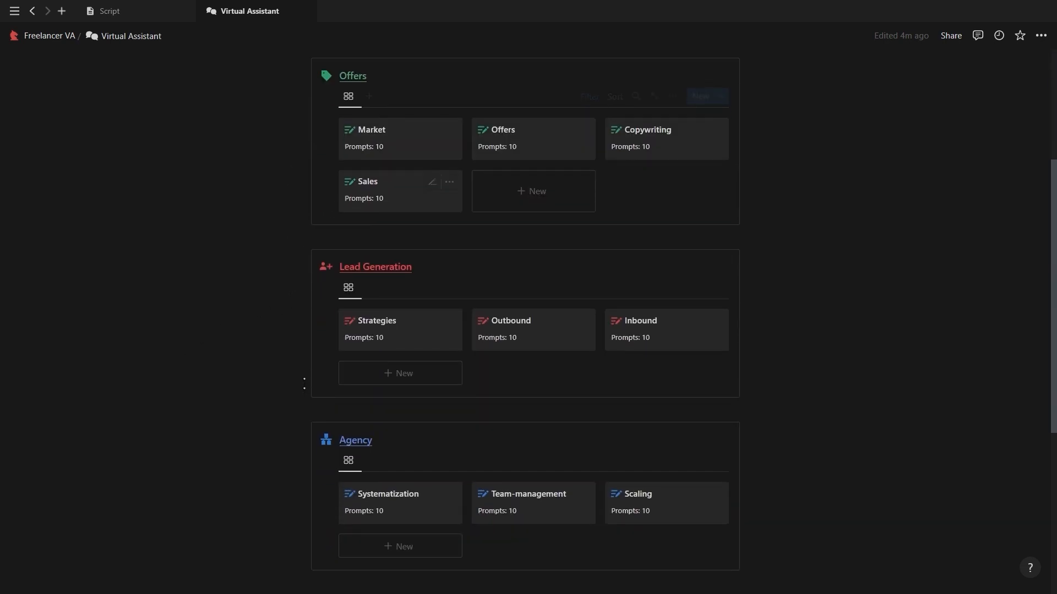
{"action": "mouse_move", "coordinate": [665, 342]}
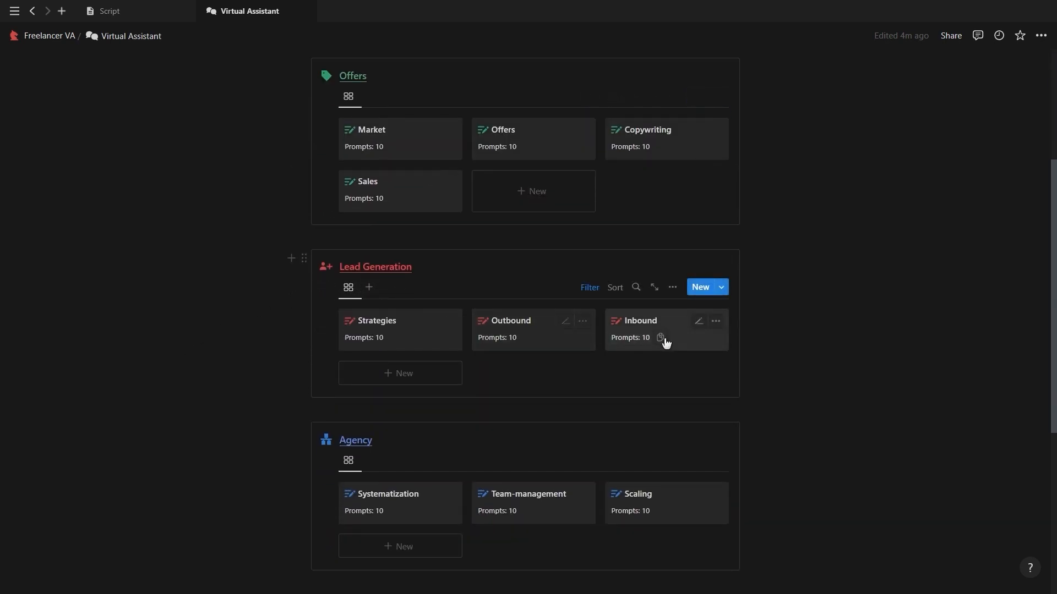
{"action": "scroll", "scroll_direction": "down", "scroll_amount": 3}
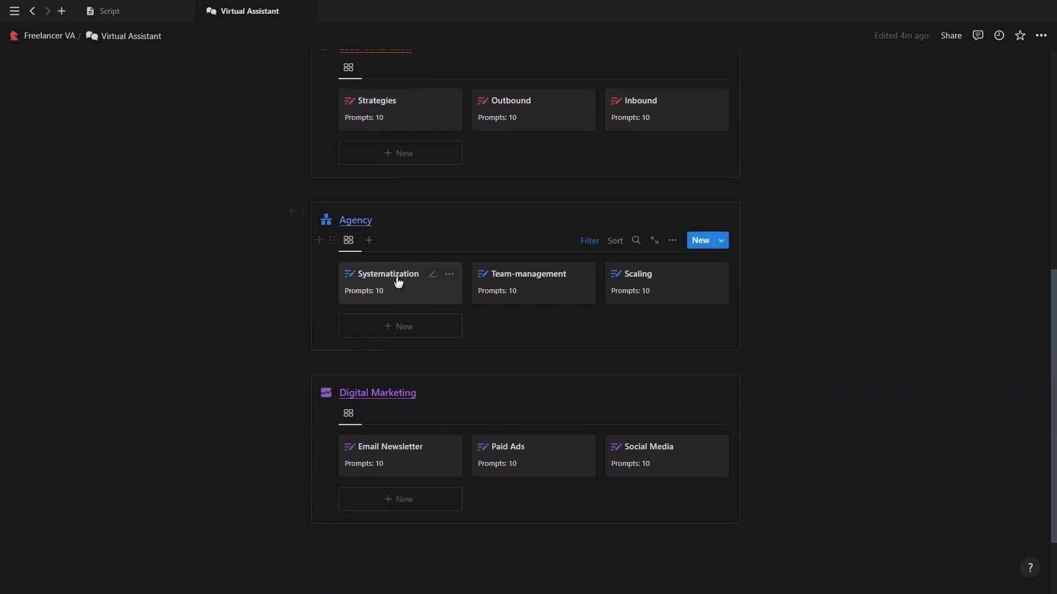
{"action": "scroll", "scroll_direction": "down", "scroll_amount": 3}
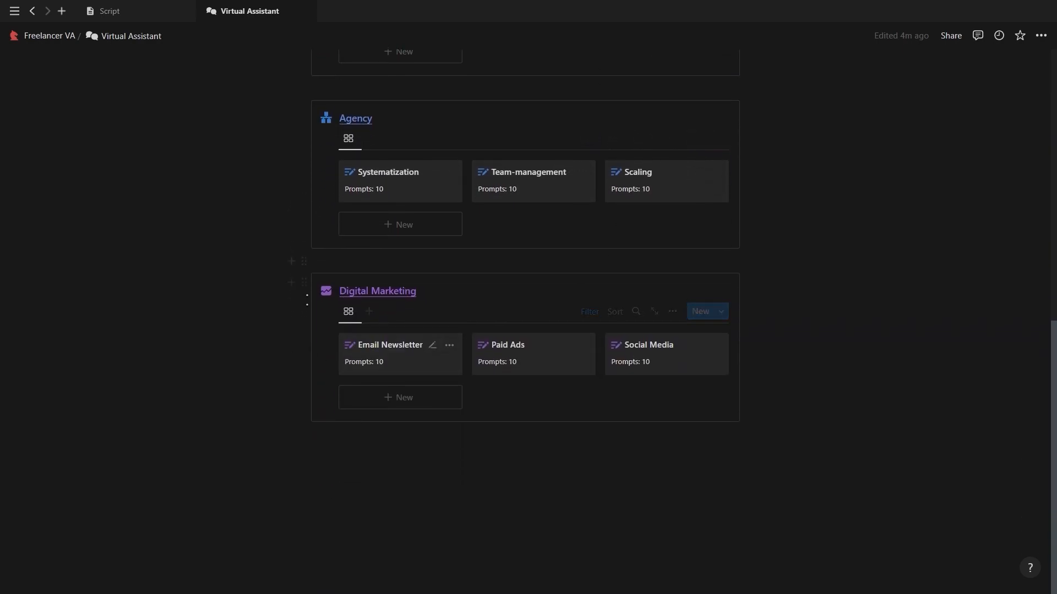
{"action": "mouse_move", "coordinate": [676, 366]}
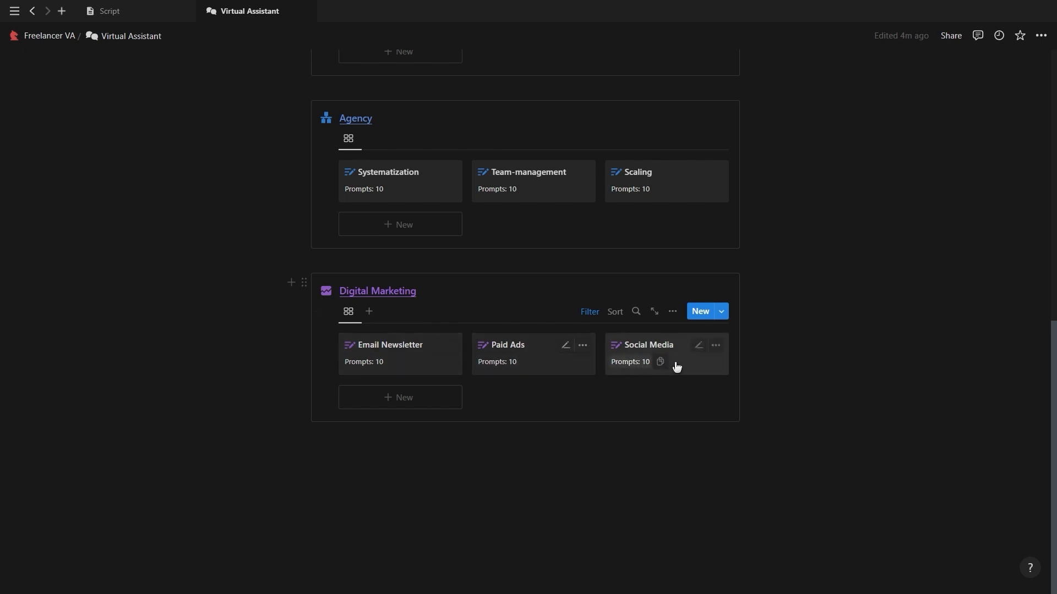
{"action": "scroll", "scroll_direction": "up", "scroll_amount": 3}
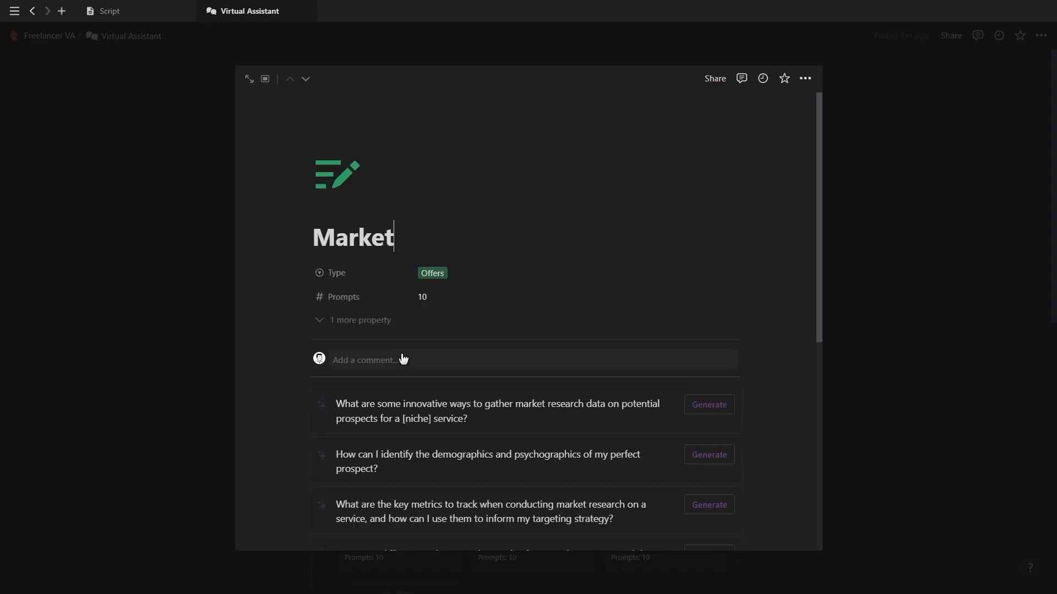
Step: Generate an AI answer for the Market prompt about a perfect prospect's demographics and psychographics
{"action": "scroll", "scroll_direction": "down", "scroll_amount": 3}
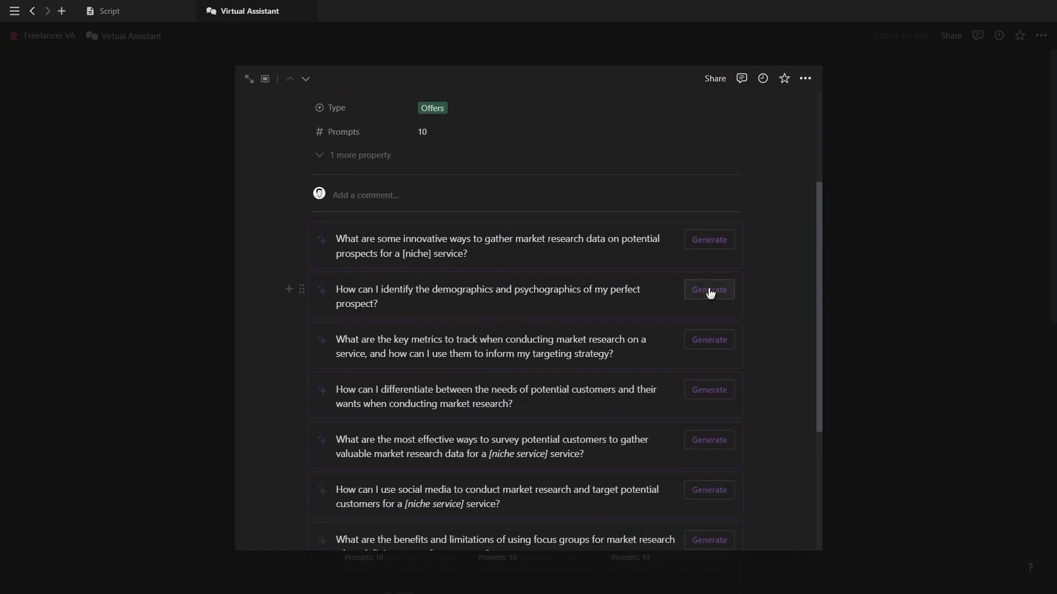
{"action": "left_click", "coordinate": [708, 290]}
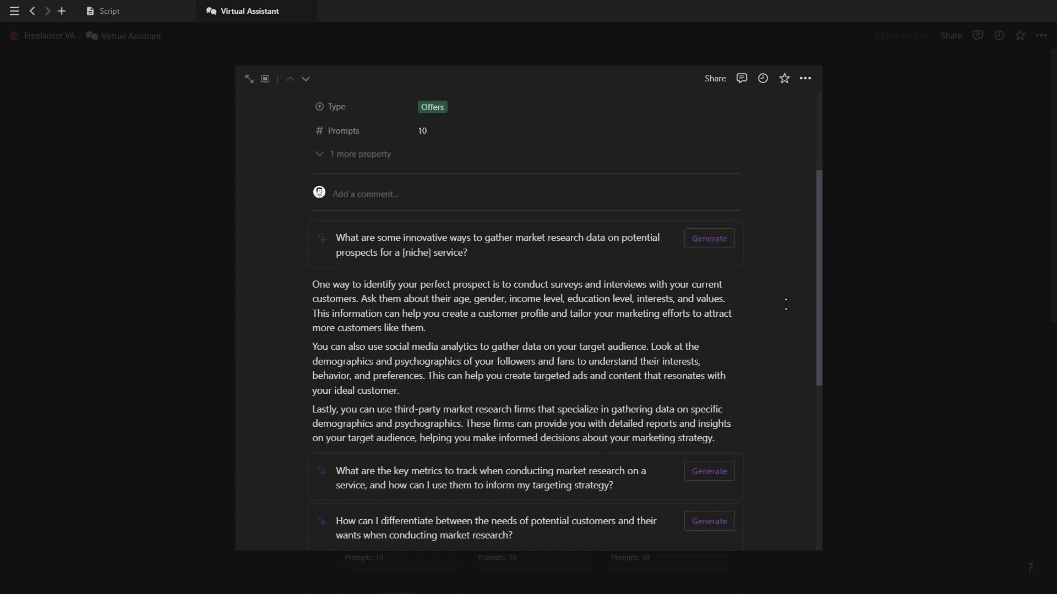
{"action": "scroll", "scroll_direction": "down", "scroll_amount": 3}
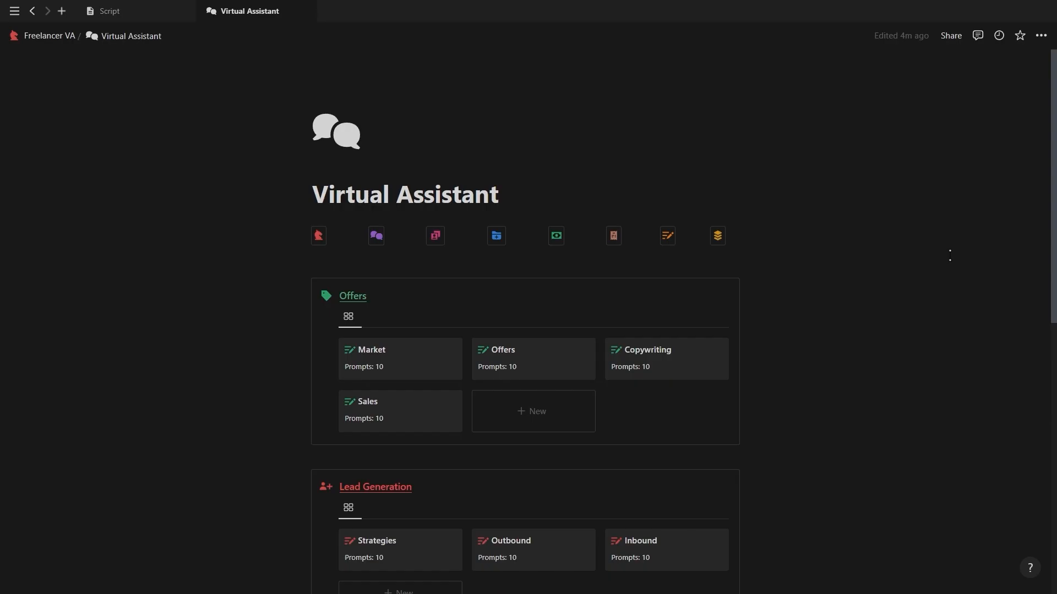
{"action": "scroll", "scroll_direction": "down", "scroll_amount": 3}
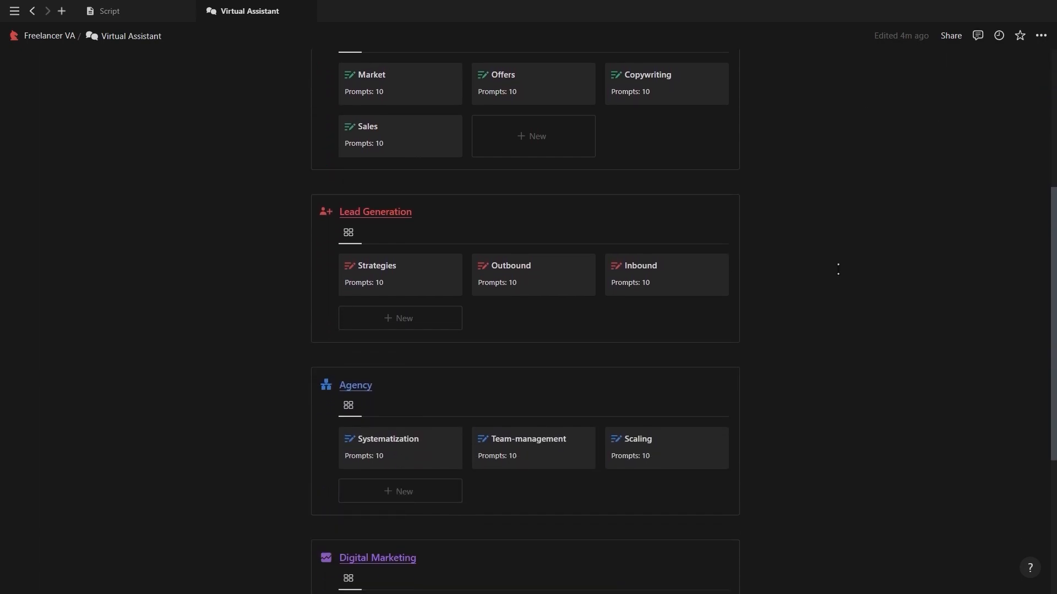
{"action": "scroll", "scroll_direction": "down", "scroll_amount": 3}
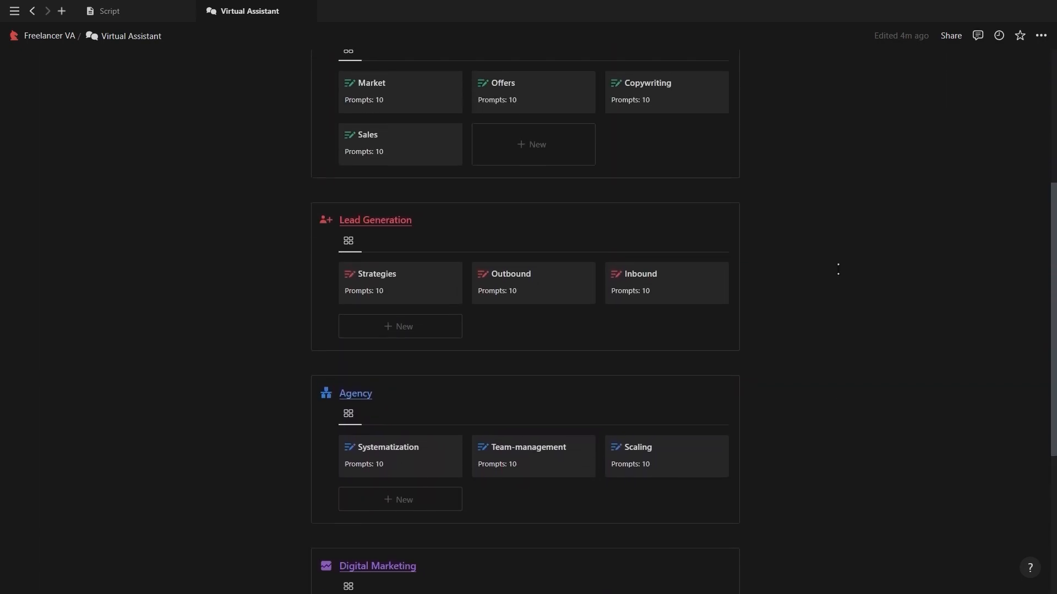
{"action": "scroll", "scroll_direction": "up", "scroll_amount": 3}
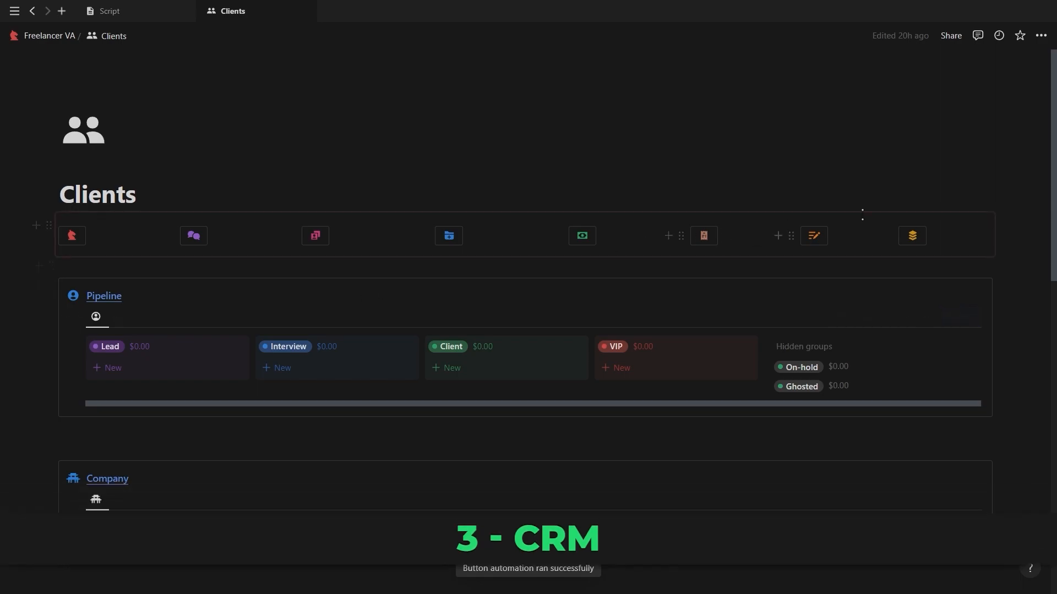
Step: Create a card named John on the Clients Pipeline board, filed under the Client stage
{"action": "scroll", "scroll_direction": "down", "scroll_amount": 3}
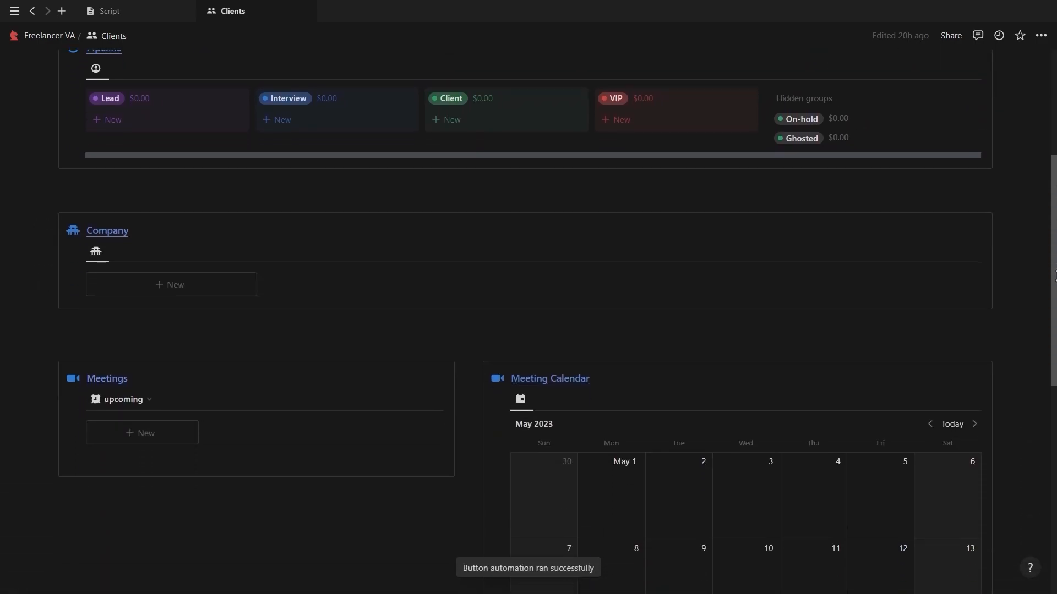
{"action": "scroll", "scroll_direction": "down", "scroll_amount": 3}
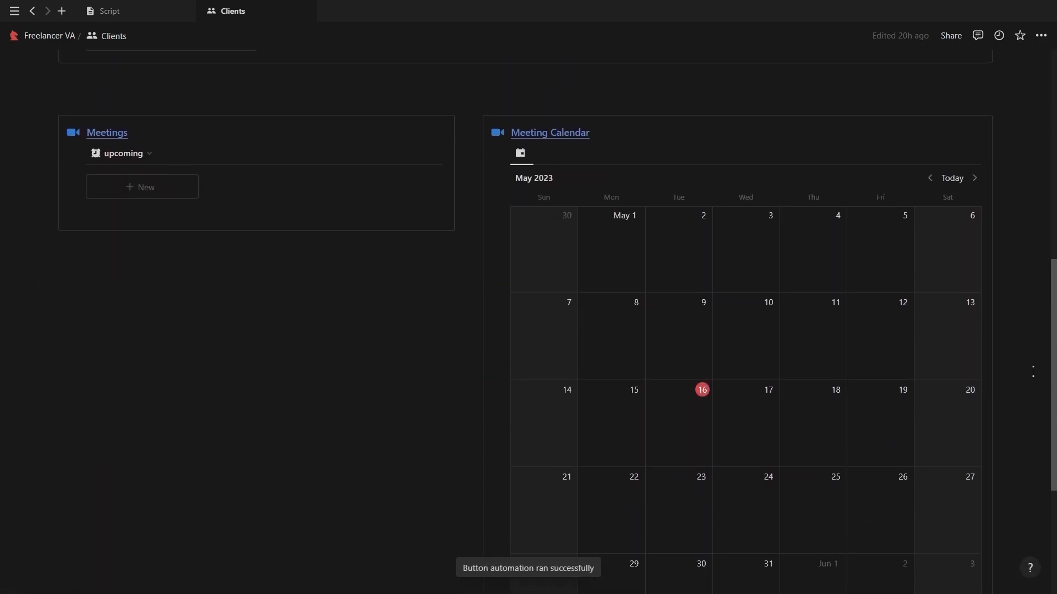
{"action": "scroll", "scroll_direction": "up", "scroll_amount": 3}
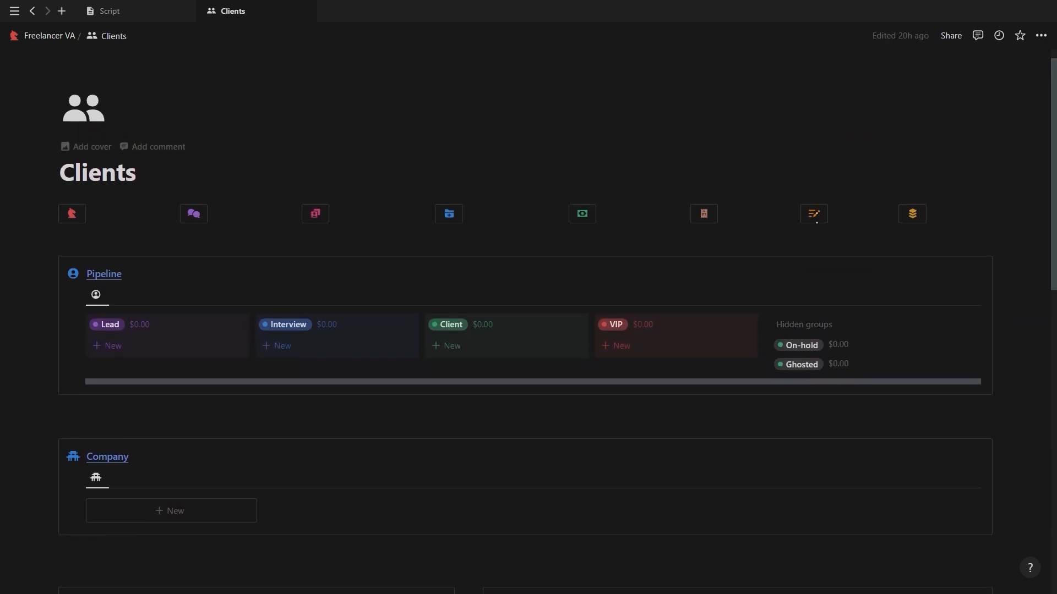
{"action": "mouse_move", "coordinate": [613, 350]}
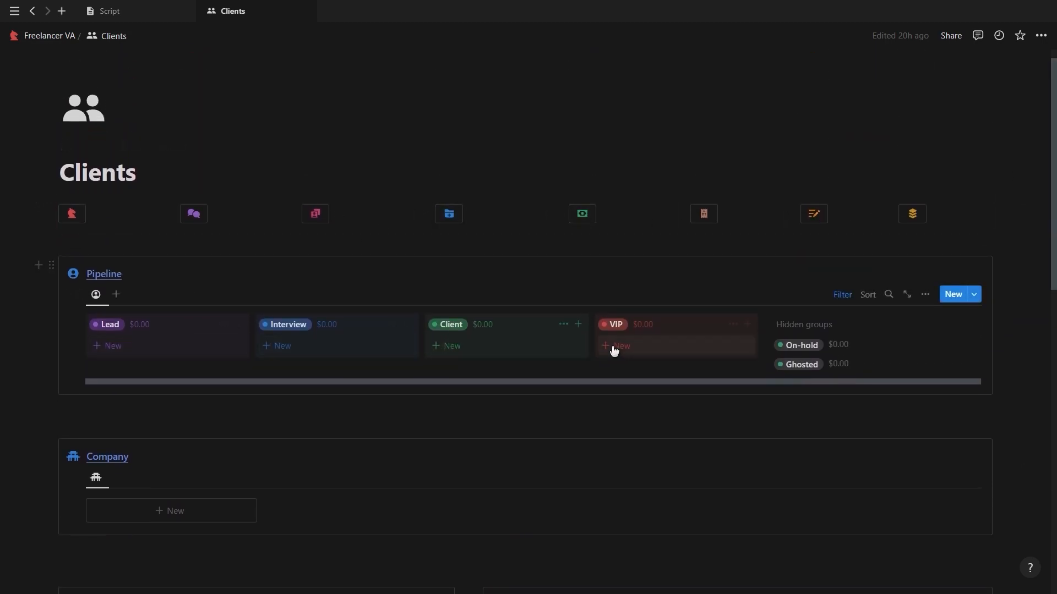
{"action": "left_click", "coordinate": [111, 345]}
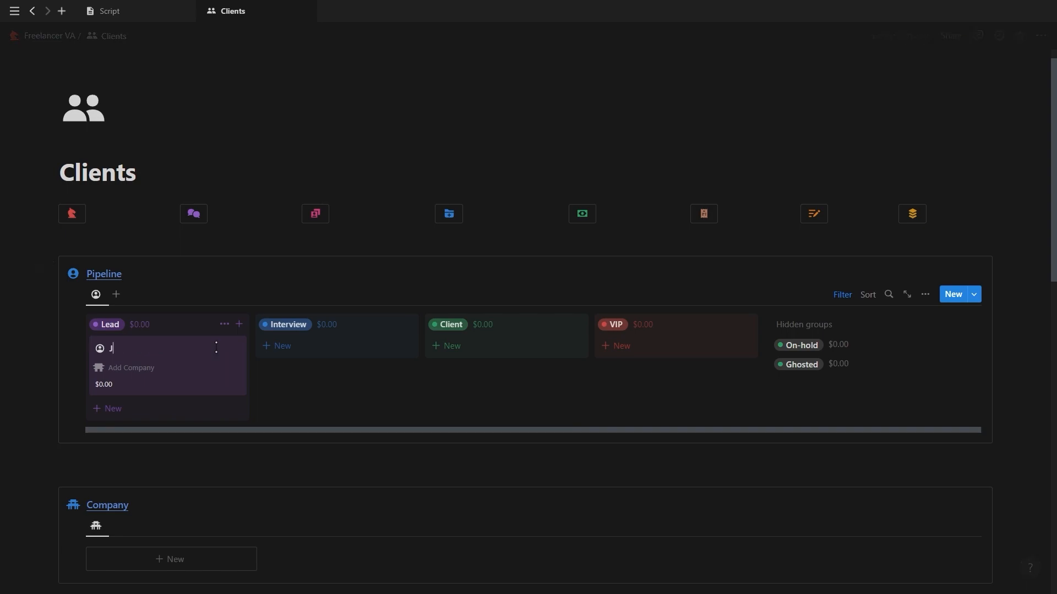
{"action": "type", "text": "ohn"}
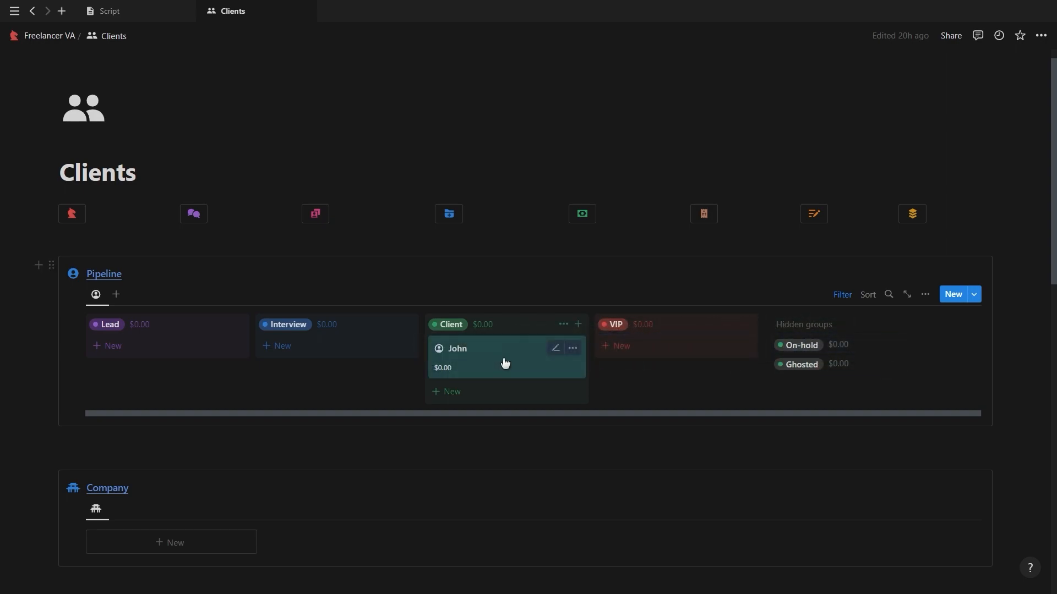
Step: Open John's client page and enter Project Price 25 and Hourly rate 20
{"action": "left_click", "coordinate": [457, 348]}
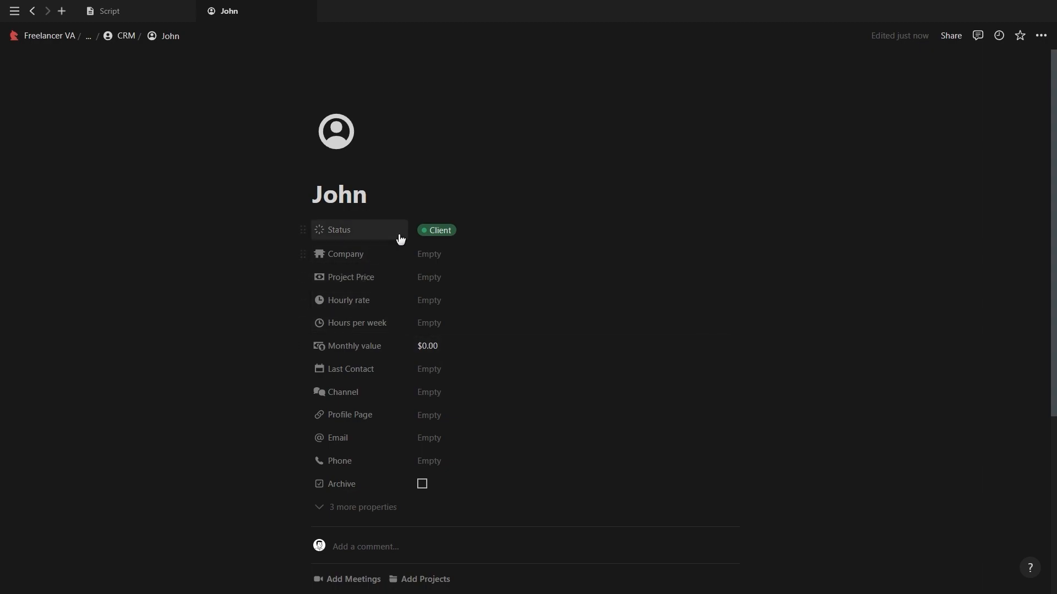
{"action": "left_click", "coordinate": [436, 230]}
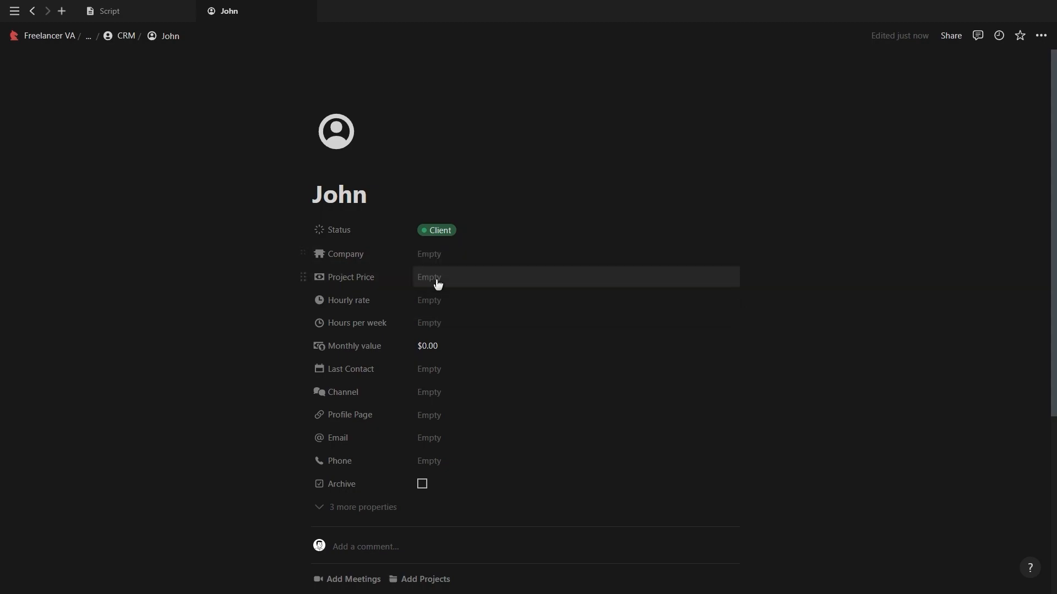
{"action": "type", "text": "25"}
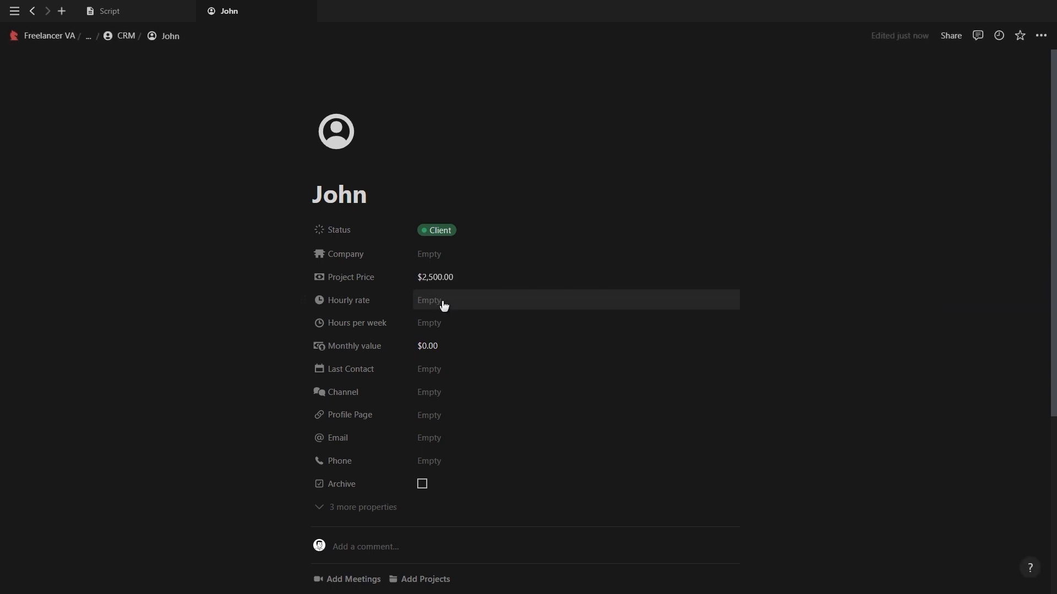
{"action": "left_click", "coordinate": [429, 300]}
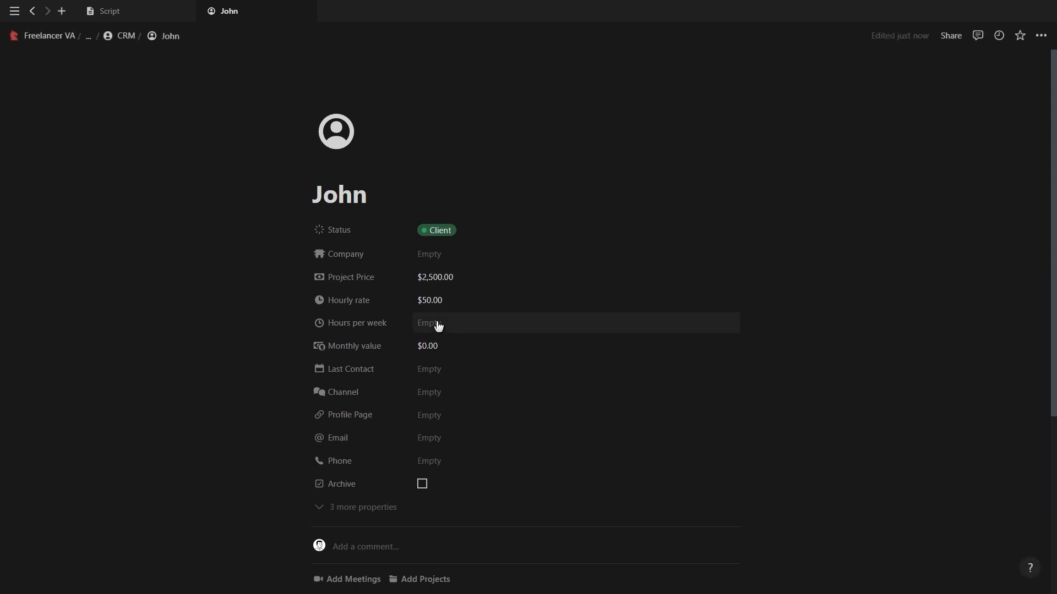
{"action": "type", "text": "20"}
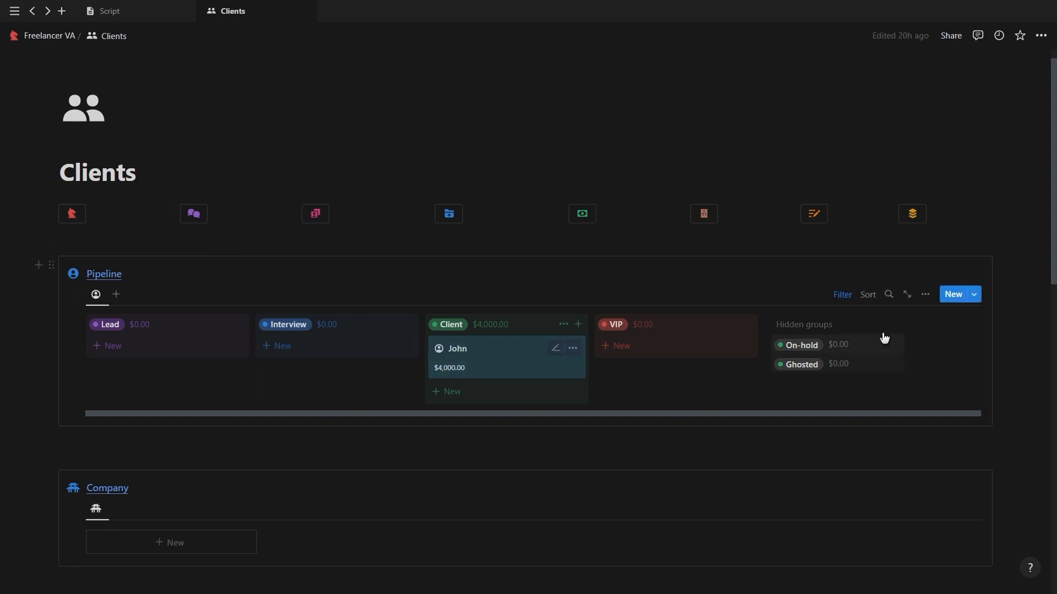
Step: Change options in the Pipeline board's view settings and start linking meetings to John
{"action": "left_click", "coordinate": [925, 295]}
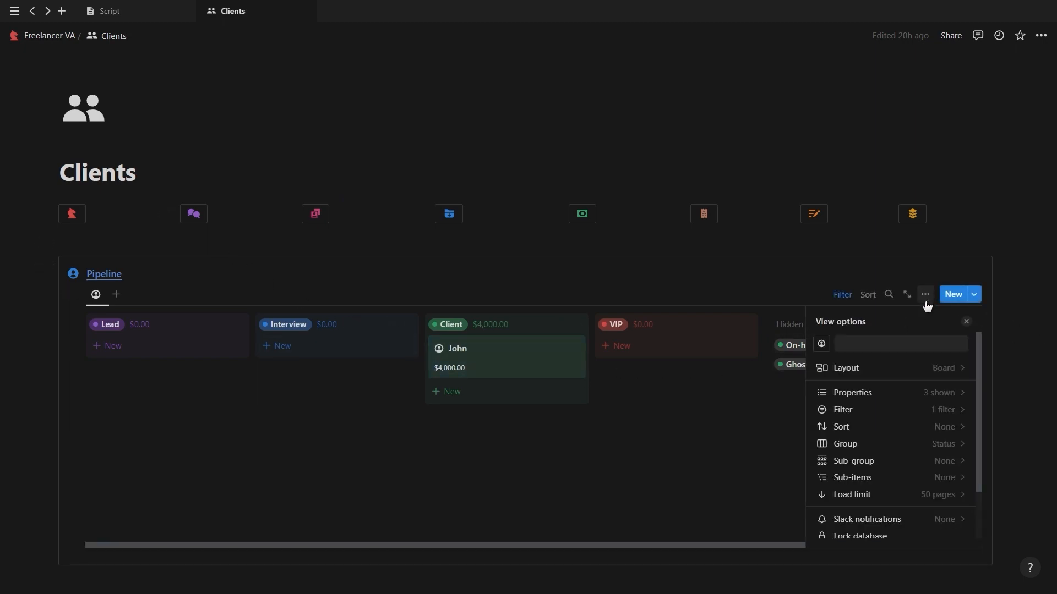
{"action": "left_click", "coordinate": [851, 392]}
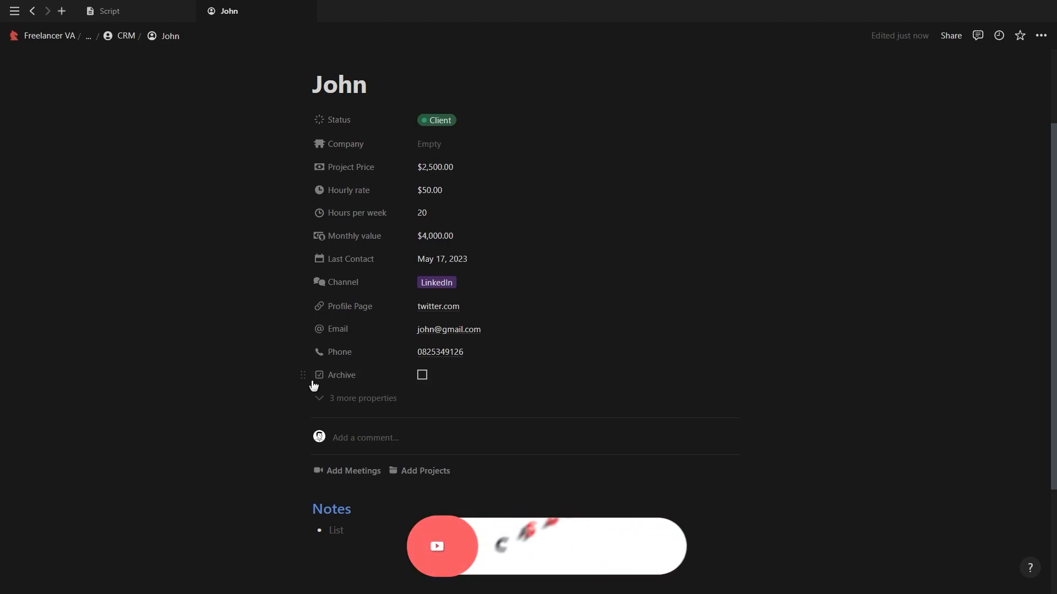
{"action": "scroll", "scroll_direction": "down", "scroll_amount": 3}
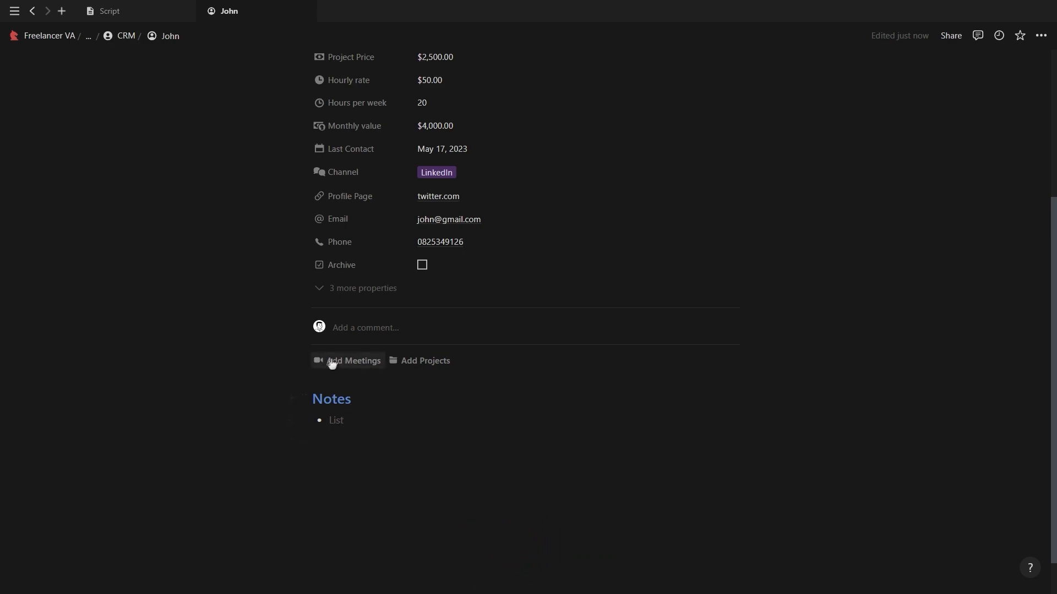
{"action": "left_click", "coordinate": [353, 361]}
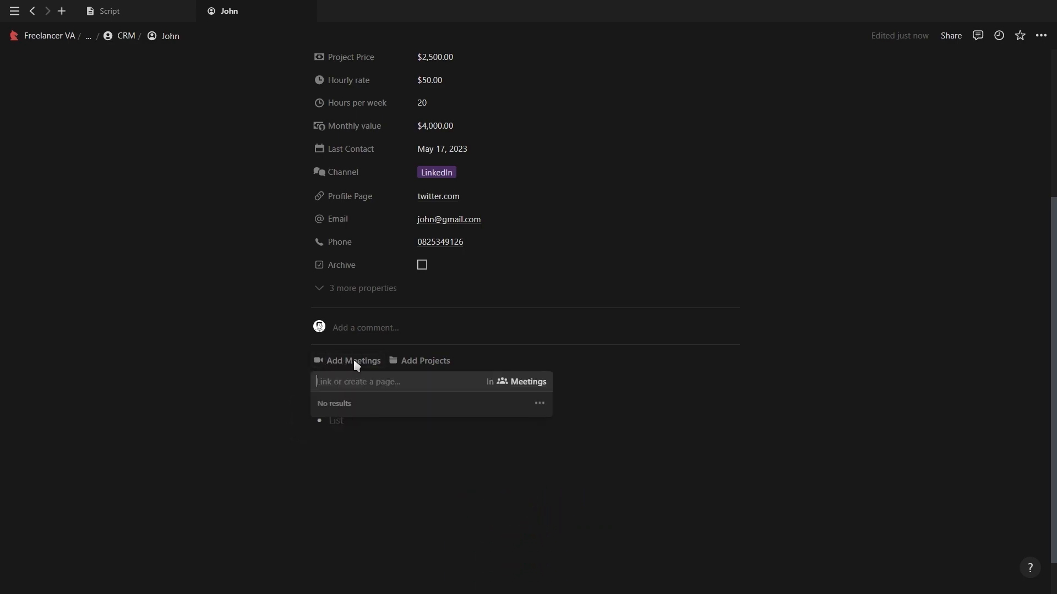
{"action": "left_click", "coordinate": [425, 361]}
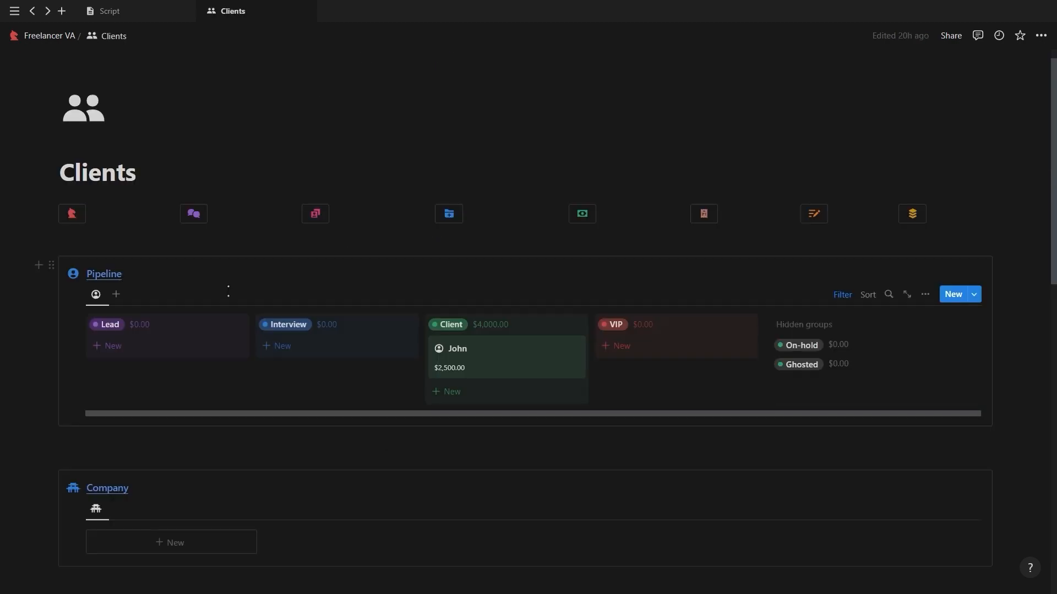
Step: Create a Company entry named John's Company, linked to John, with website john.com
{"action": "left_click", "coordinate": [171, 542]}
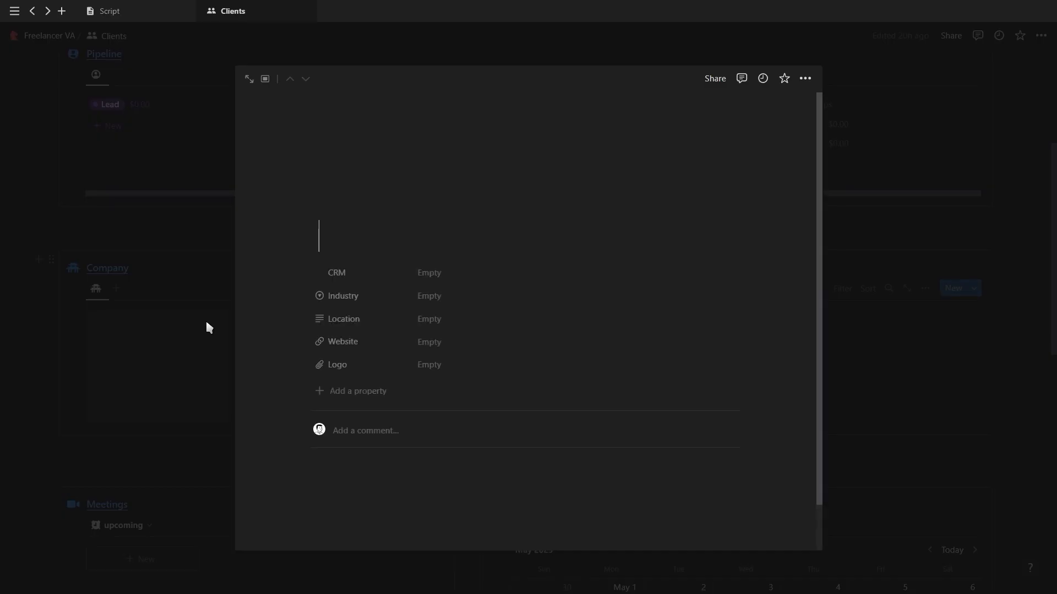
{"action": "type", "text": "John's Company"}
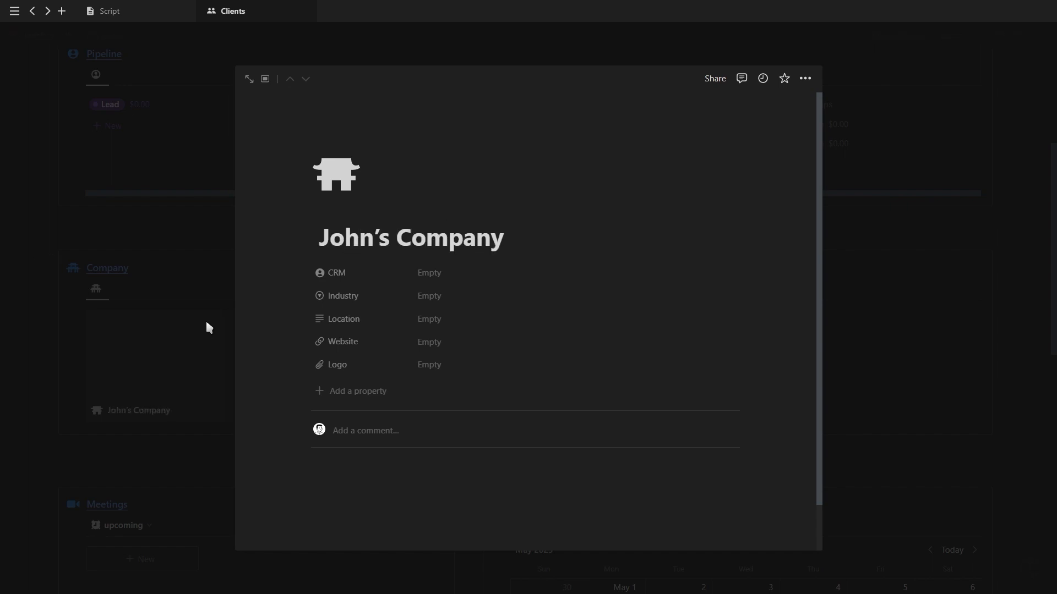
{"action": "left_click", "coordinate": [428, 273]}
{"action": "type", "text": "A"}
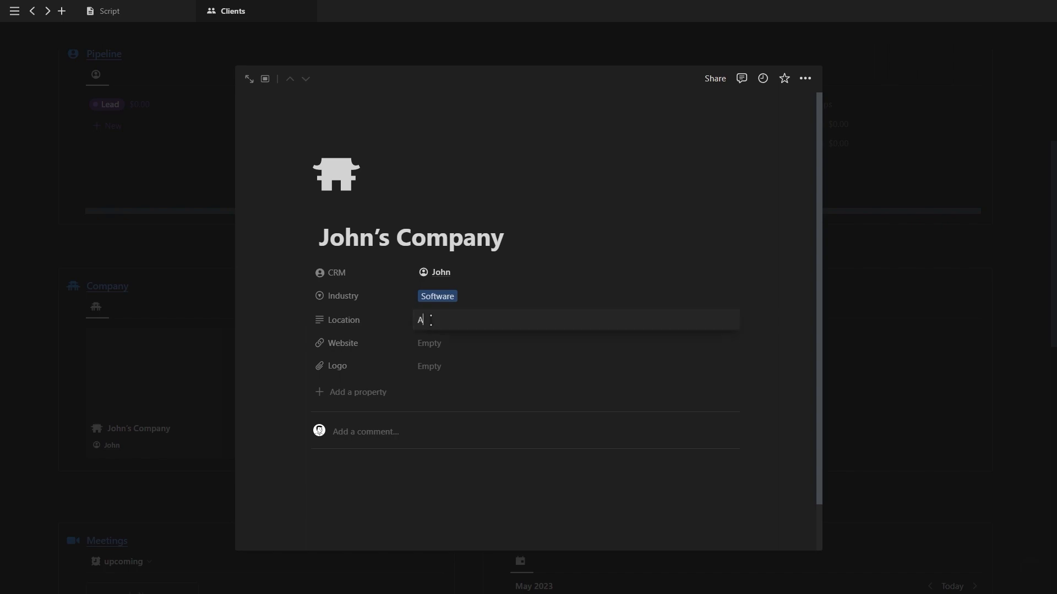
{"action": "type", "text": "john.com"}
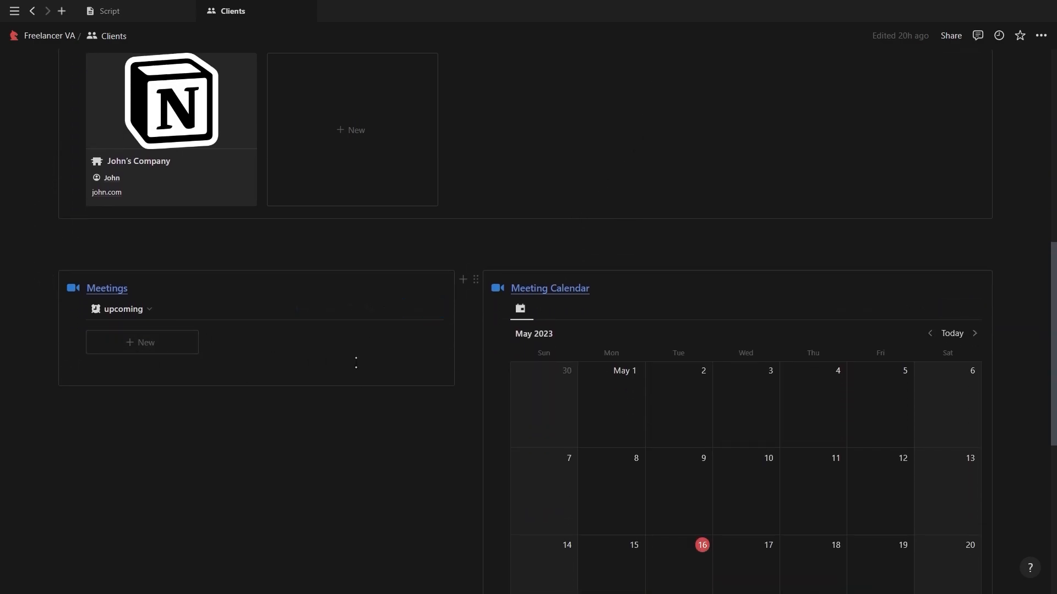
Step: Add a meeting on May 17 with a zoom.com link, linked to John's client record
{"action": "left_click", "coordinate": [141, 343]}
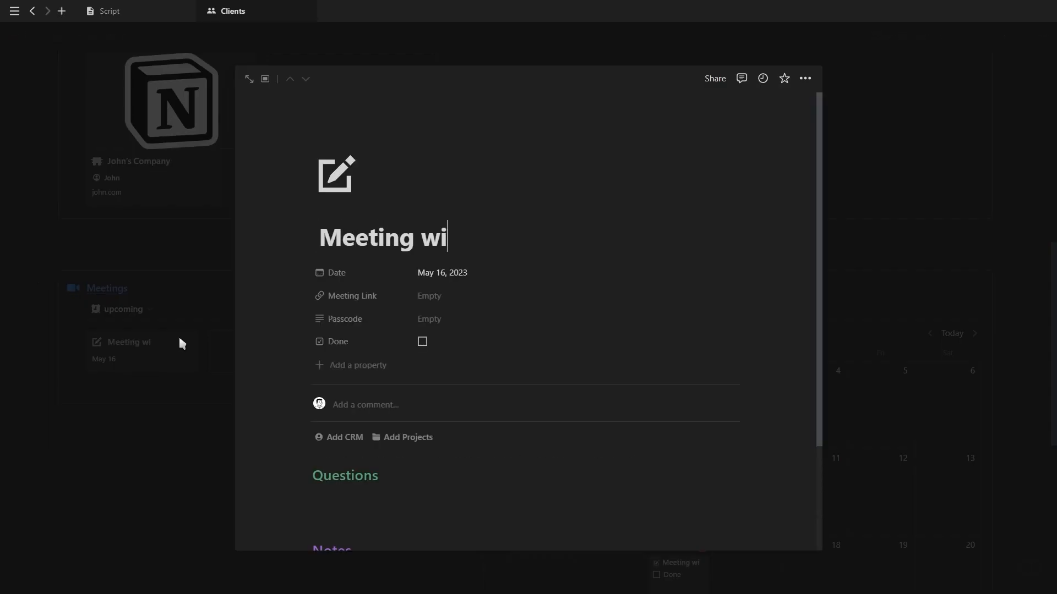
{"action": "left_click", "coordinate": [442, 272]}
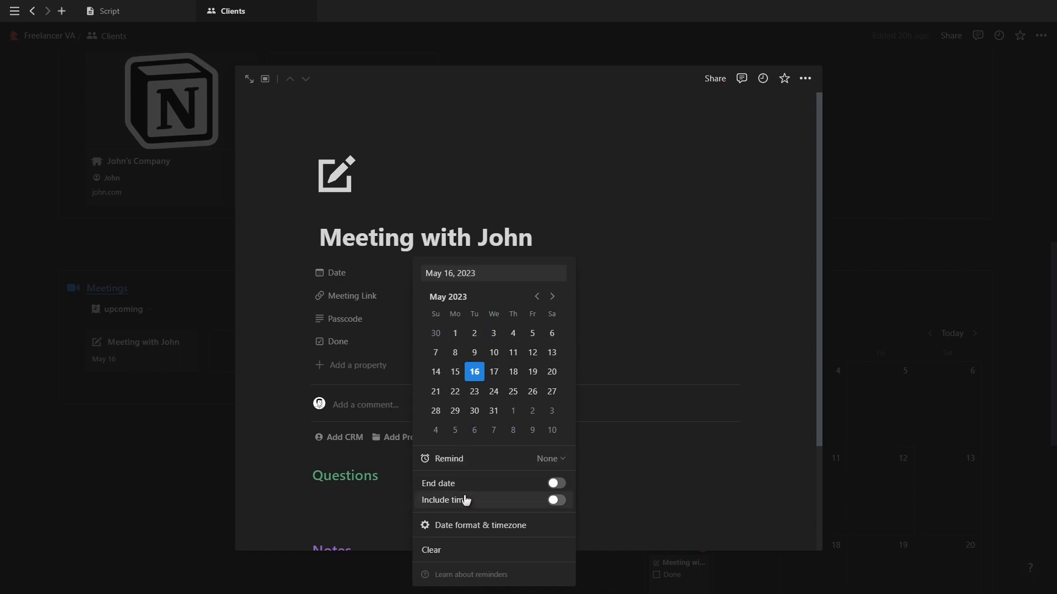
{"action": "left_click", "coordinate": [549, 459]}
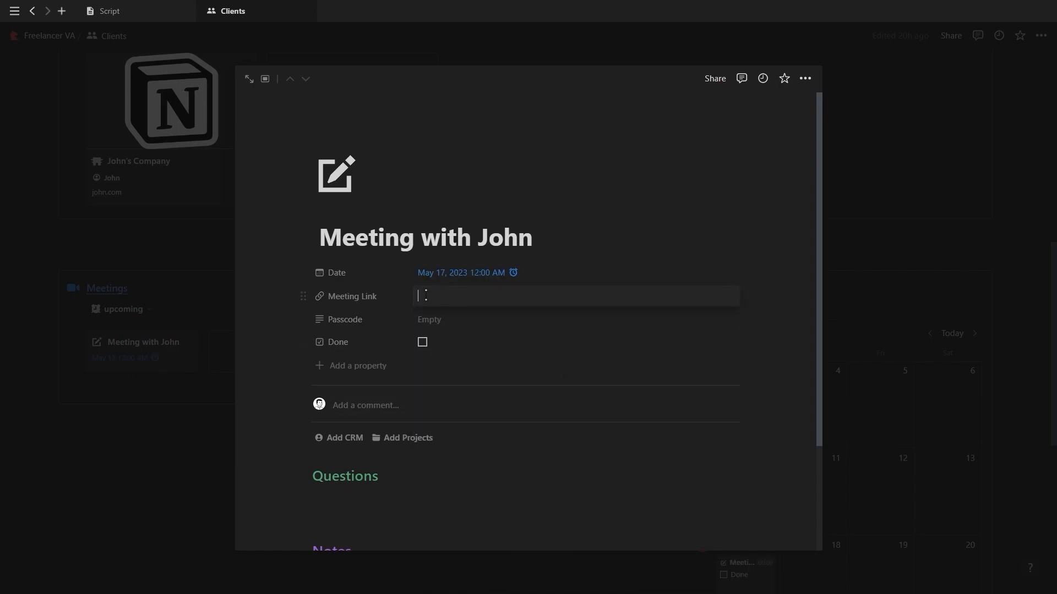
{"action": "type", "text": "zoom.com"}
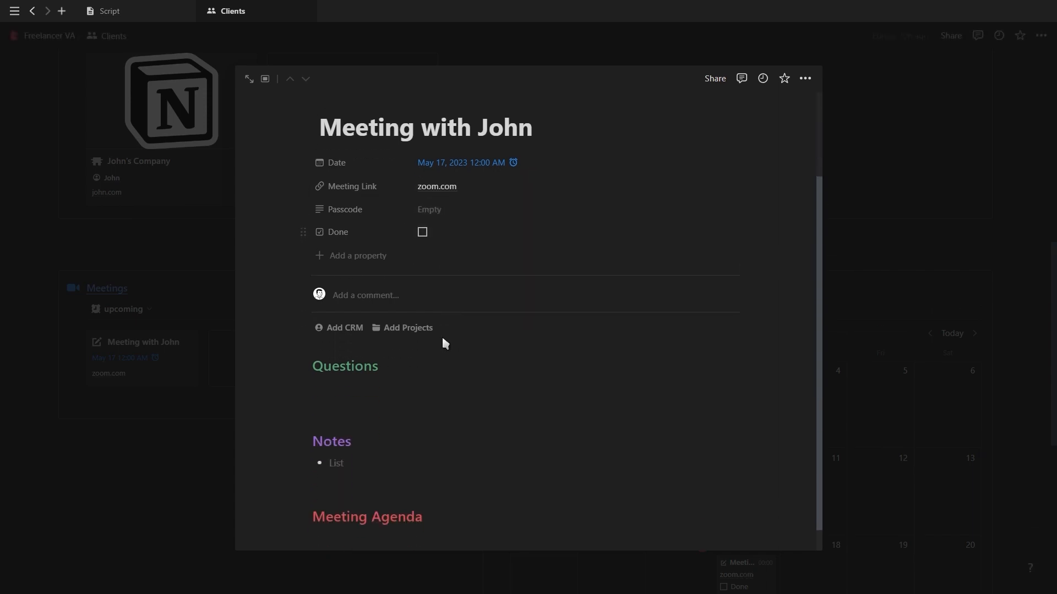
{"action": "left_click", "coordinate": [344, 327]}
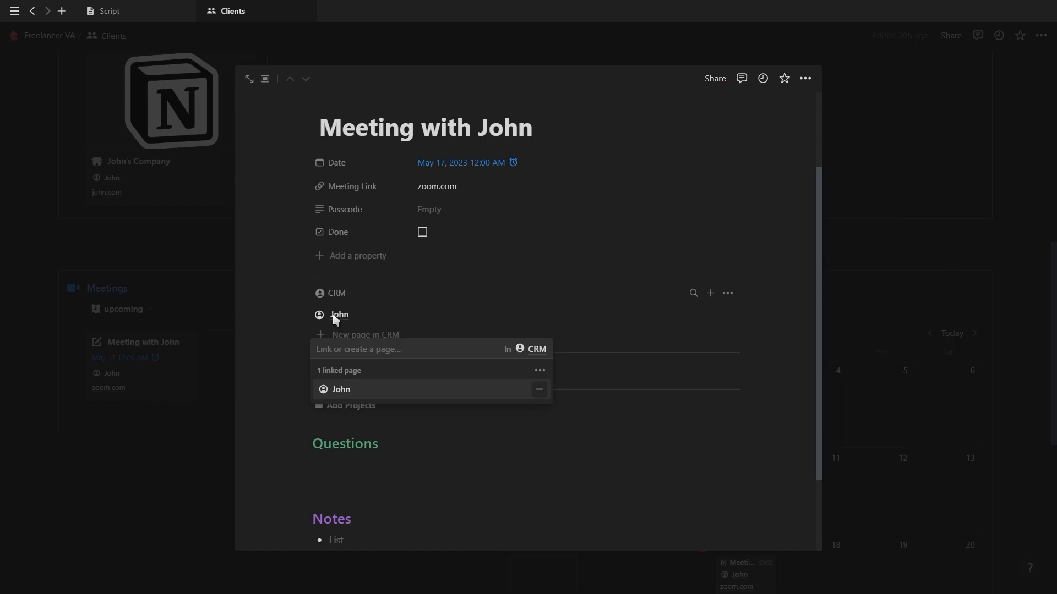
{"action": "scroll", "scroll_direction": "down", "scroll_amount": 3}
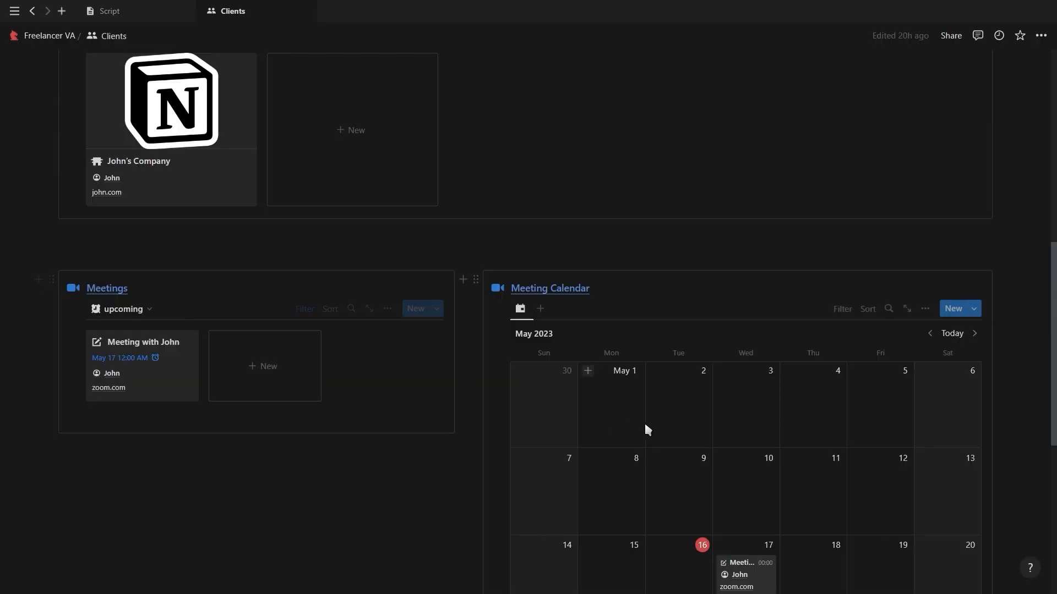
Step: Mark the meeting with John as done
{"action": "scroll", "scroll_direction": "down", "scroll_amount": 3}
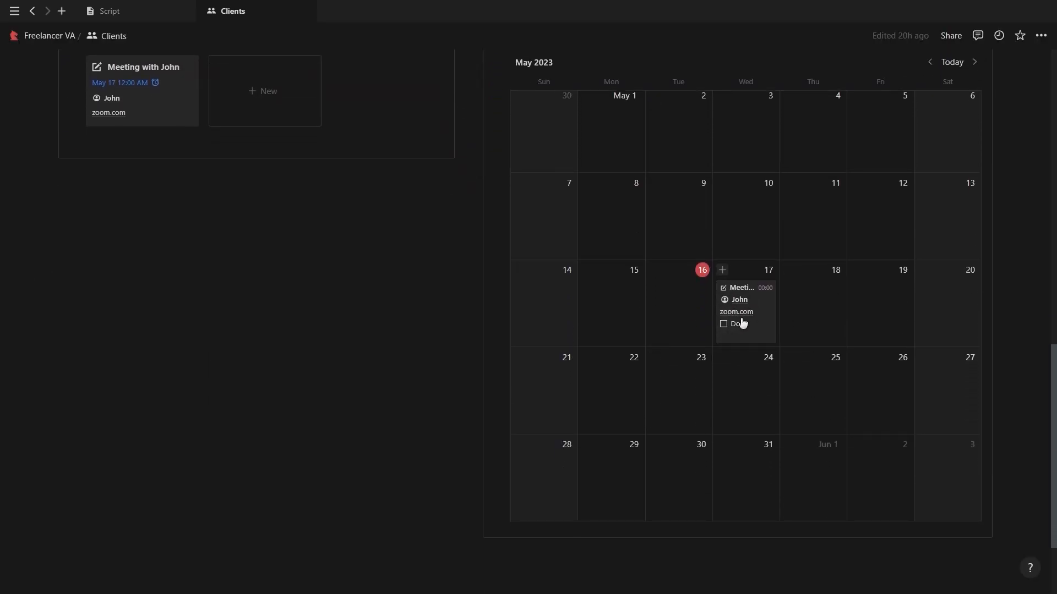
{"action": "left_click", "coordinate": [724, 324]}
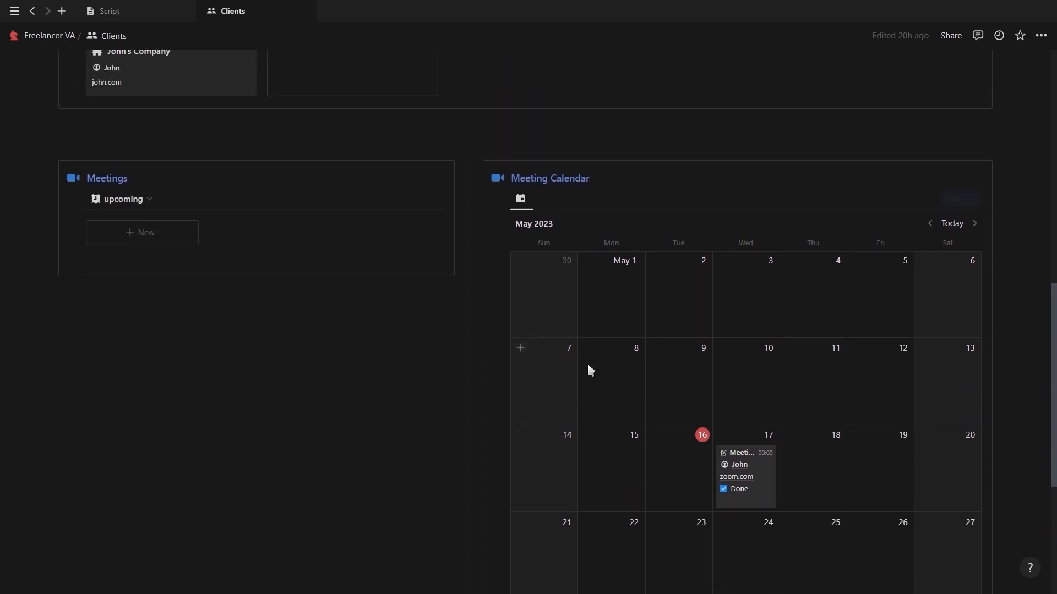
{"action": "scroll", "scroll_direction": "up", "scroll_amount": 3}
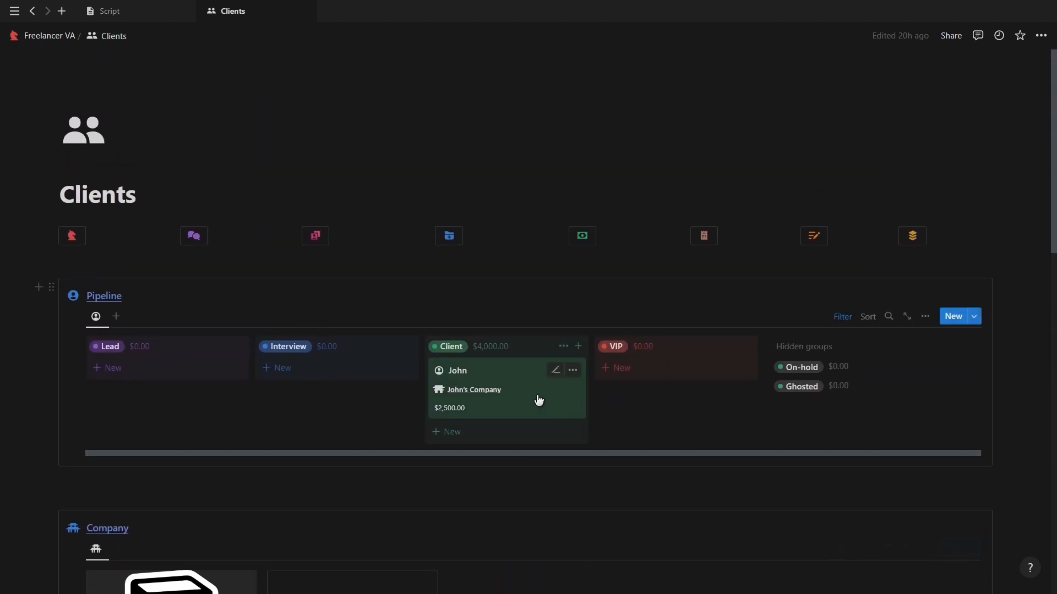
Step: Check the meeting on John's client page, then return to the Freelancer VA dashboard
{"action": "left_click", "coordinate": [457, 370]}
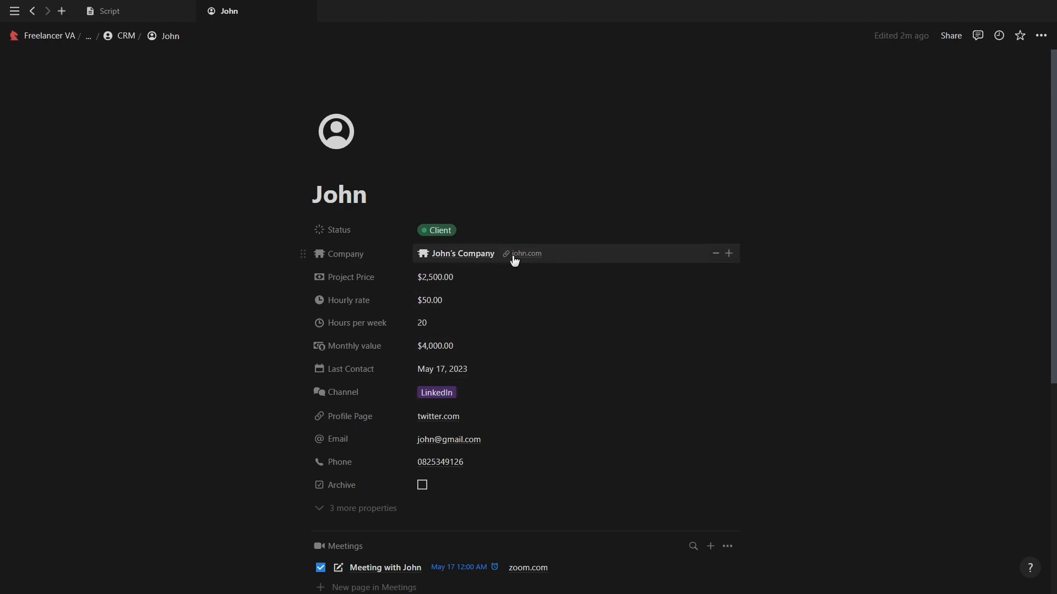
{"action": "scroll", "scroll_direction": "down", "scroll_amount": 3}
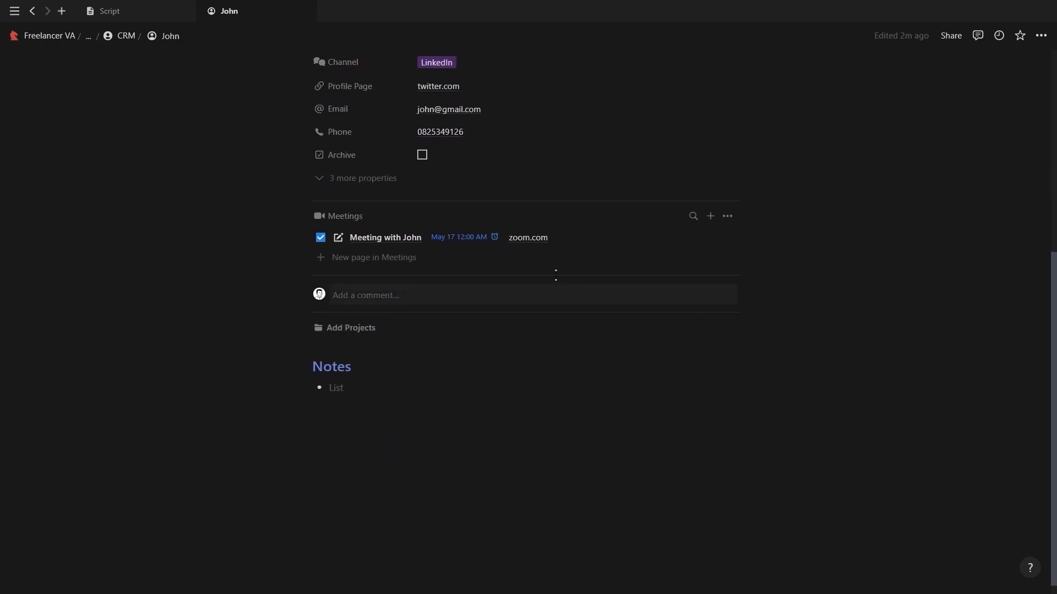
{"action": "mouse_move", "coordinate": [321, 238]}
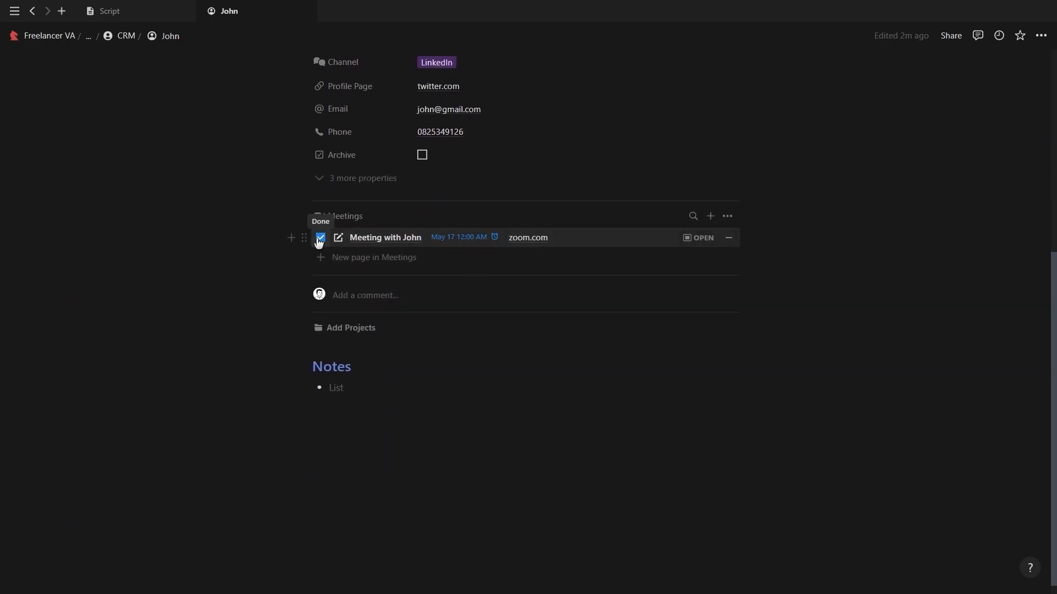
{"action": "left_click", "coordinate": [49, 36]}
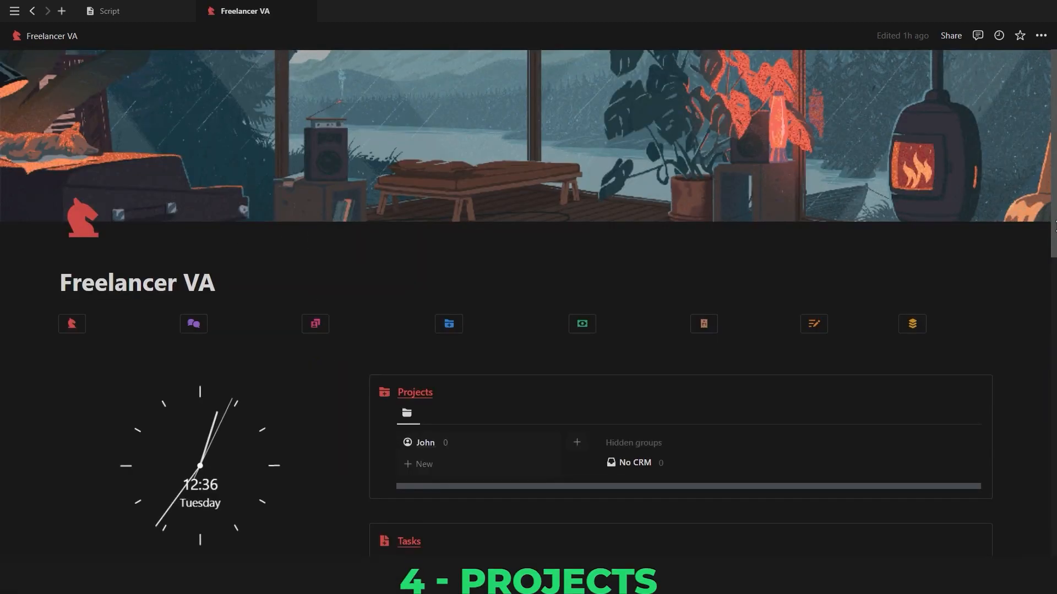
Step: Open Projects, browse its by-client, calendar and table views, and add a new project row
{"action": "left_click", "coordinate": [448, 324]}
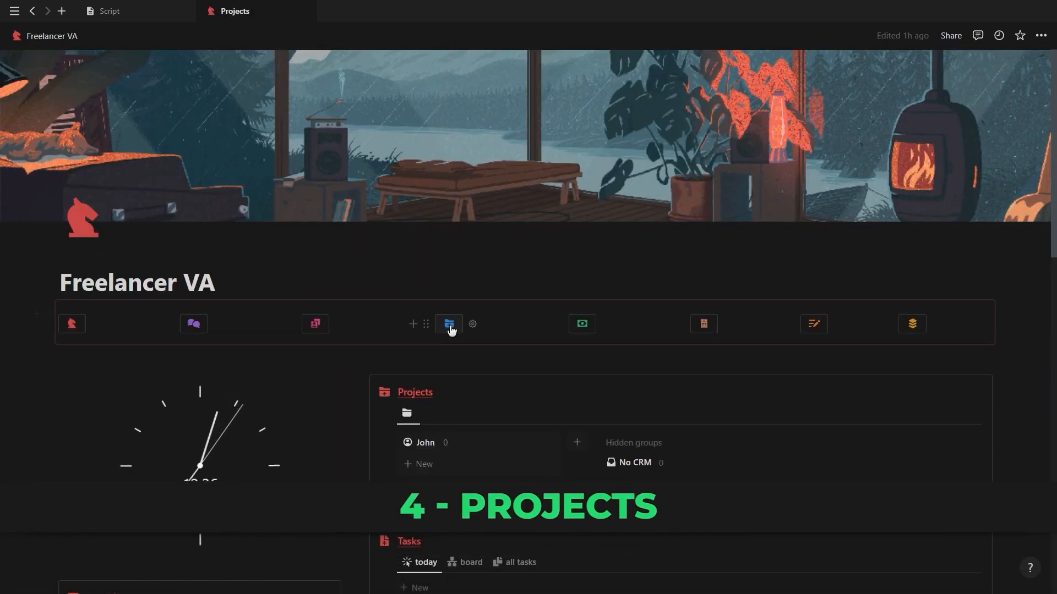
{"action": "left_click", "coordinate": [448, 324]}
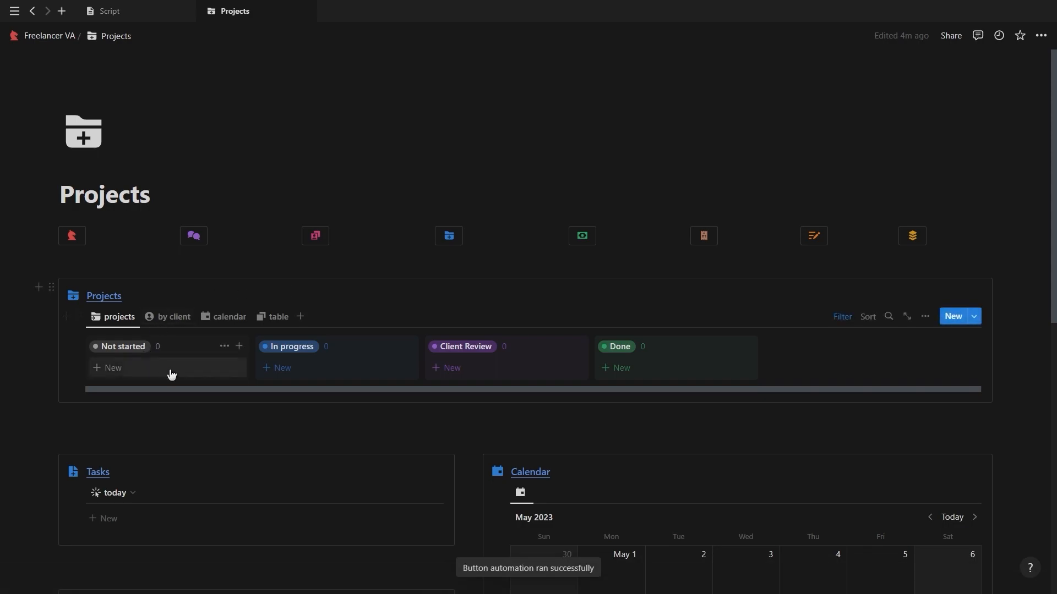
{"action": "mouse_move", "coordinate": [222, 362]}
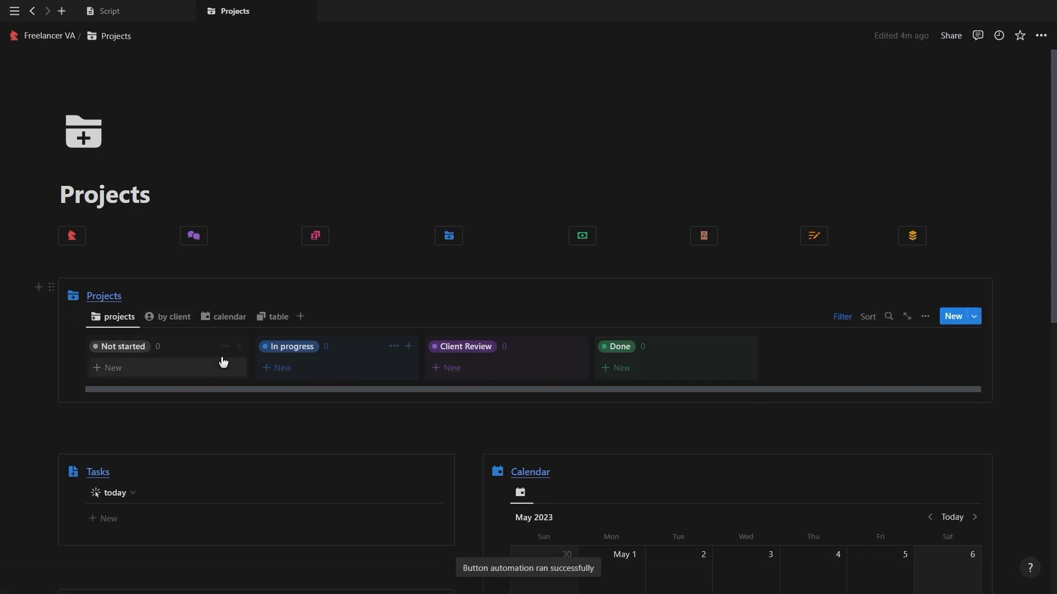
{"action": "left_click", "coordinate": [172, 317]}
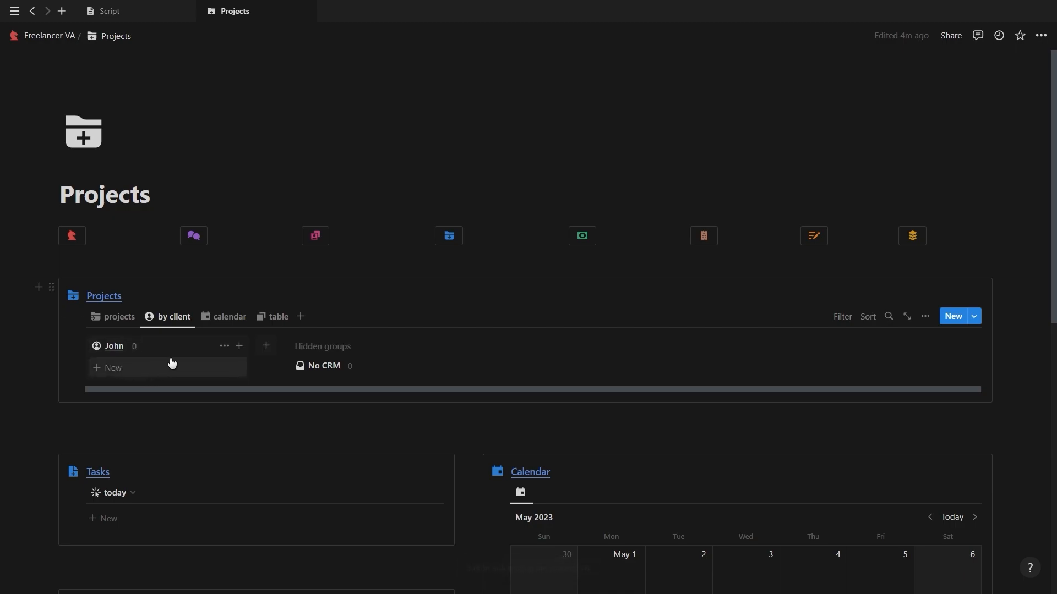
{"action": "left_click", "coordinate": [228, 316]}
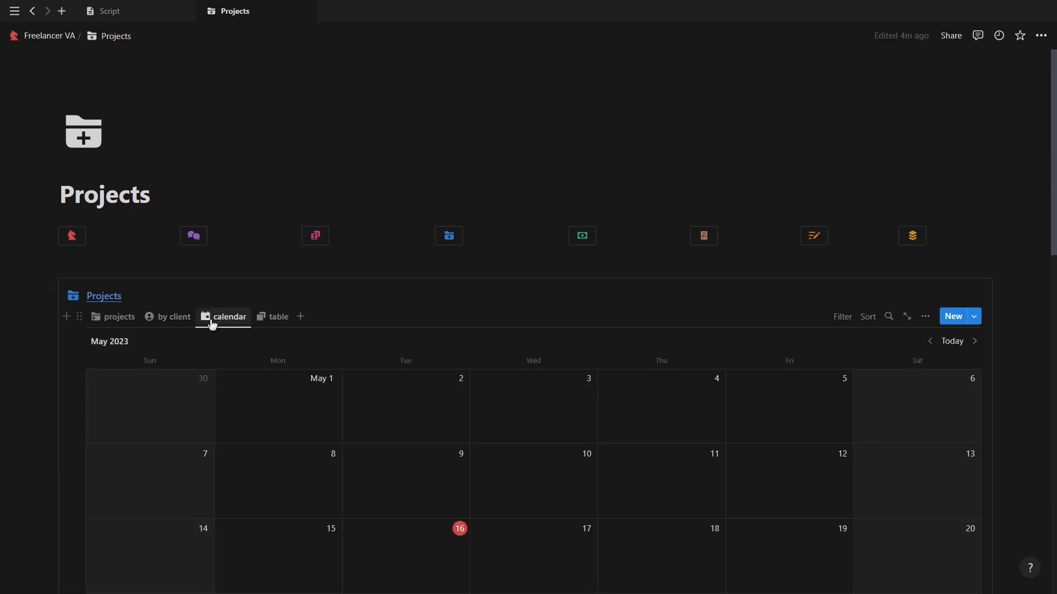
{"action": "left_click", "coordinate": [277, 317]}
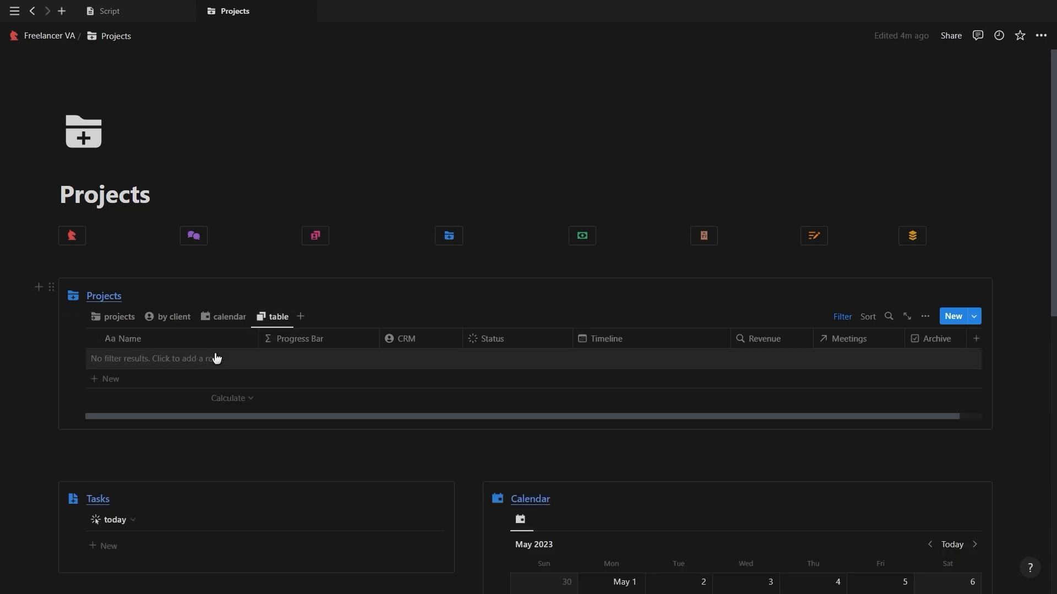
{"action": "left_click", "coordinate": [118, 316]}
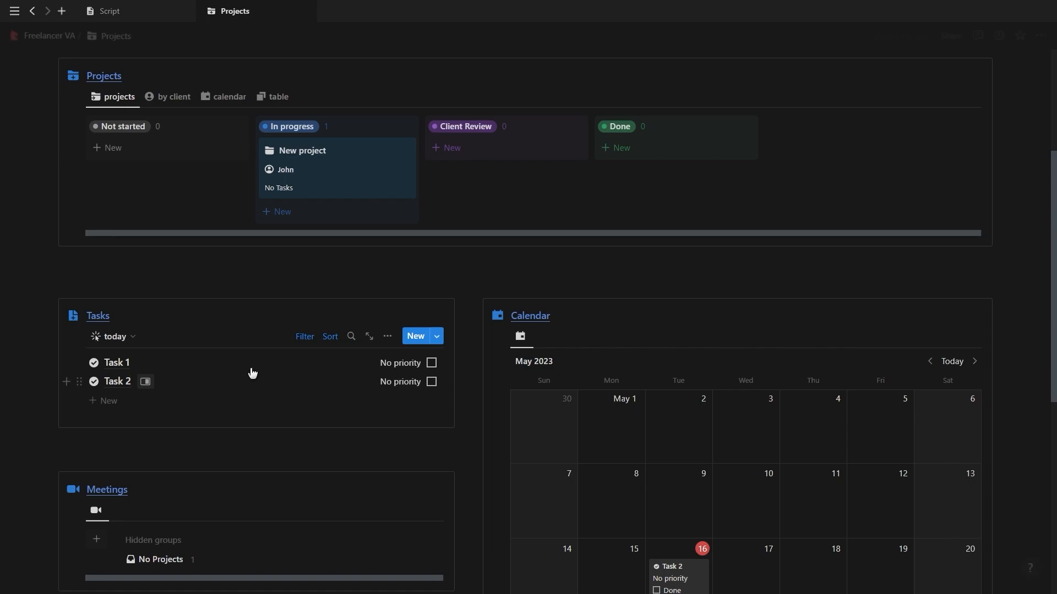
Step: Link Task 1 and Task 2 to New project in their side peeks
{"action": "left_click", "coordinate": [118, 363]}
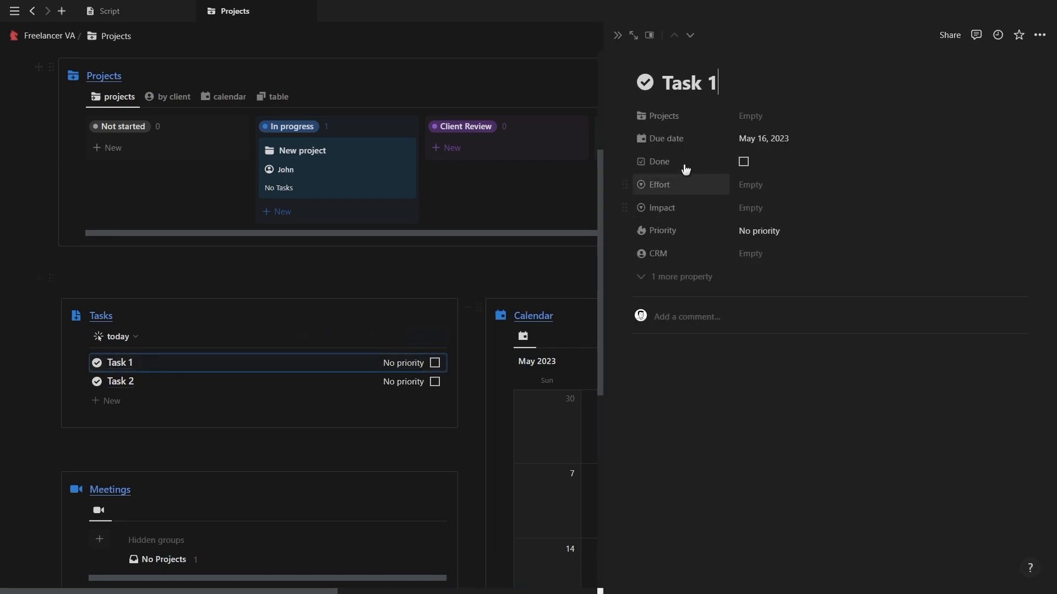
{"action": "left_click", "coordinate": [775, 116]}
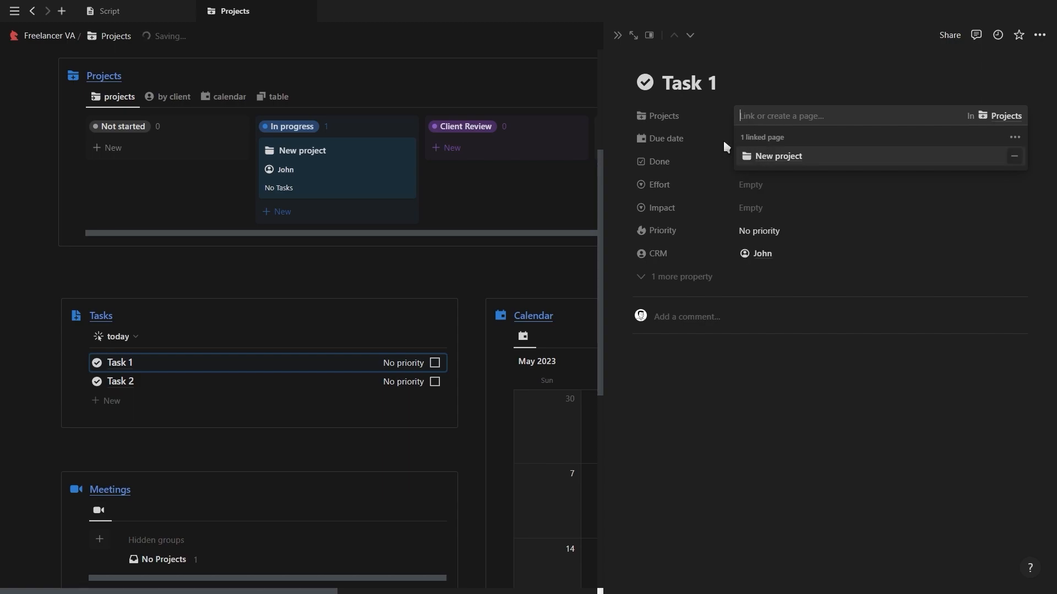
{"action": "left_click", "coordinate": [119, 381]}
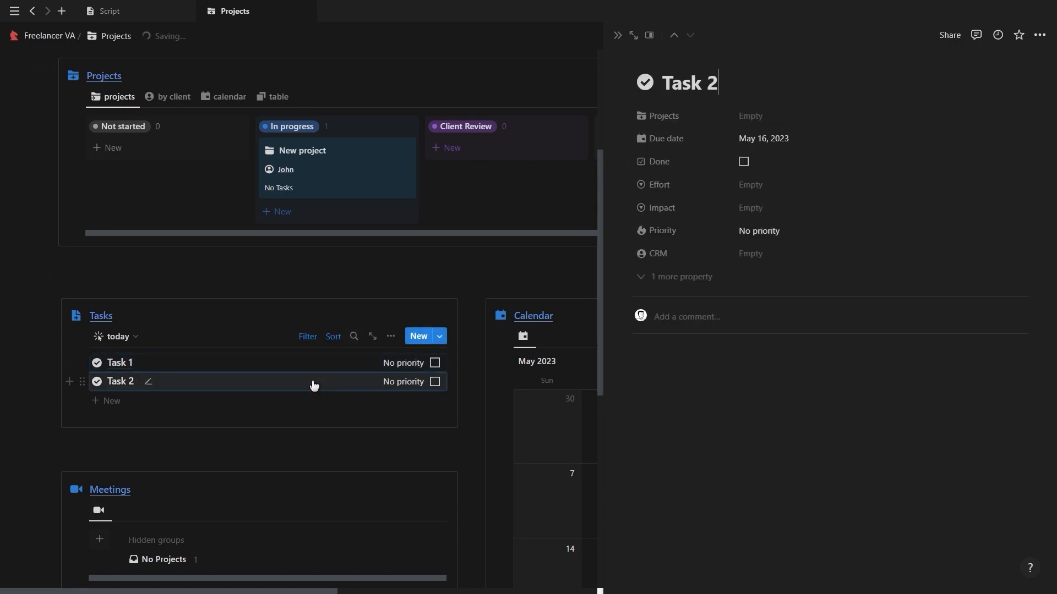
{"action": "left_click", "coordinate": [775, 115]}
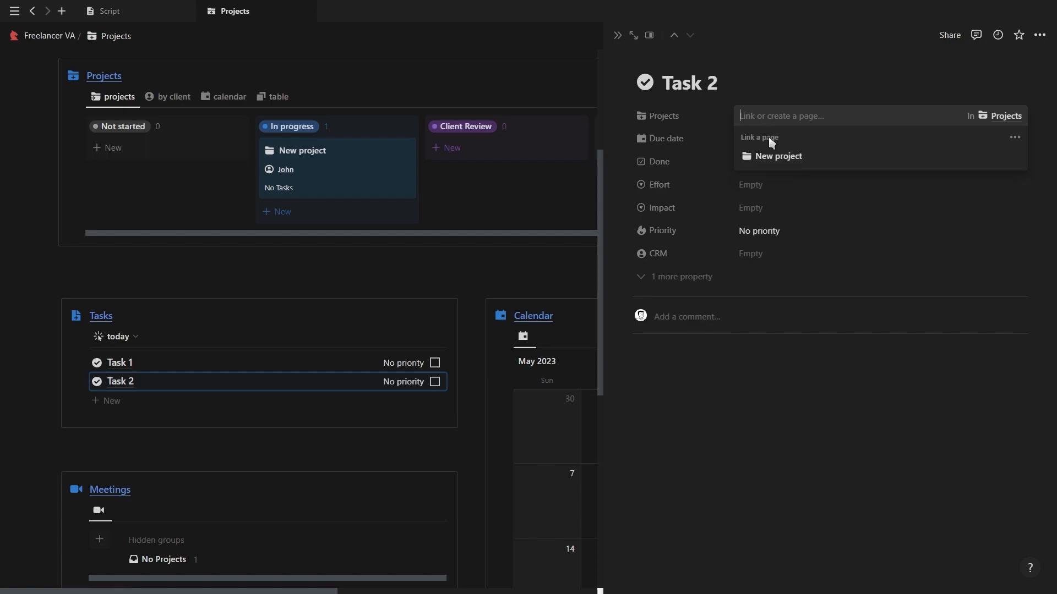
{"action": "left_click", "coordinate": [778, 156]}
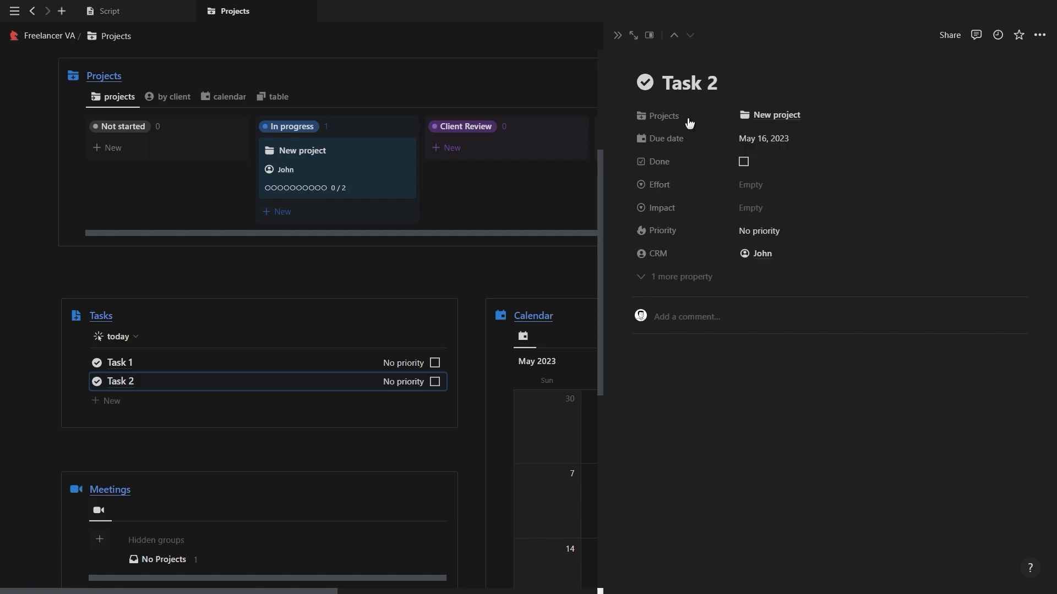
{"action": "mouse_move", "coordinate": [676, 124]}
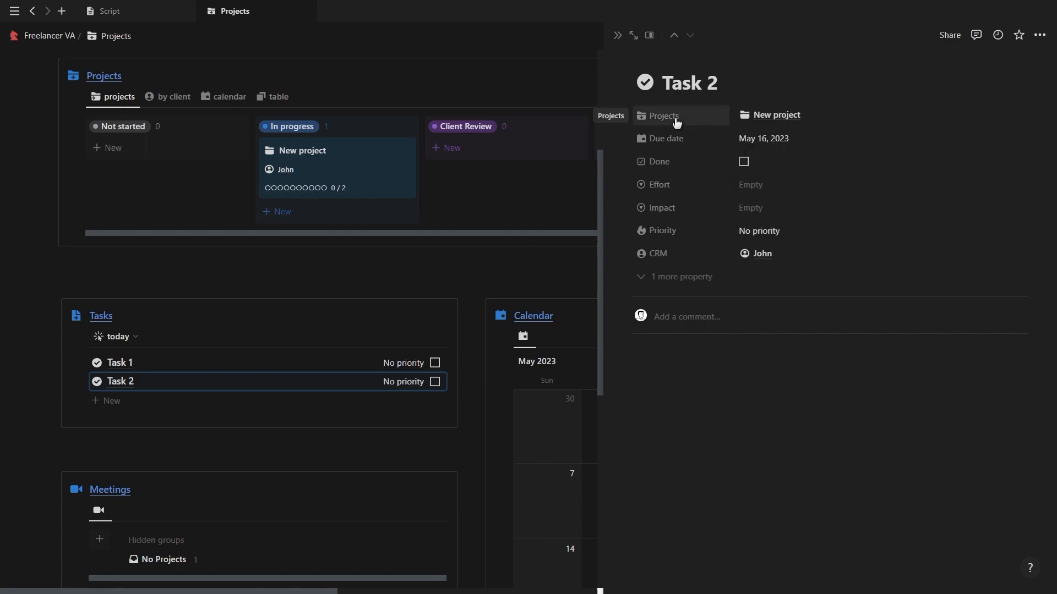
Step: Set Task 2's Effort to High and Impact to Low
{"action": "left_click", "coordinate": [435, 363]}
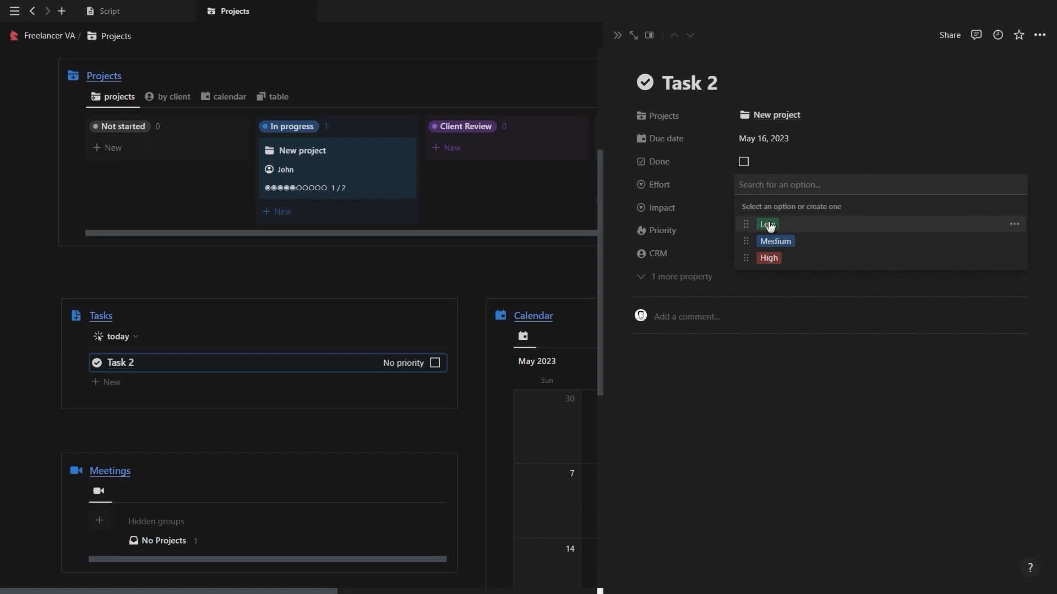
{"action": "left_click", "coordinate": [766, 224]}
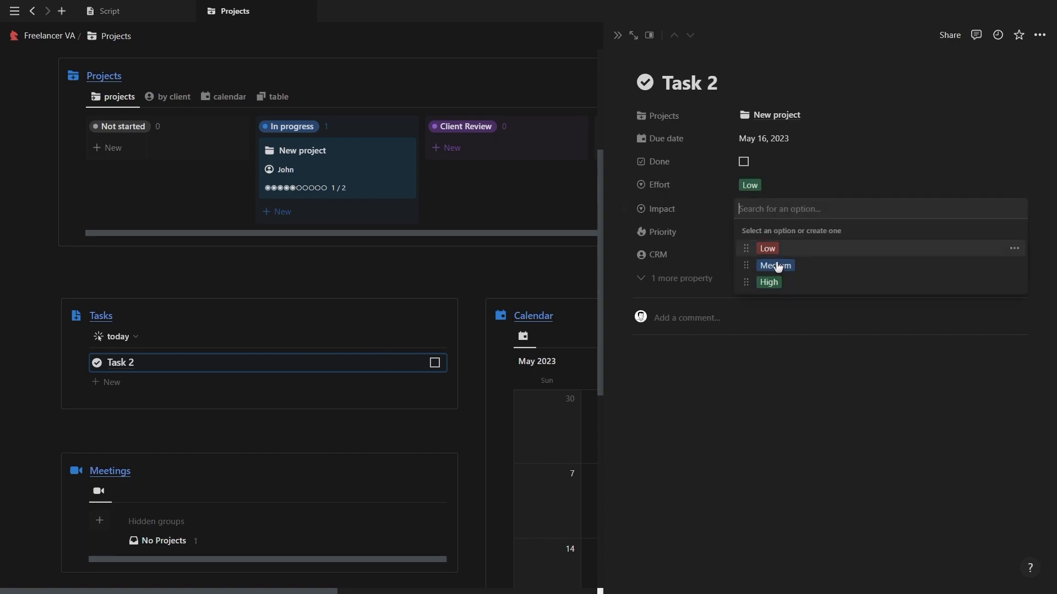
{"action": "left_click", "coordinate": [768, 282]}
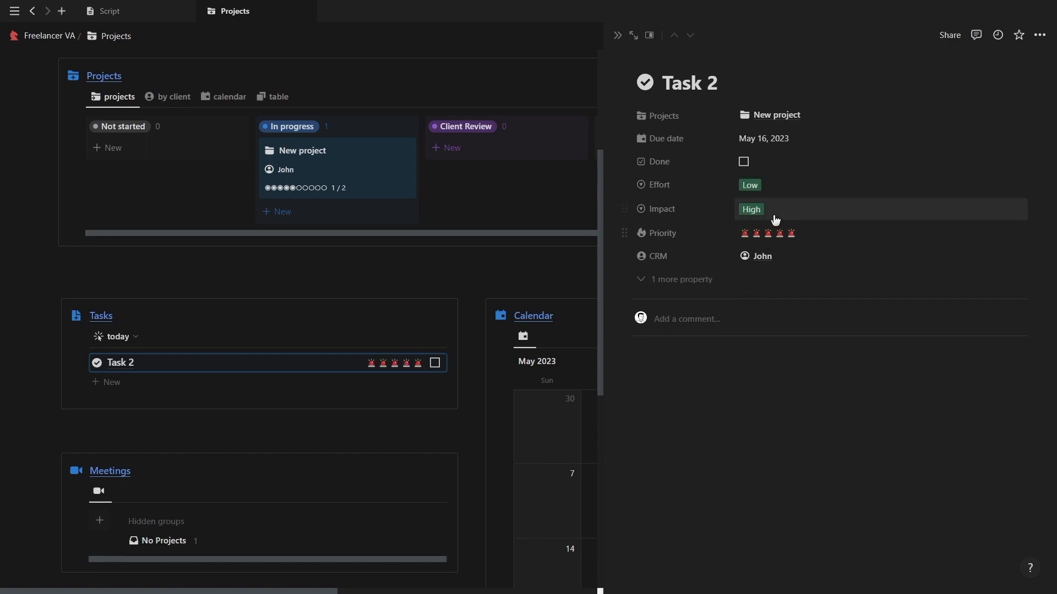
{"action": "left_click", "coordinate": [751, 209]}
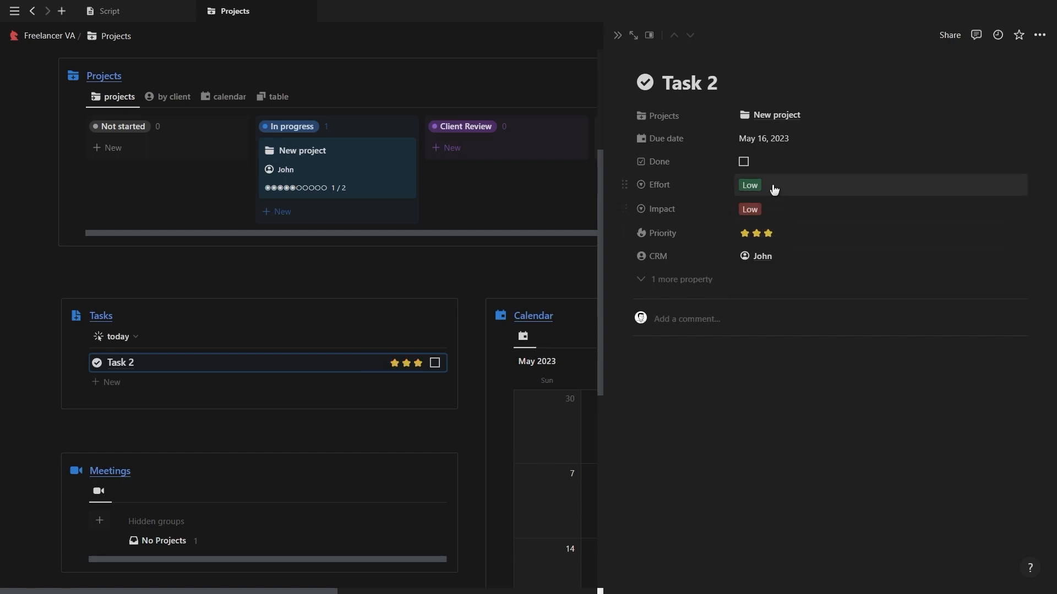
{"action": "left_click", "coordinate": [748, 185]}
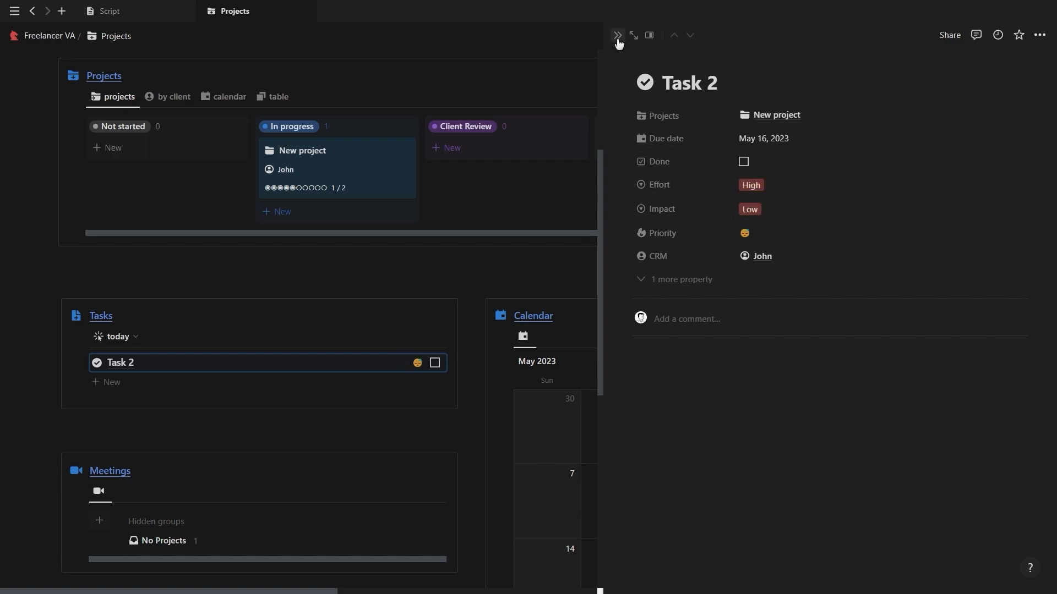
Step: Close Task 2's side peek and reopen the Freelancer VA page
{"action": "left_click", "coordinate": [616, 35]}
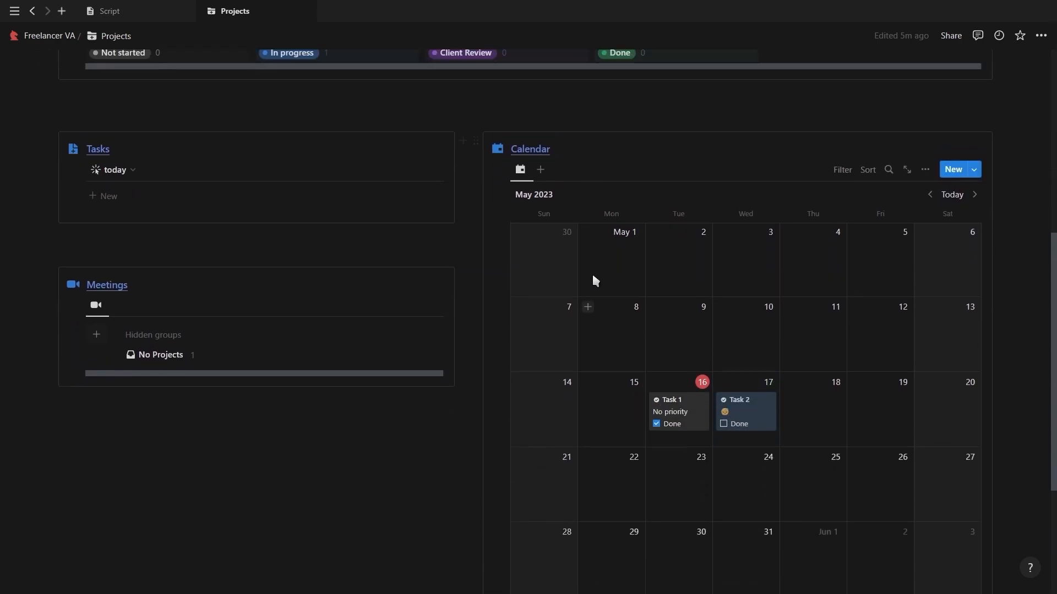
{"action": "left_click", "coordinate": [95, 336]}
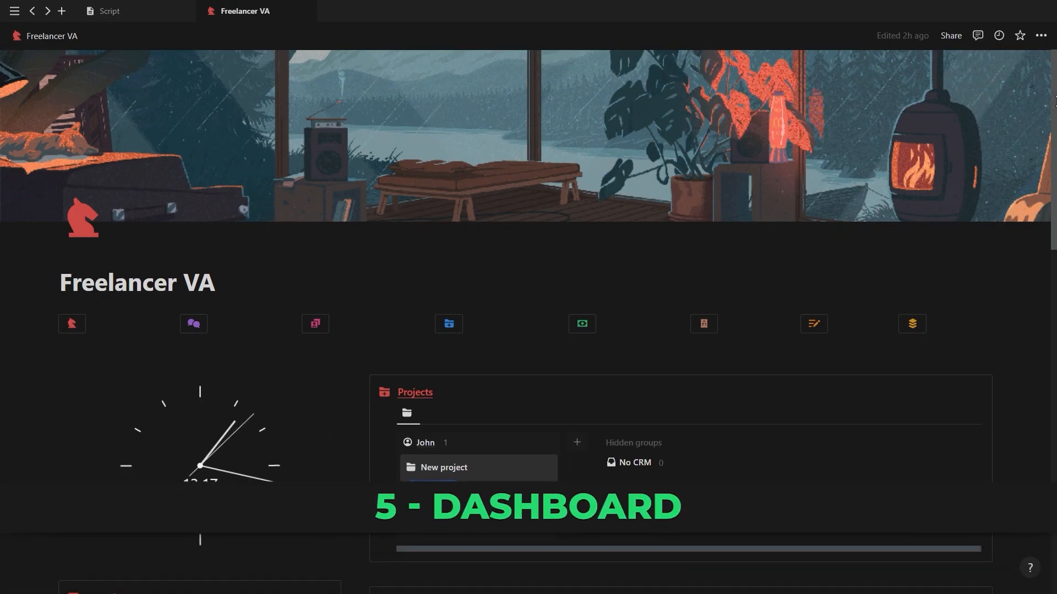
Step: Switch the dashboard Tasks view from the project board to the all-tasks table
{"action": "scroll", "scroll_direction": "down", "scroll_amount": 3}
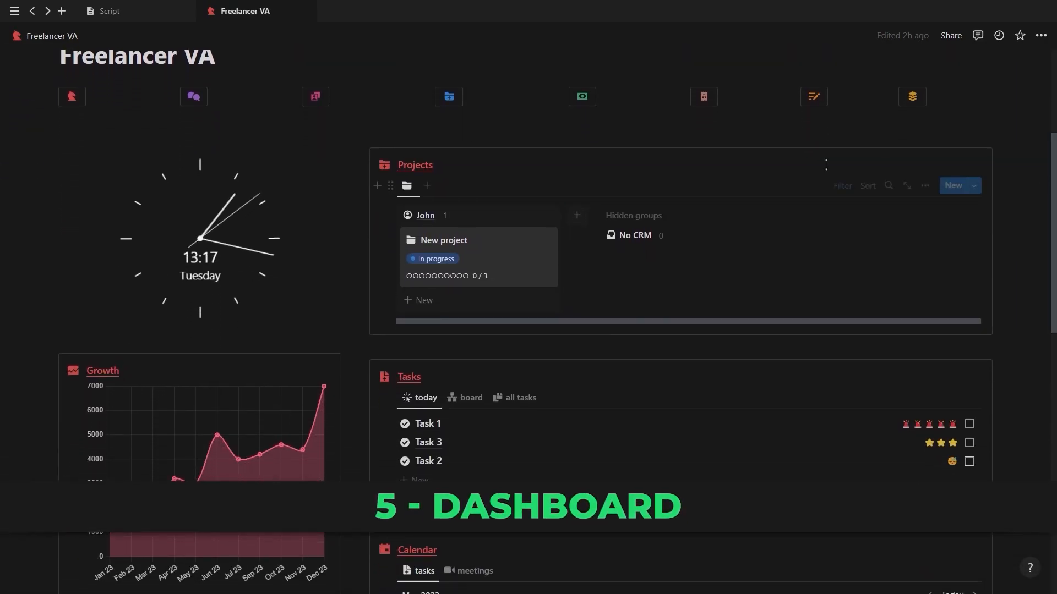
{"action": "mouse_move", "coordinate": [431, 250]}
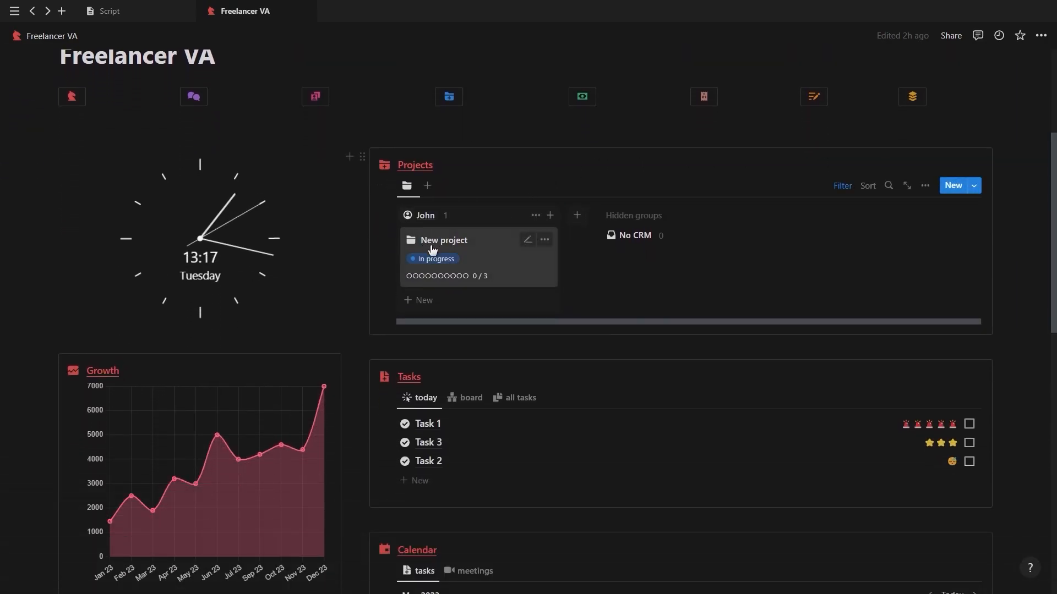
{"action": "scroll", "scroll_direction": "down", "scroll_amount": 3}
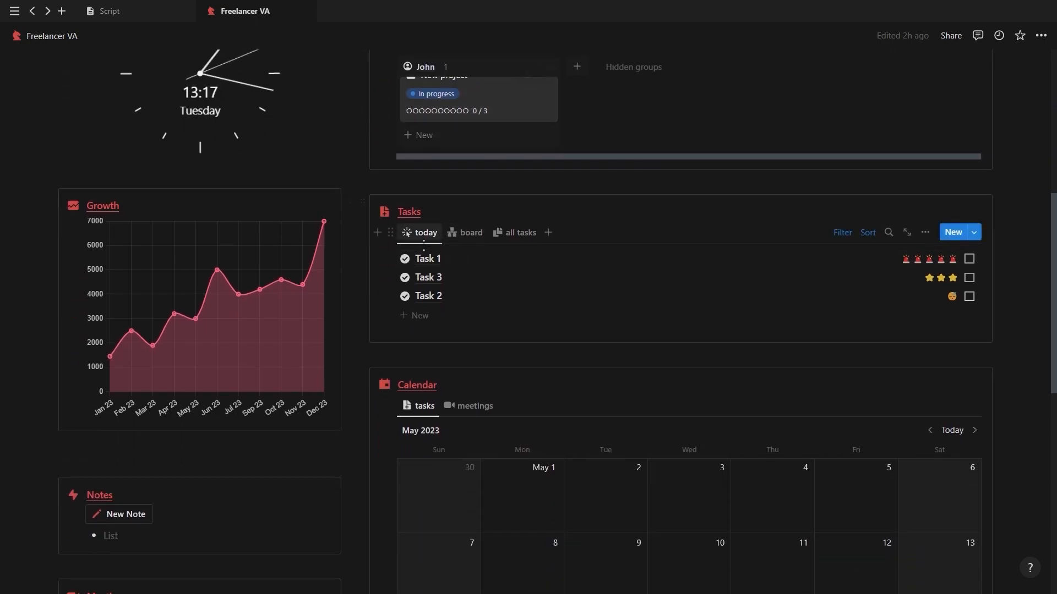
{"action": "mouse_move", "coordinate": [470, 232]}
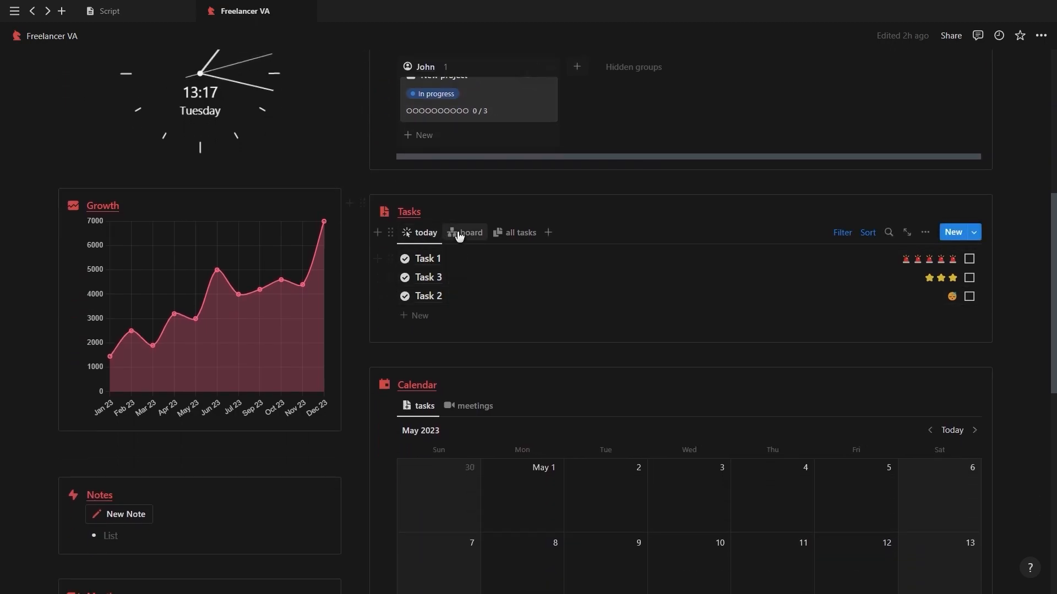
{"action": "left_click", "coordinate": [470, 232]}
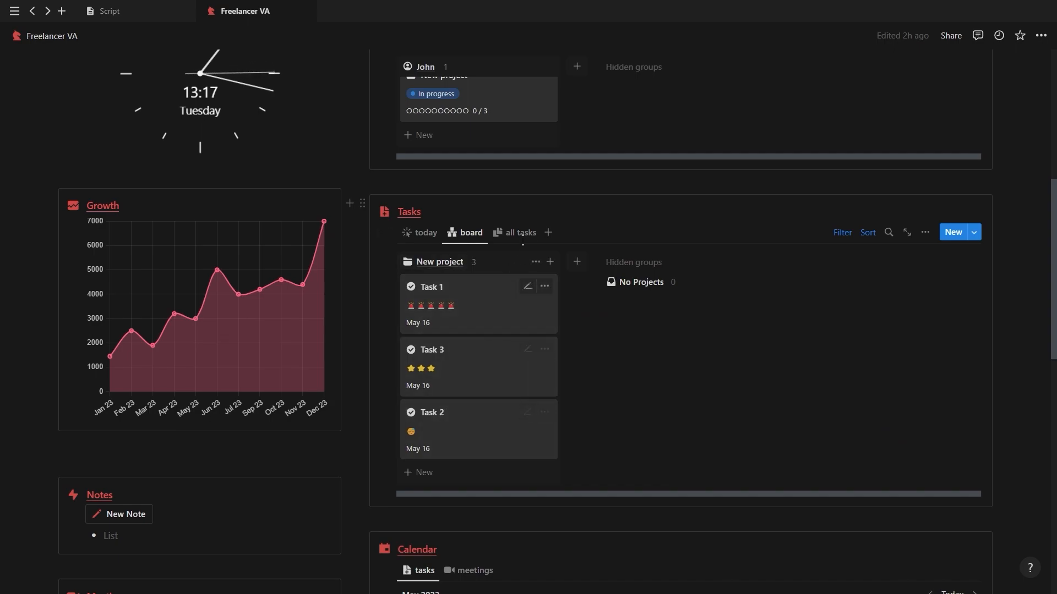
{"action": "left_click", "coordinate": [520, 232]}
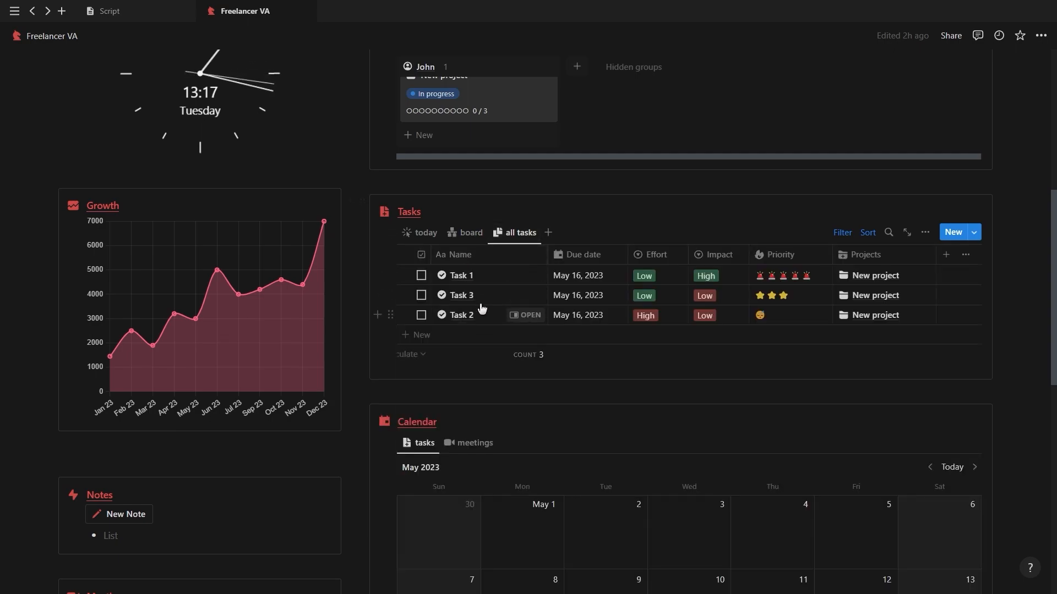
Step: Show meetings in the dashboard Calendar and open the Finances page
{"action": "scroll", "scroll_direction": "down", "scroll_amount": 3}
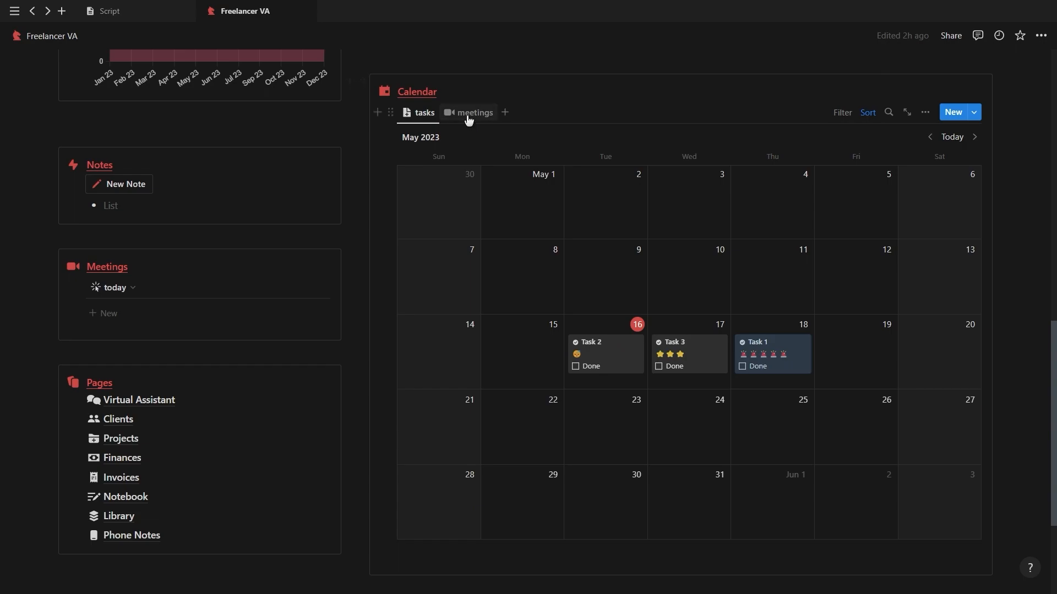
{"action": "left_click", "coordinate": [474, 112]}
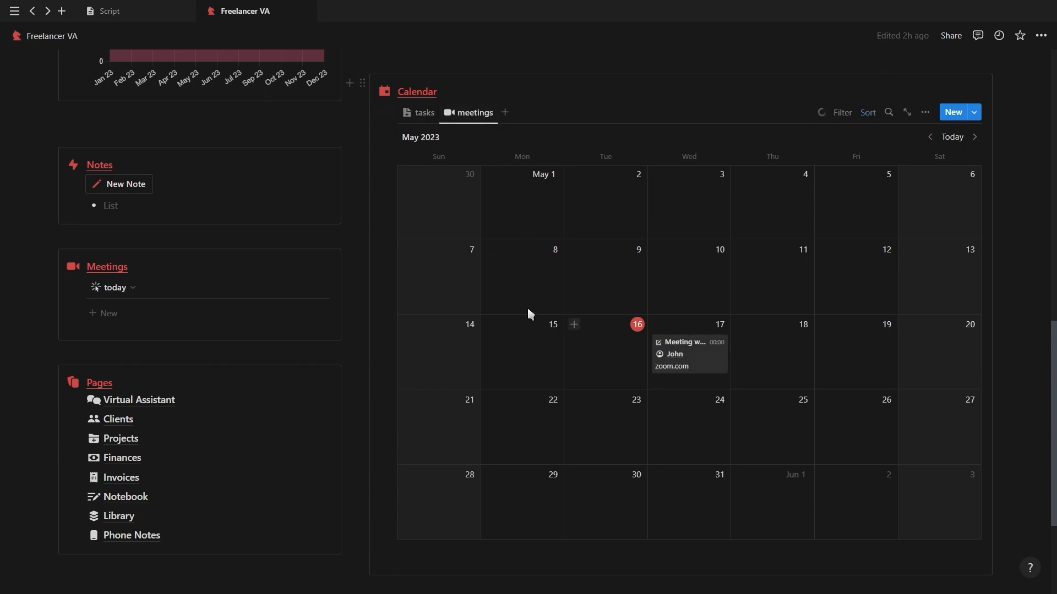
{"action": "scroll", "scroll_direction": "down", "scroll_amount": 3}
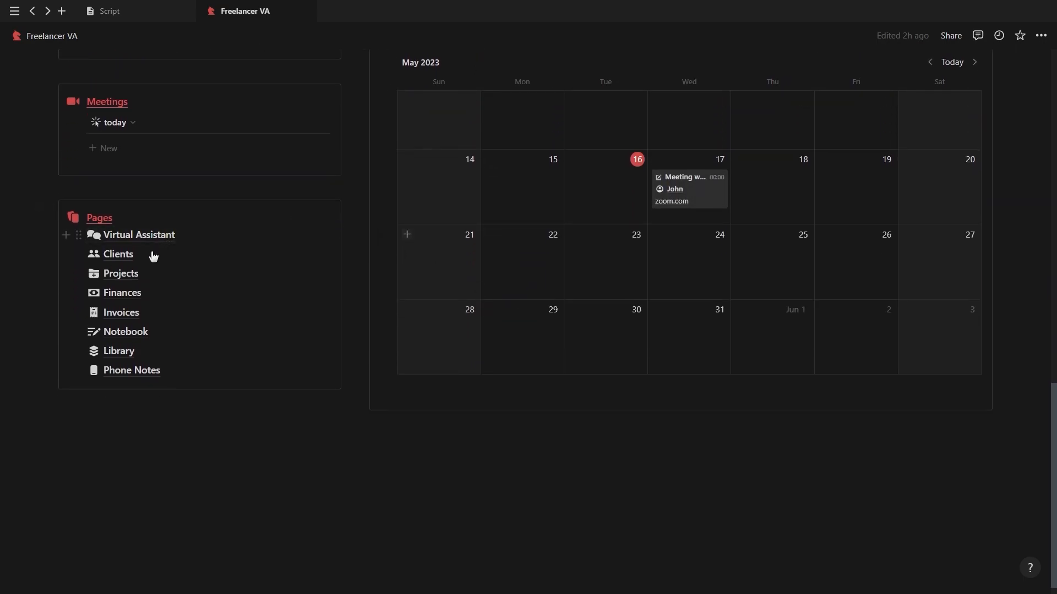
{"action": "left_click", "coordinate": [122, 292]}
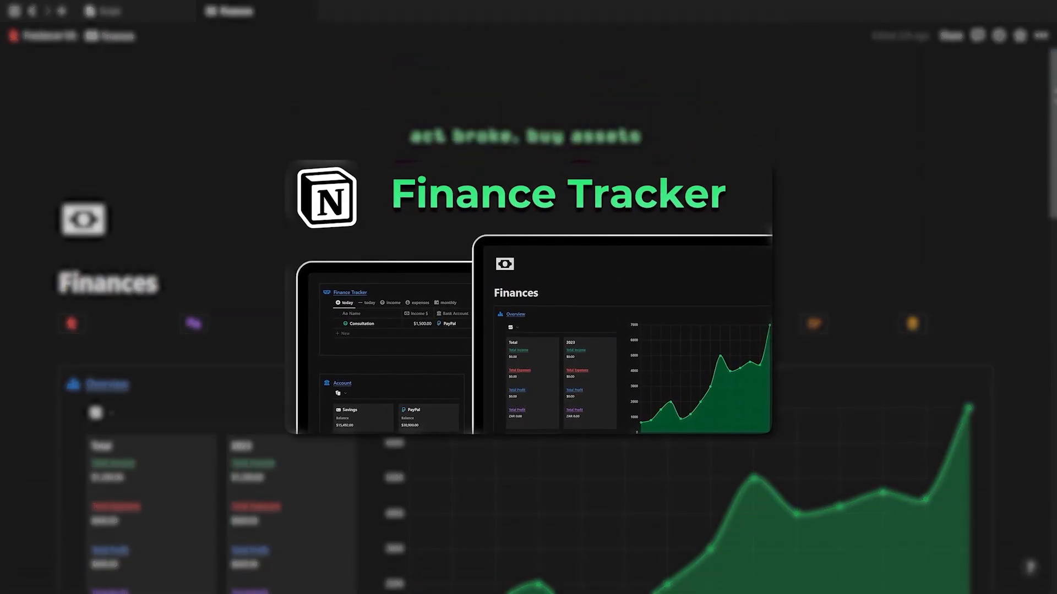
{"action": "scroll", "scroll_direction": "down", "scroll_amount": 3}
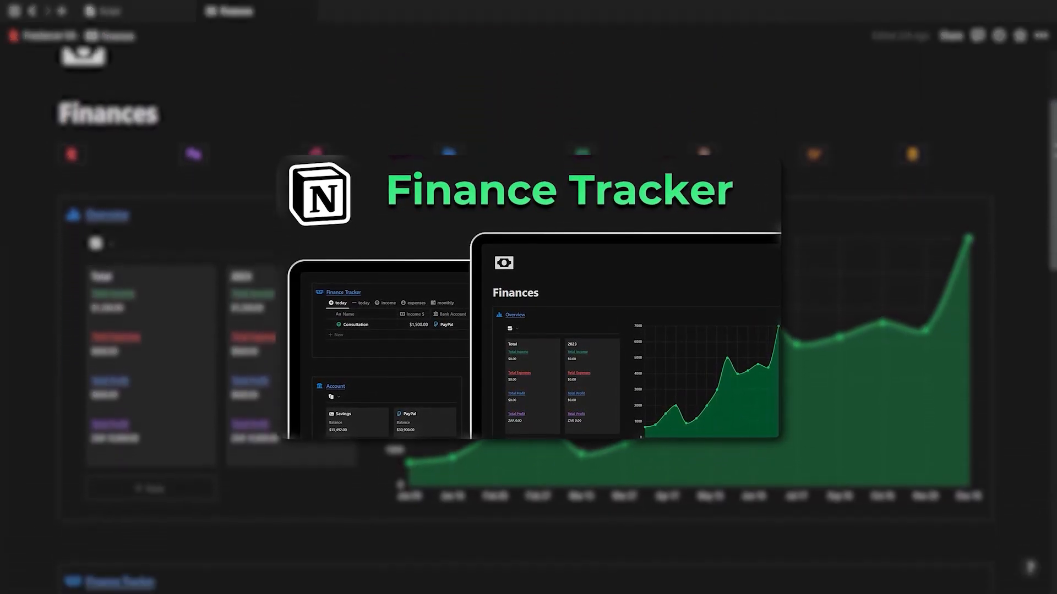
{"action": "scroll", "scroll_direction": "down", "scroll_amount": 3}
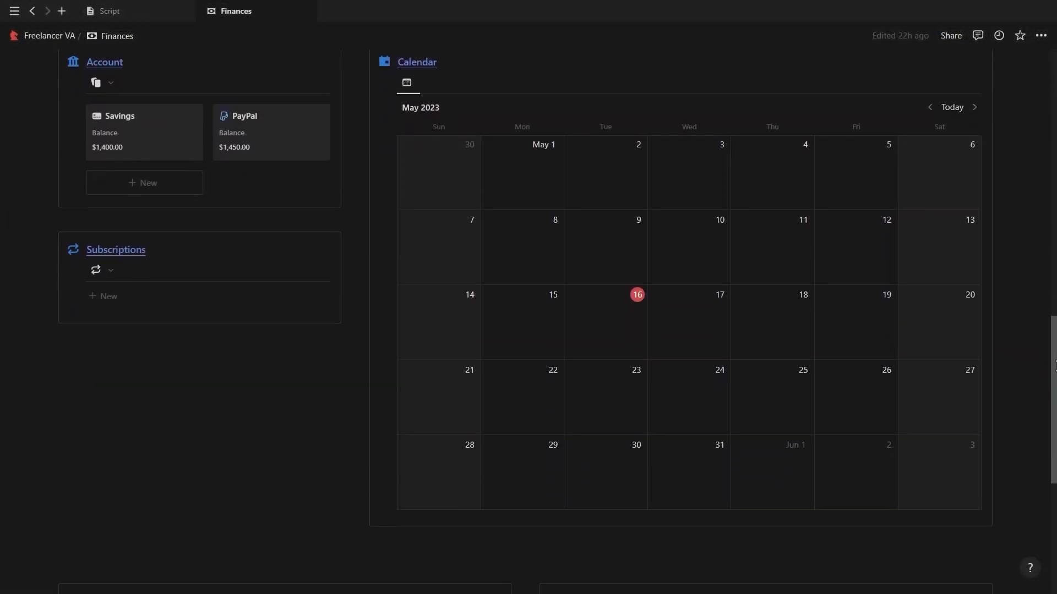
{"action": "scroll", "scroll_direction": "down", "scroll_amount": 3}
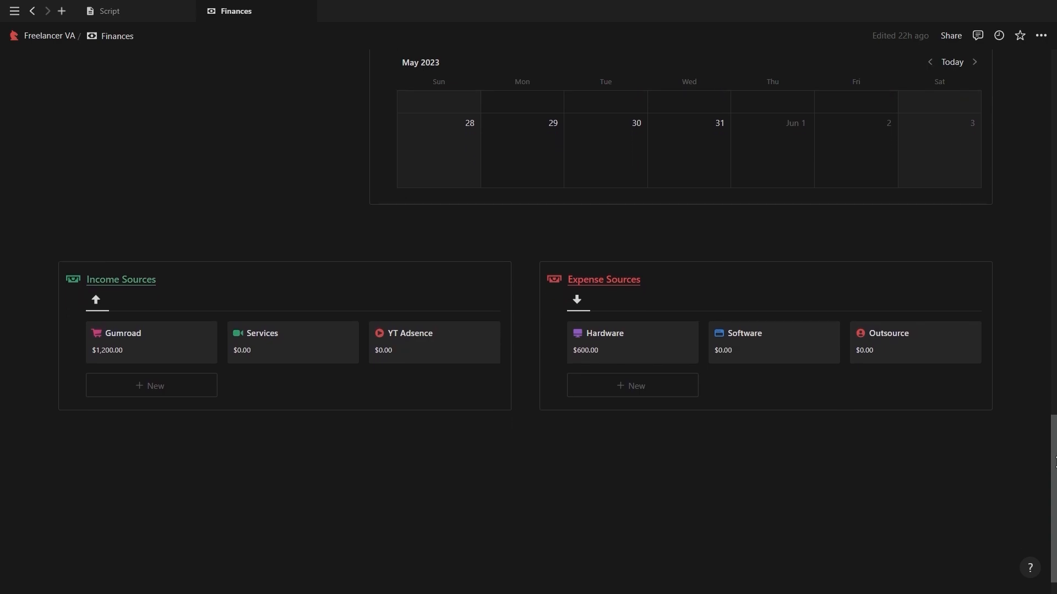
{"action": "scroll", "scroll_direction": "up", "scroll_amount": 3}
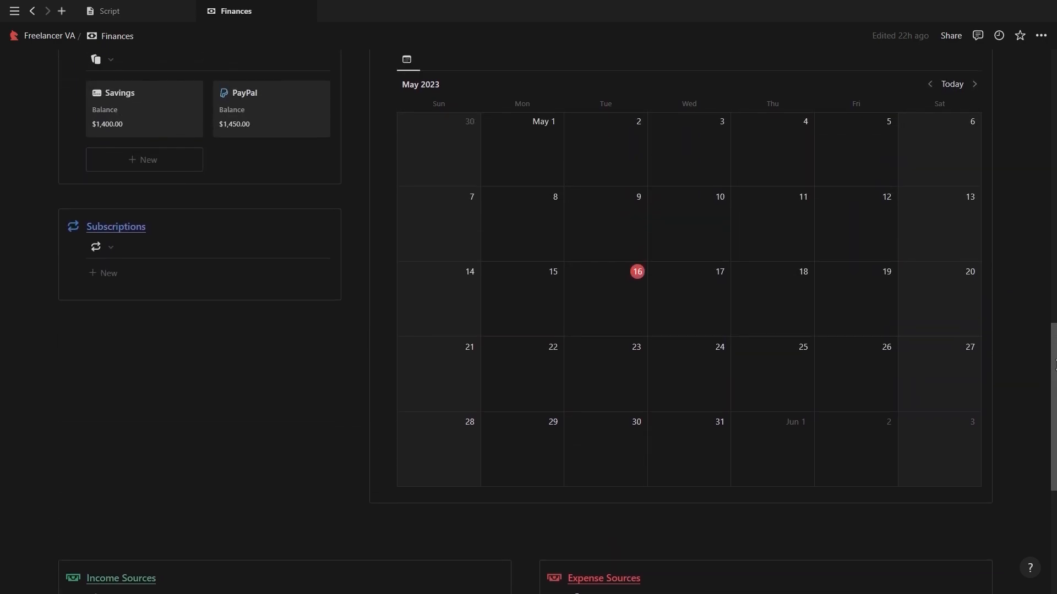
{"action": "scroll", "scroll_direction": "up", "scroll_amount": 3}
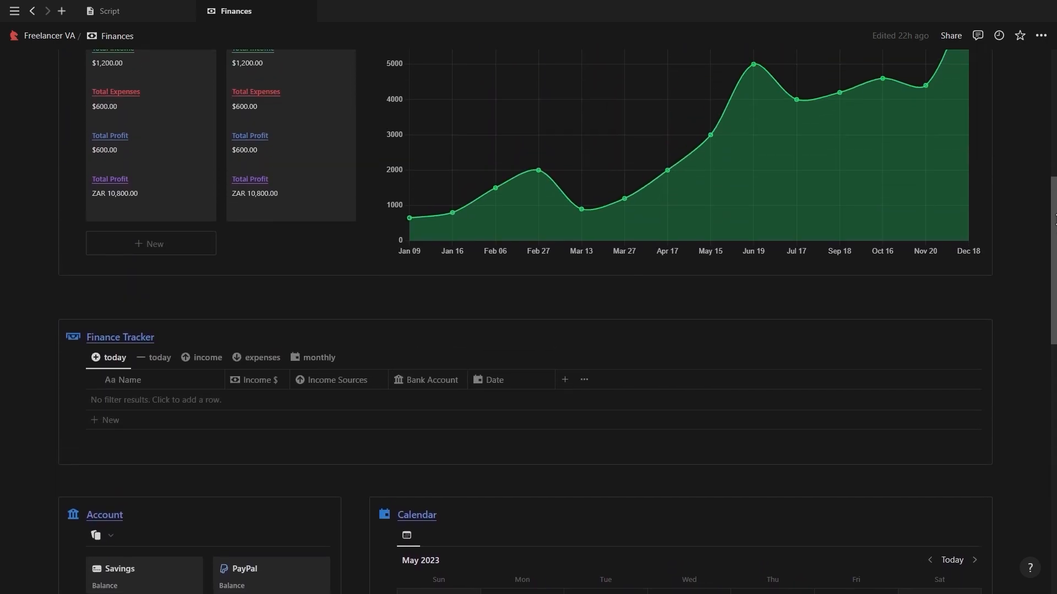
{"action": "scroll", "scroll_direction": "up", "scroll_amount": 3}
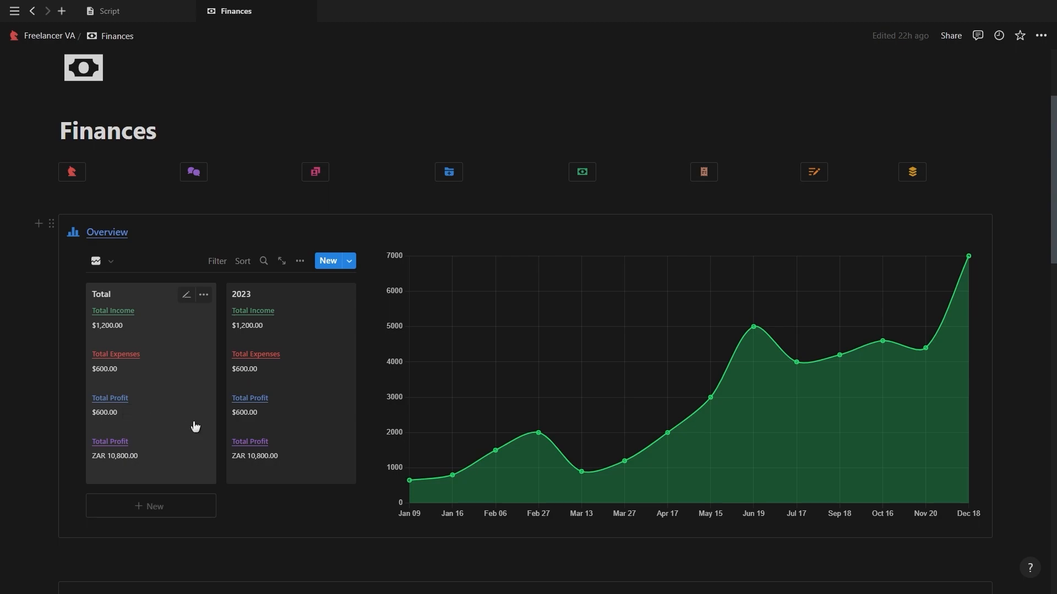
{"action": "mouse_move", "coordinate": [431, 392]}
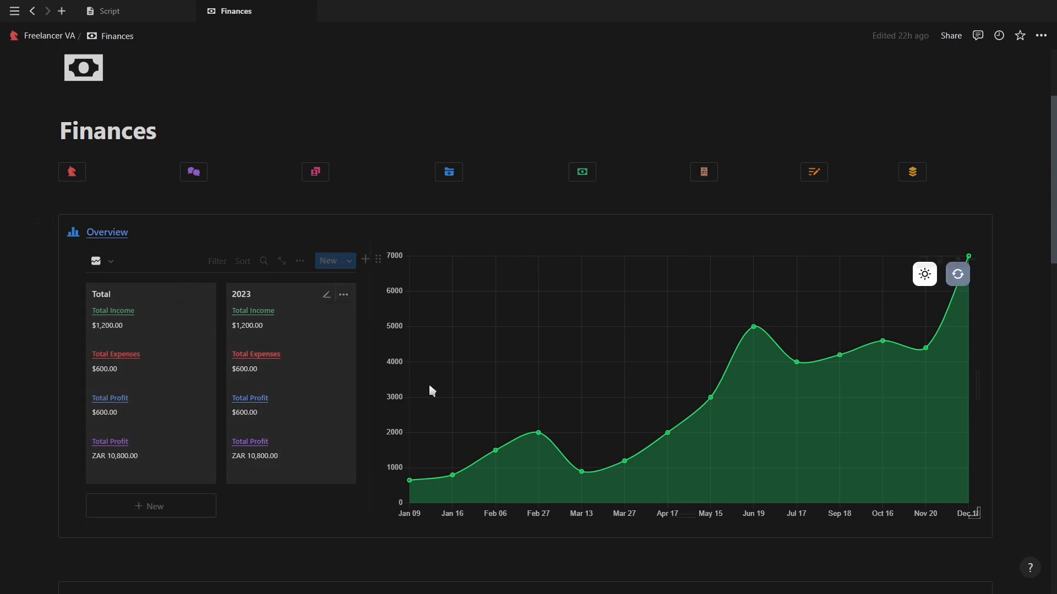
{"action": "mouse_move", "coordinate": [702, 433]}
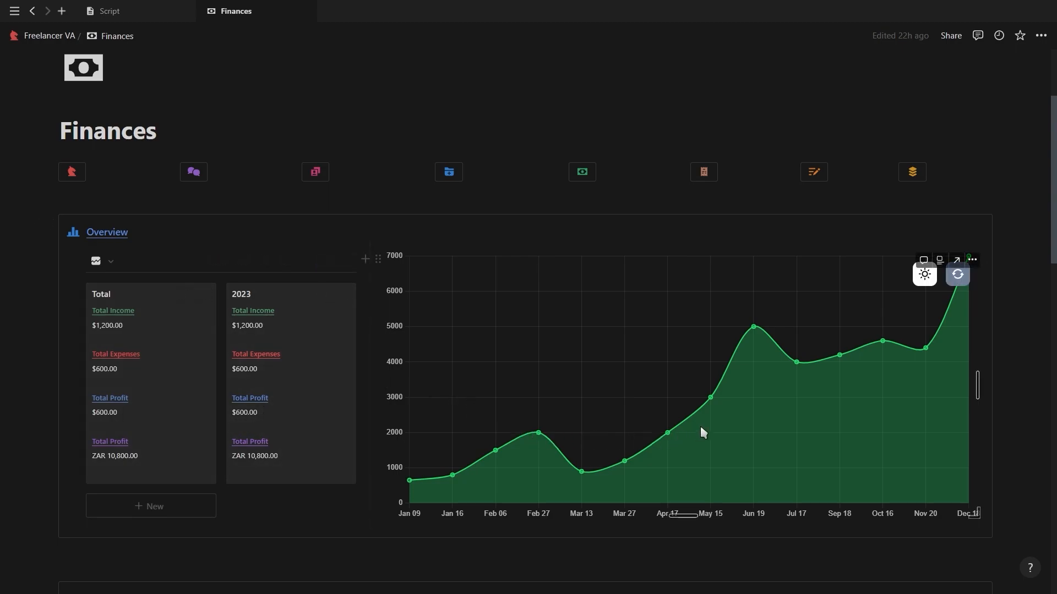
{"action": "mouse_move", "coordinate": [529, 345]}
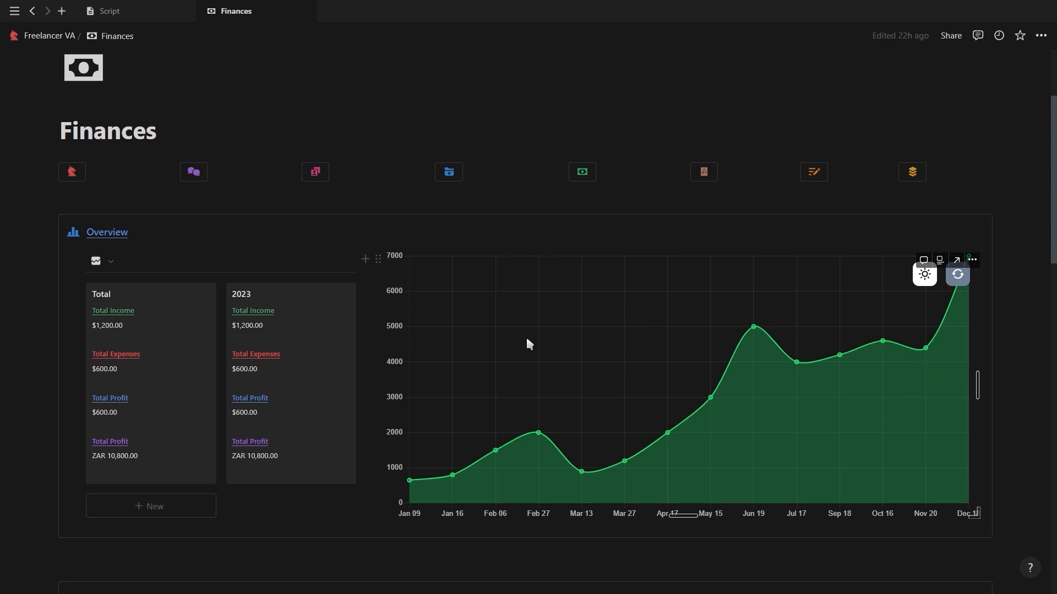
Step: Add a 'New income' $900 Services entry assigned to the Savings account
{"action": "scroll", "scroll_direction": "down", "scroll_amount": 3}
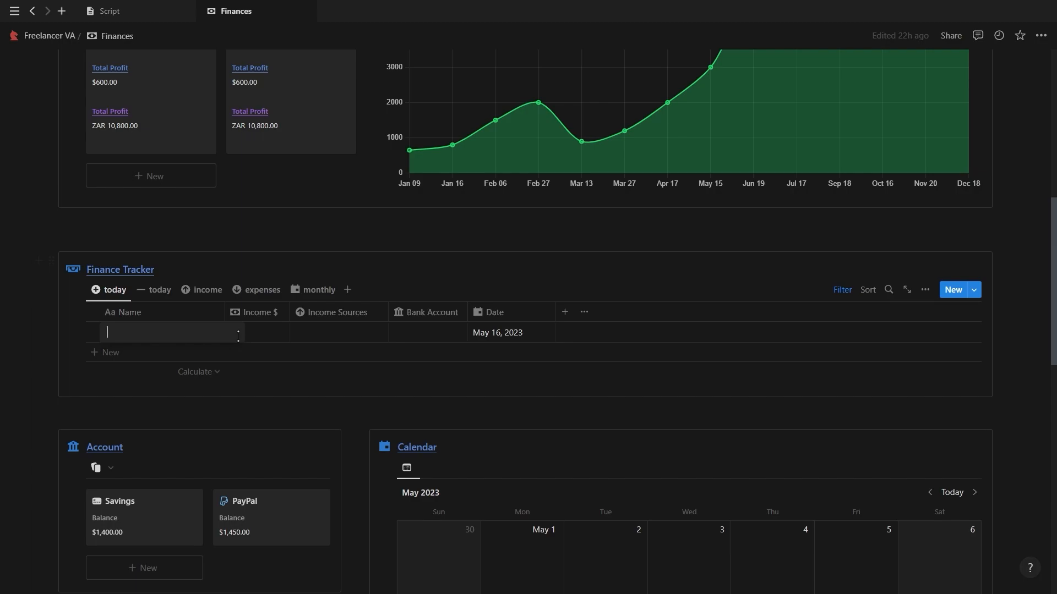
{"action": "type", "text": "New income"}
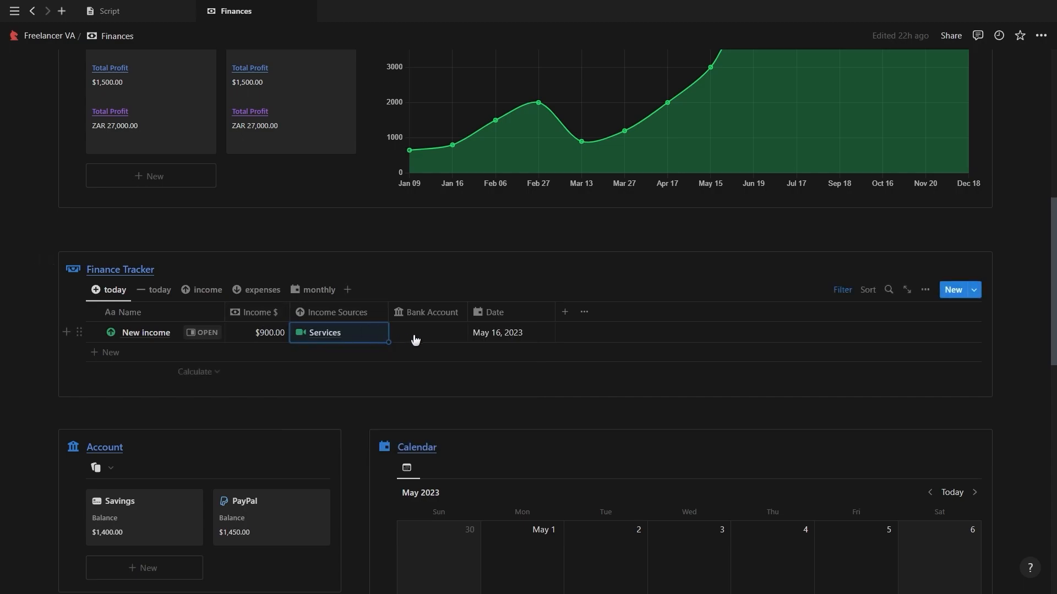
{"action": "left_click", "coordinate": [426, 333]}
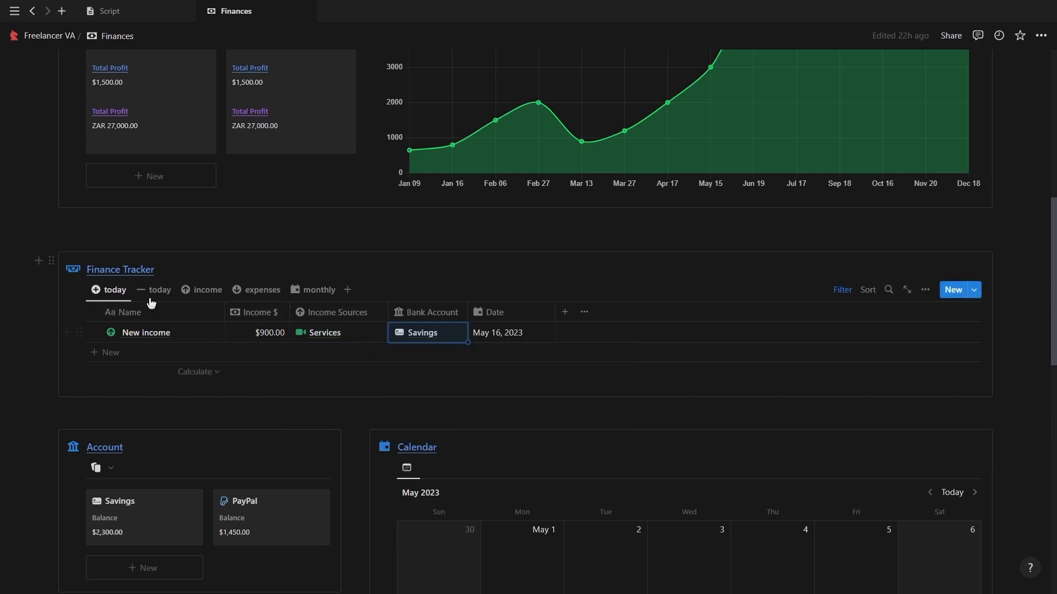
Step: Review the today, income, expenses and monthly views, expanding the May 2023 groups
{"action": "left_click", "coordinate": [160, 290]}
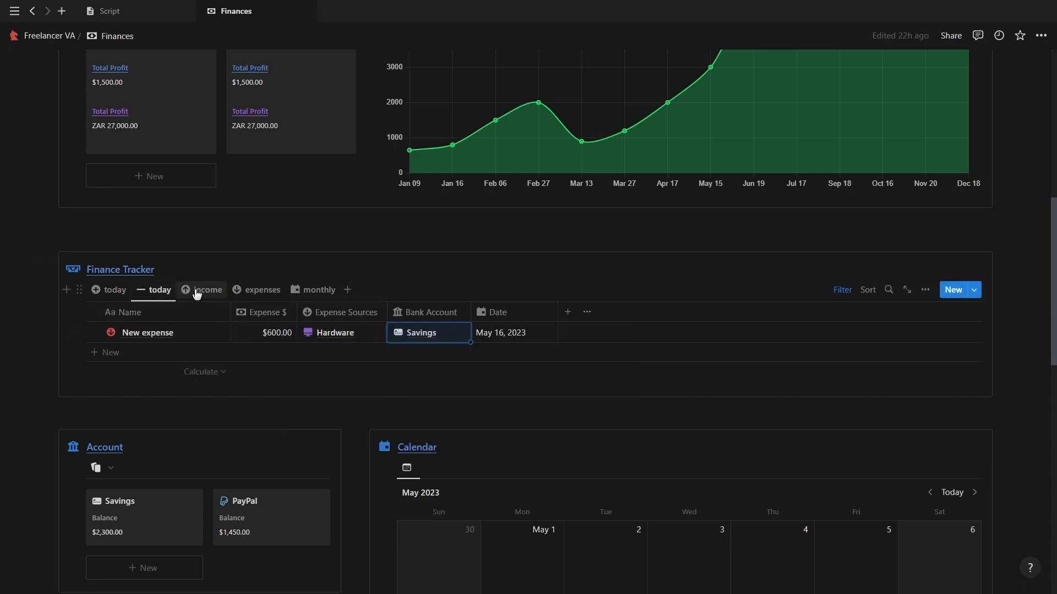
{"action": "left_click", "coordinate": [207, 289]}
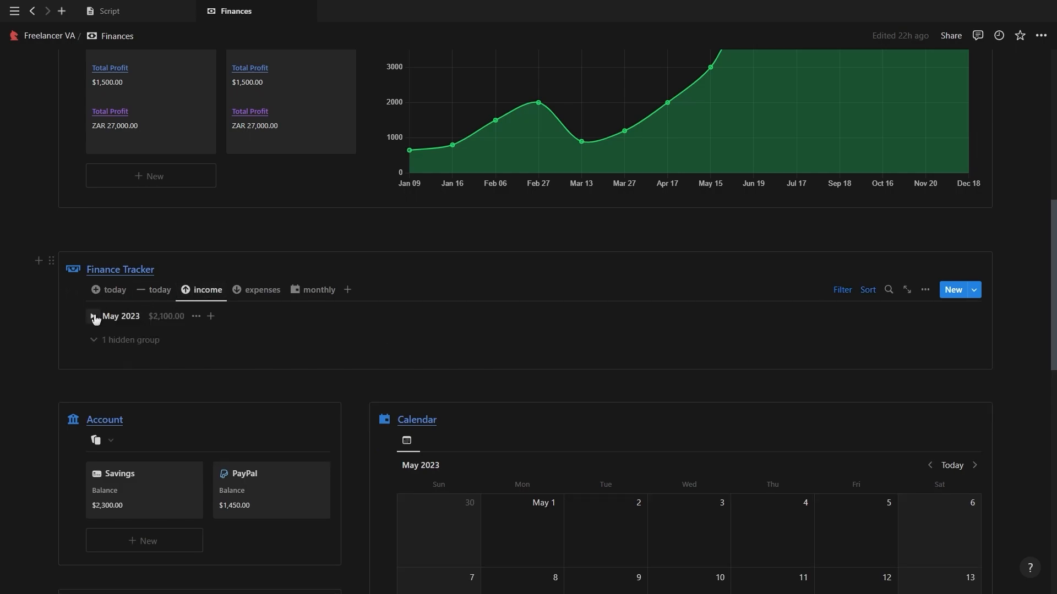
{"action": "left_click", "coordinate": [93, 316]}
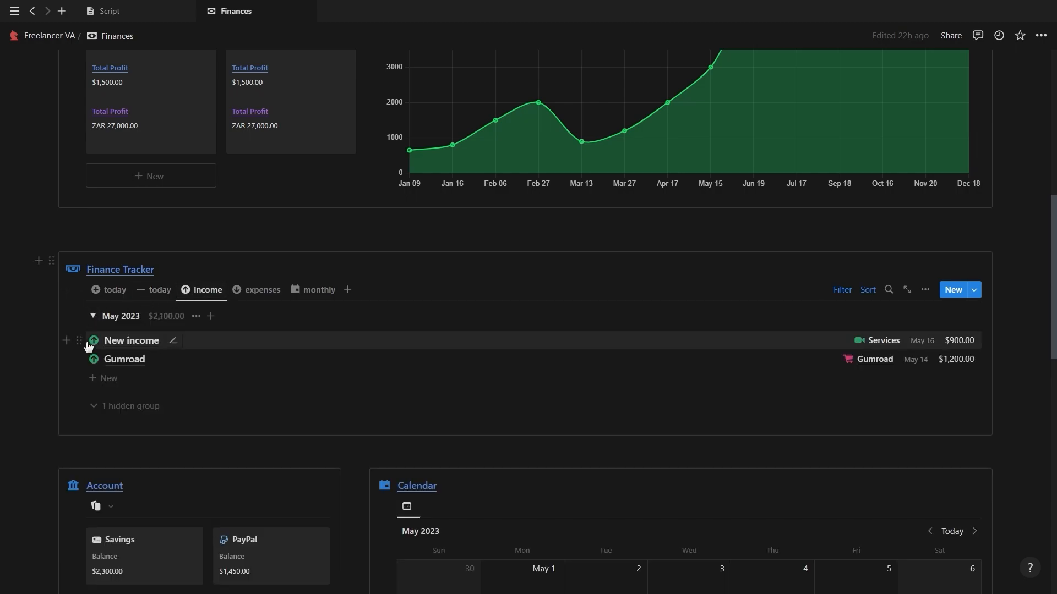
{"action": "left_click", "coordinate": [262, 291]}
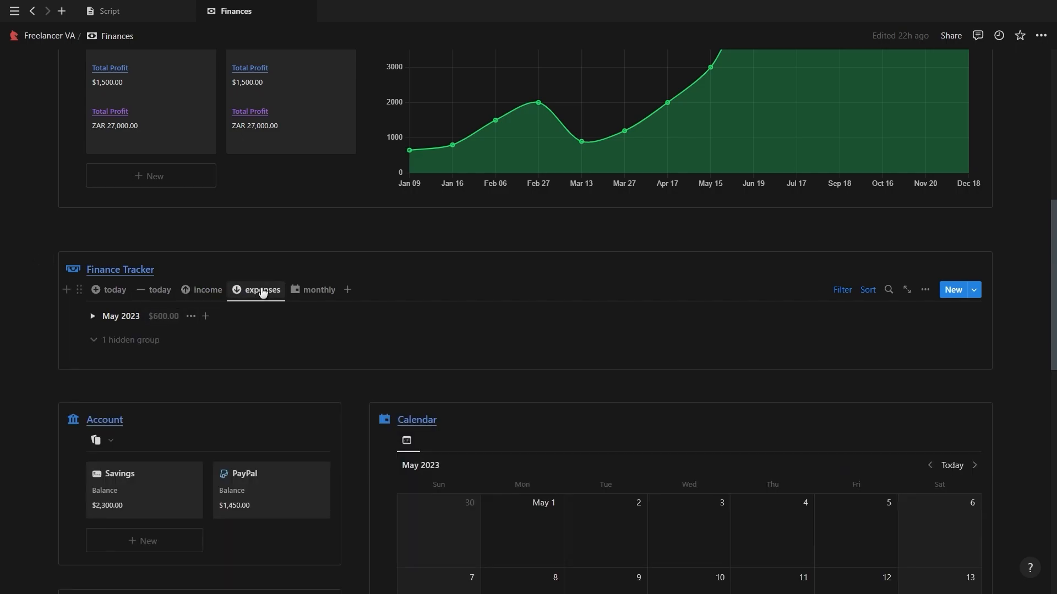
{"action": "left_click", "coordinate": [92, 315]}
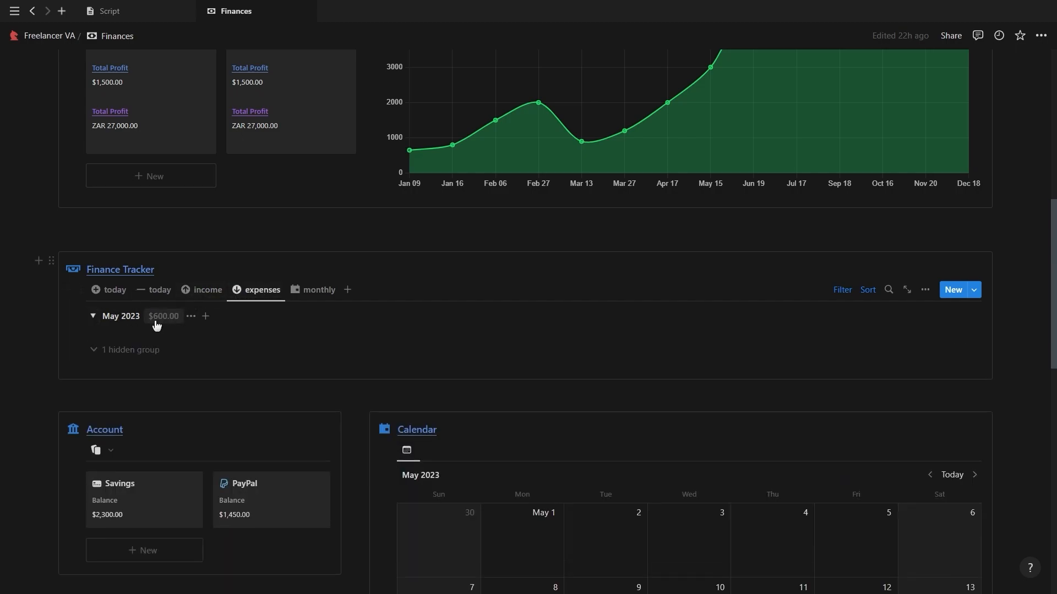
{"action": "left_click", "coordinate": [319, 290]}
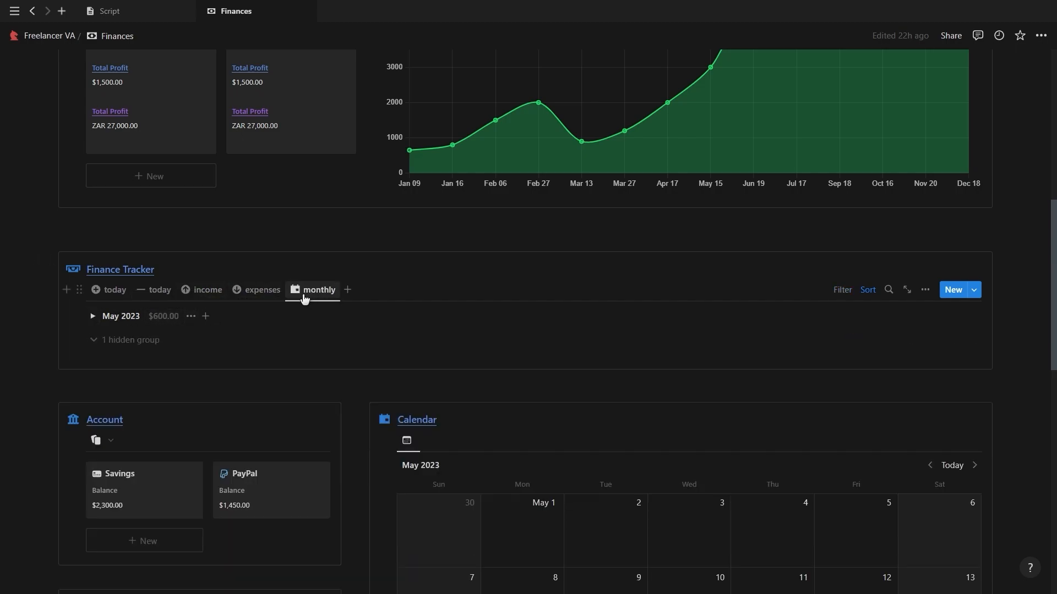
{"action": "left_click", "coordinate": [93, 316]}
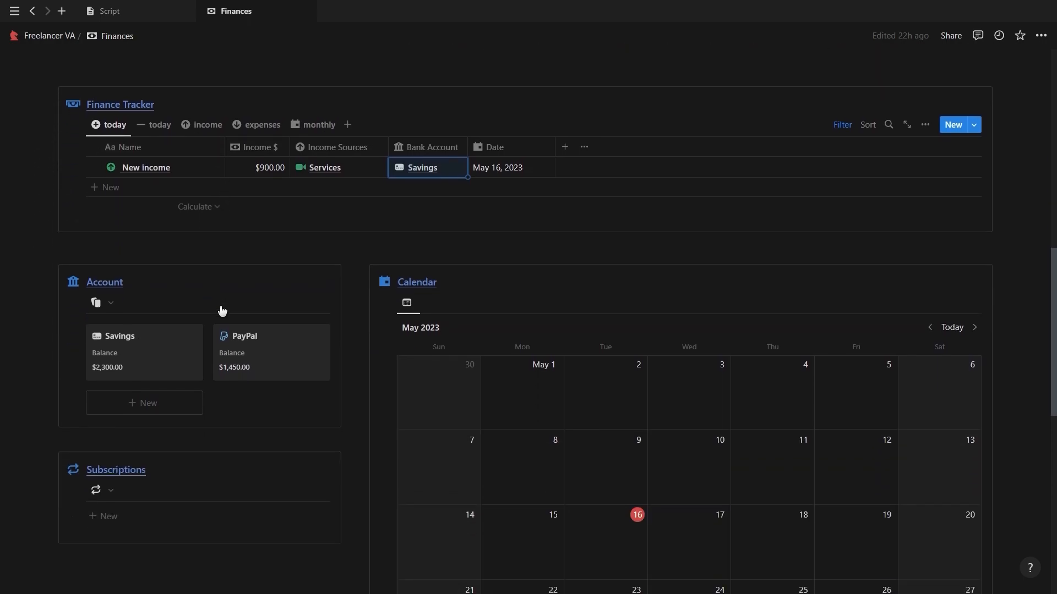
Step: Enter 1000 as the Savings account's Start amount
{"action": "scroll", "scroll_direction": "down", "scroll_amount": 3}
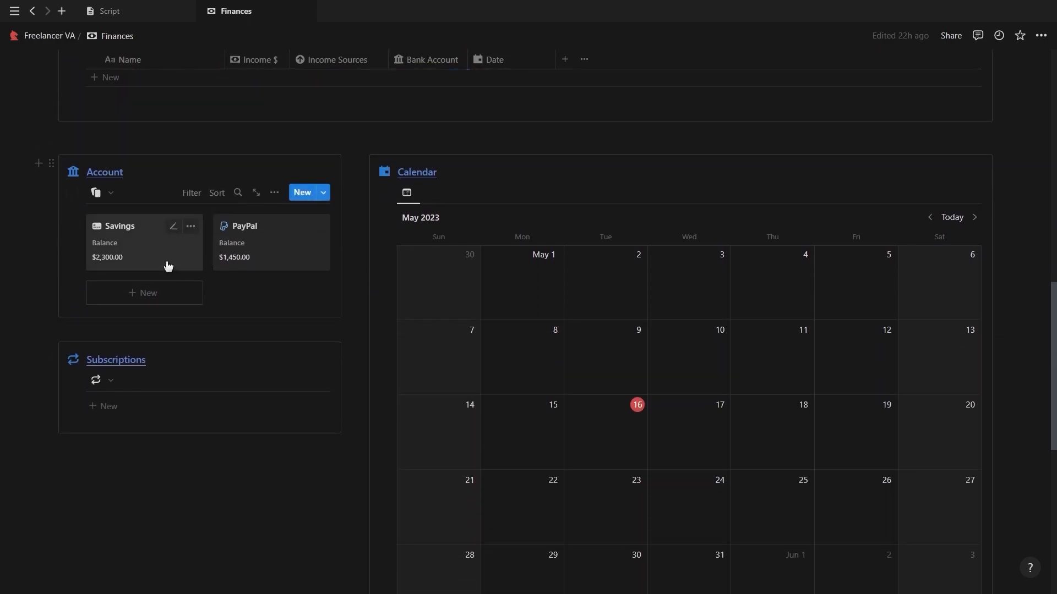
{"action": "left_click", "coordinate": [120, 225]}
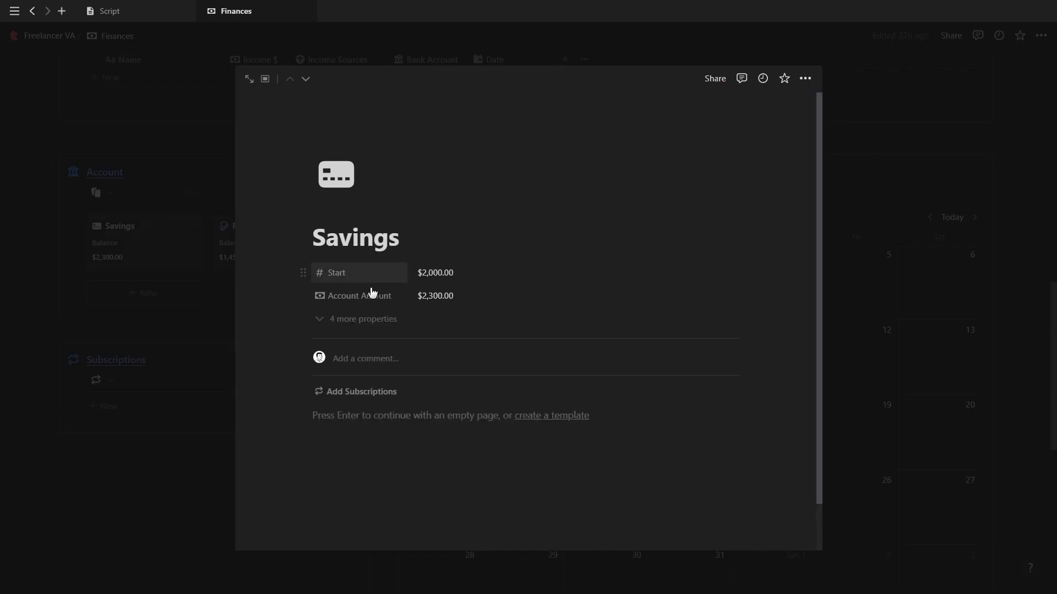
{"action": "left_click", "coordinate": [435, 273]}
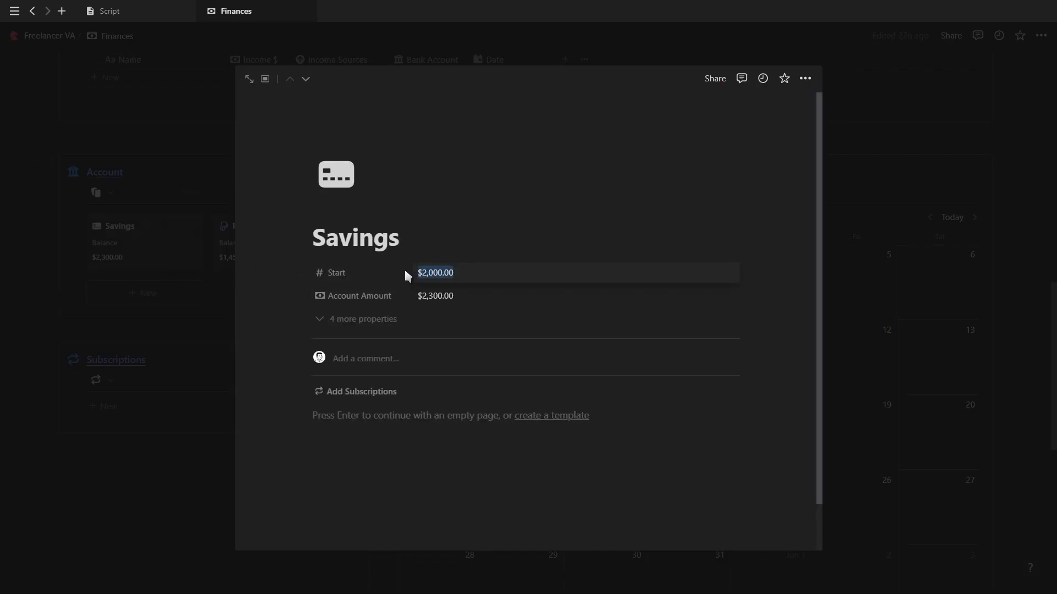
{"action": "type", "text": "1000"}
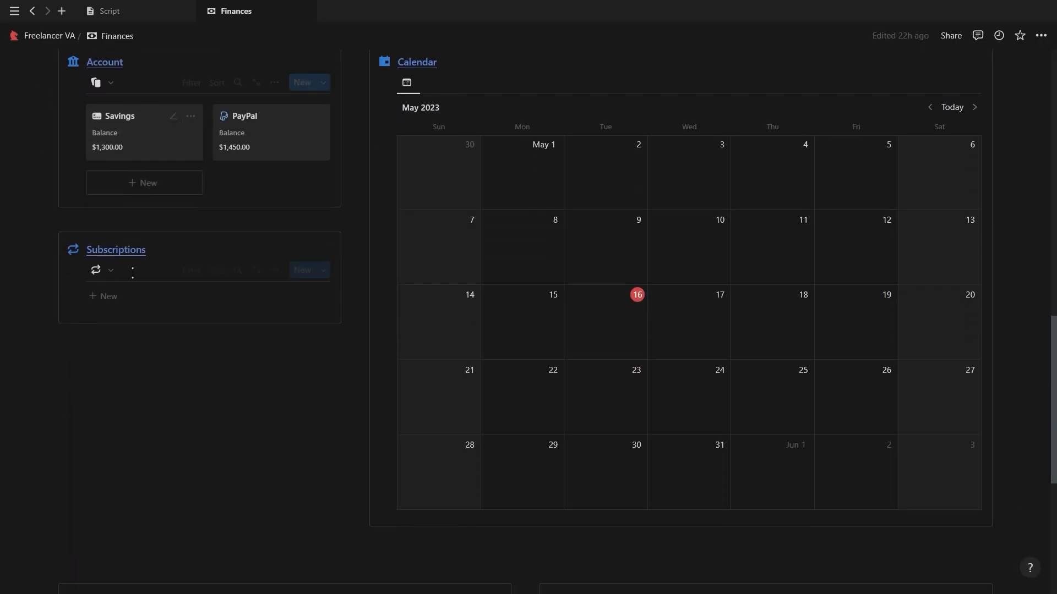
Step: Create Sub 1 as a $30 monthly Software subscription via PayPal, renewing May 17, 2023
{"action": "left_click", "coordinate": [304, 271]}
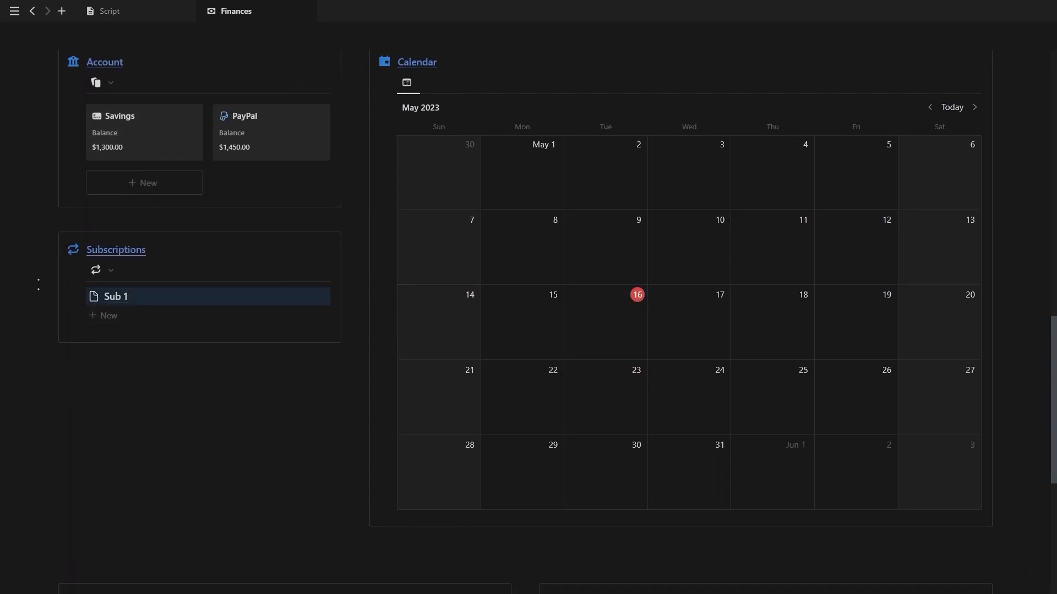
{"action": "left_click", "coordinate": [116, 297]}
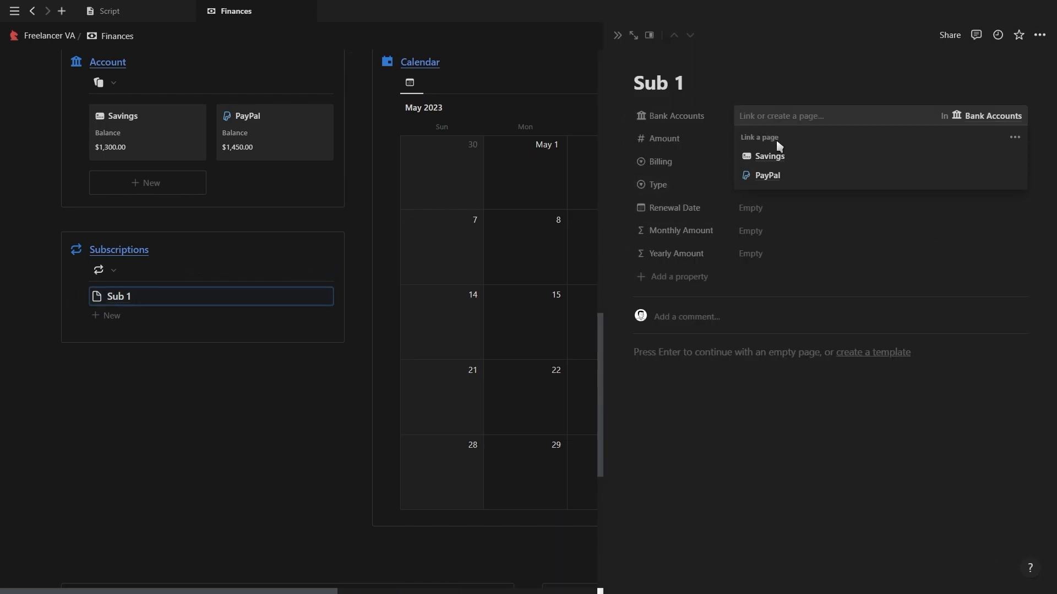
{"action": "left_click", "coordinate": [766, 175]}
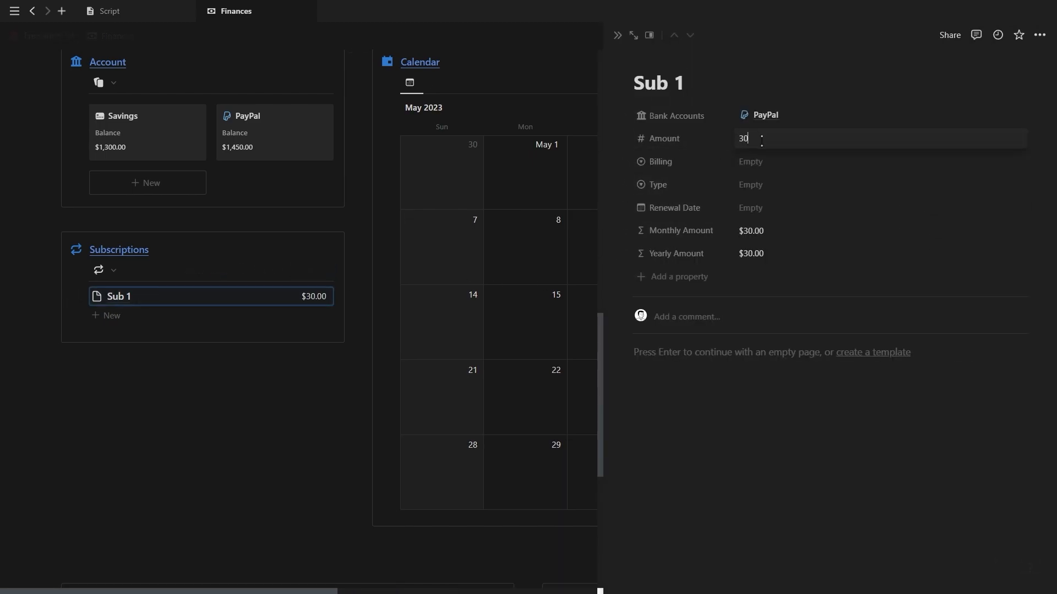
{"action": "left_click", "coordinate": [749, 162]}
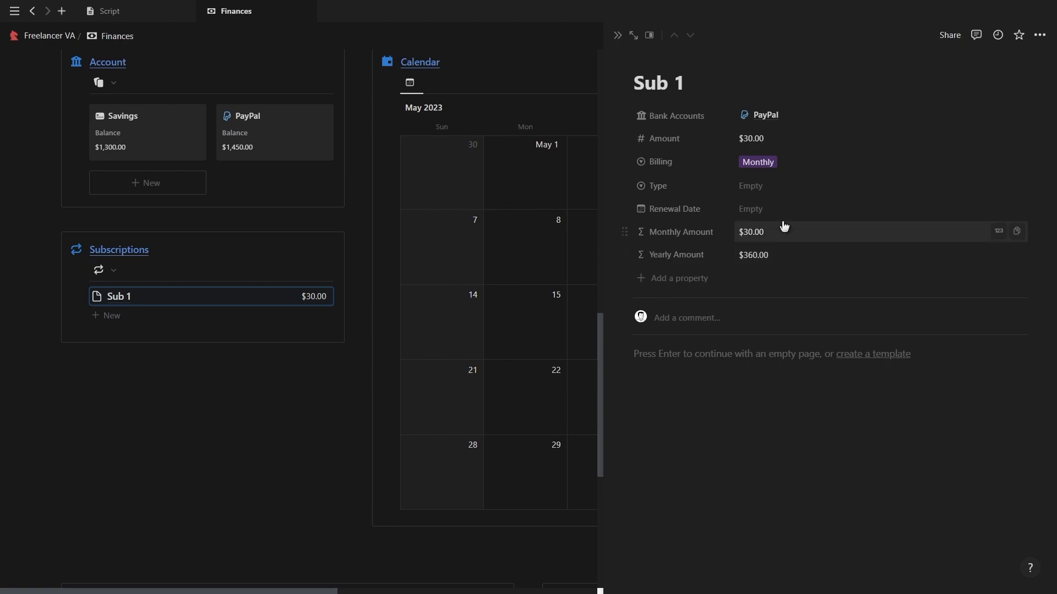
{"action": "left_click", "coordinate": [750, 185]}
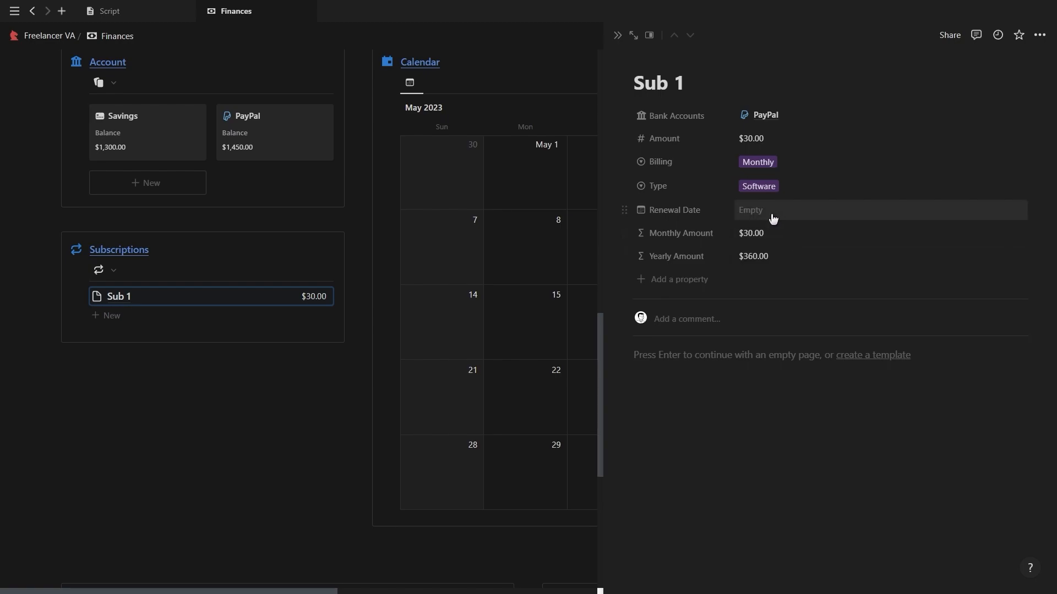
{"action": "left_click", "coordinate": [772, 210]}
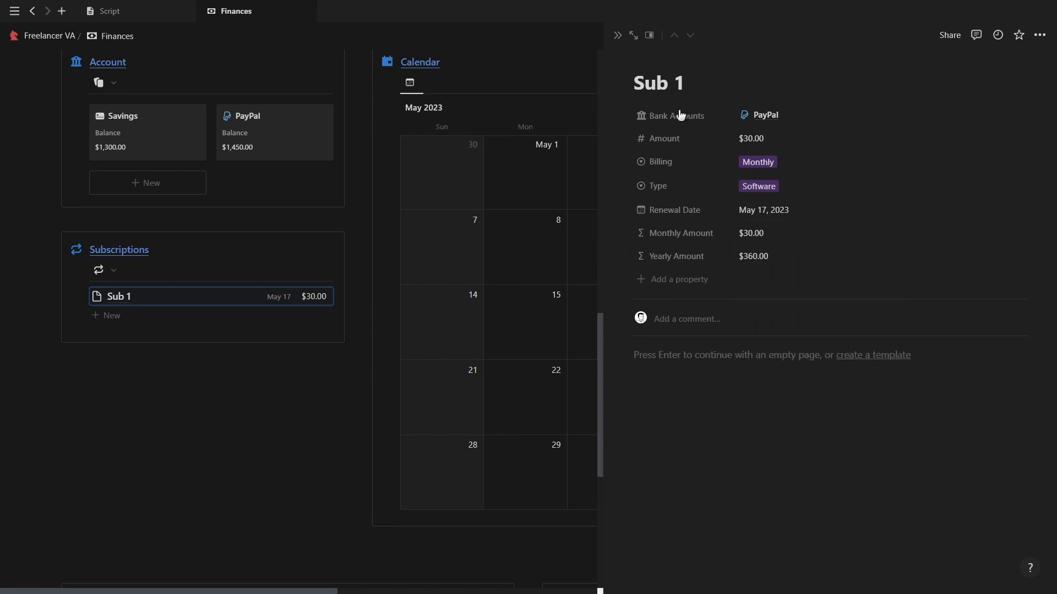
{"action": "left_click", "coordinate": [658, 82]}
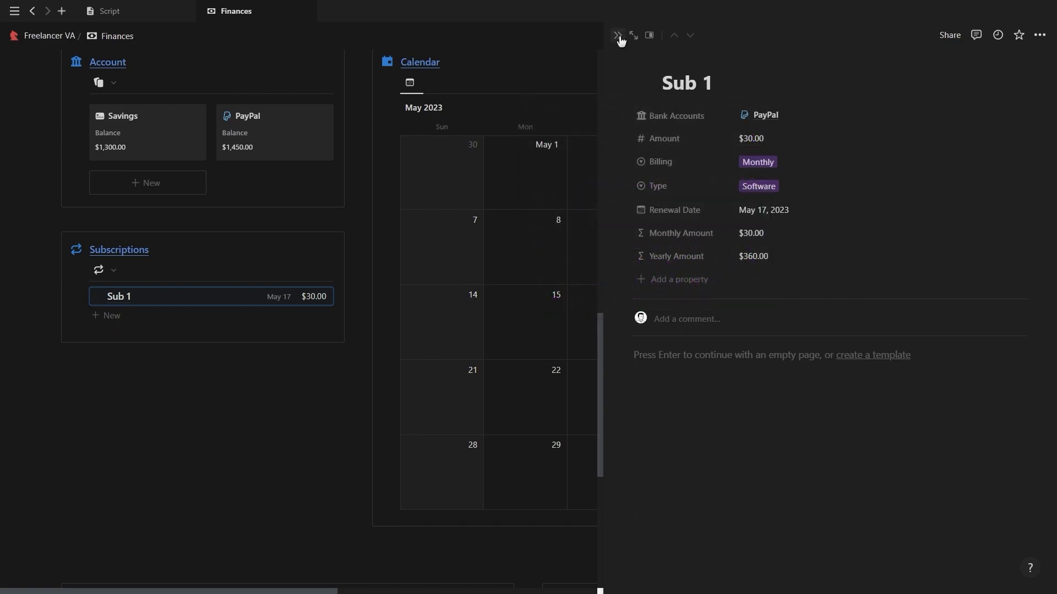
Step: Log Sub 1 in today's expenses with source Software and bank account PayPal
{"action": "left_click", "coordinate": [616, 35]}
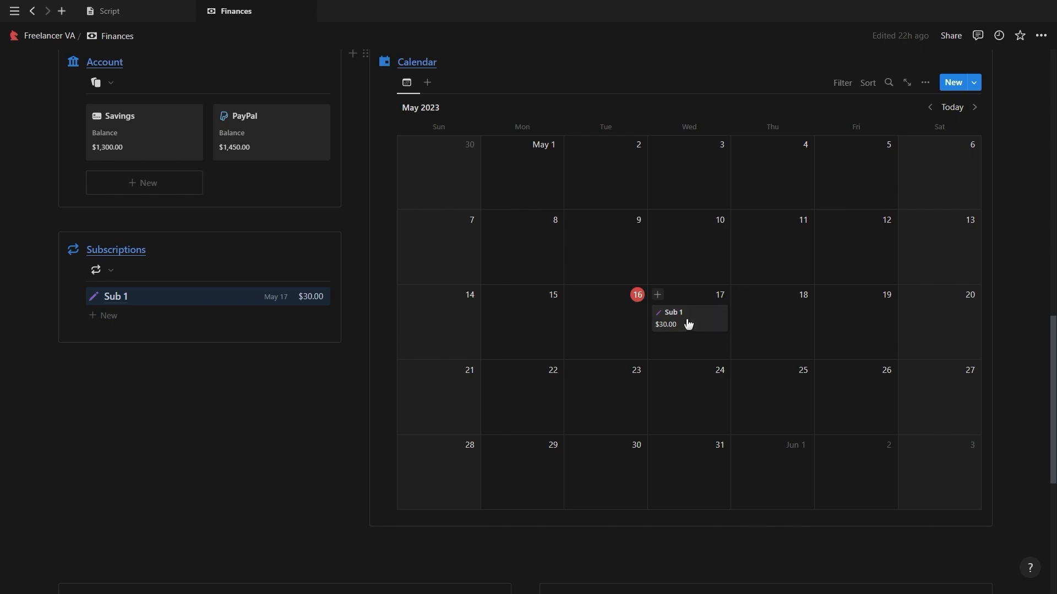
{"action": "mouse_move", "coordinate": [506, 340]}
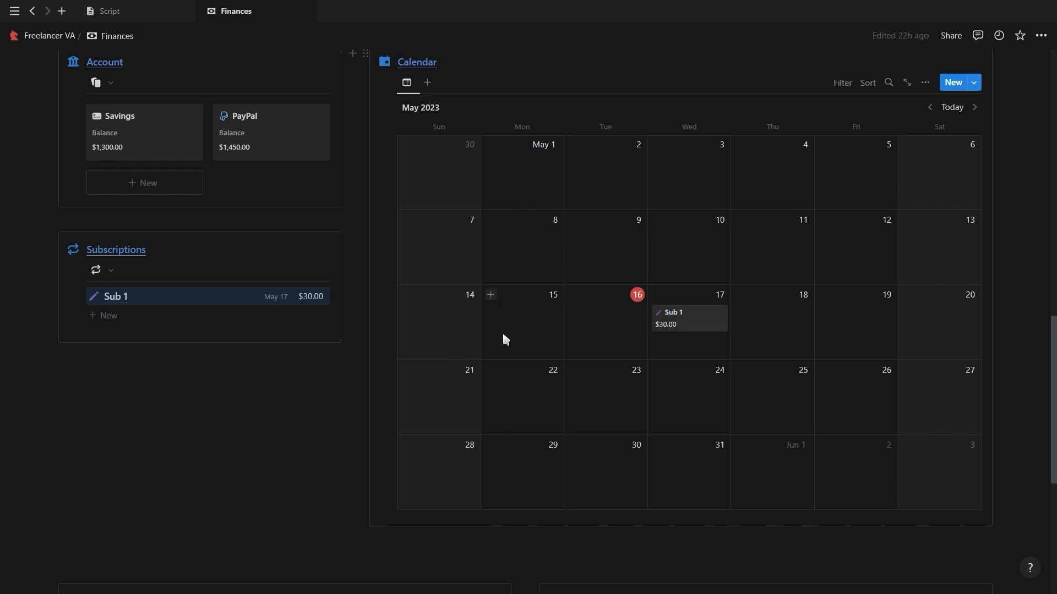
{"action": "scroll", "scroll_direction": "up", "scroll_amount": 3}
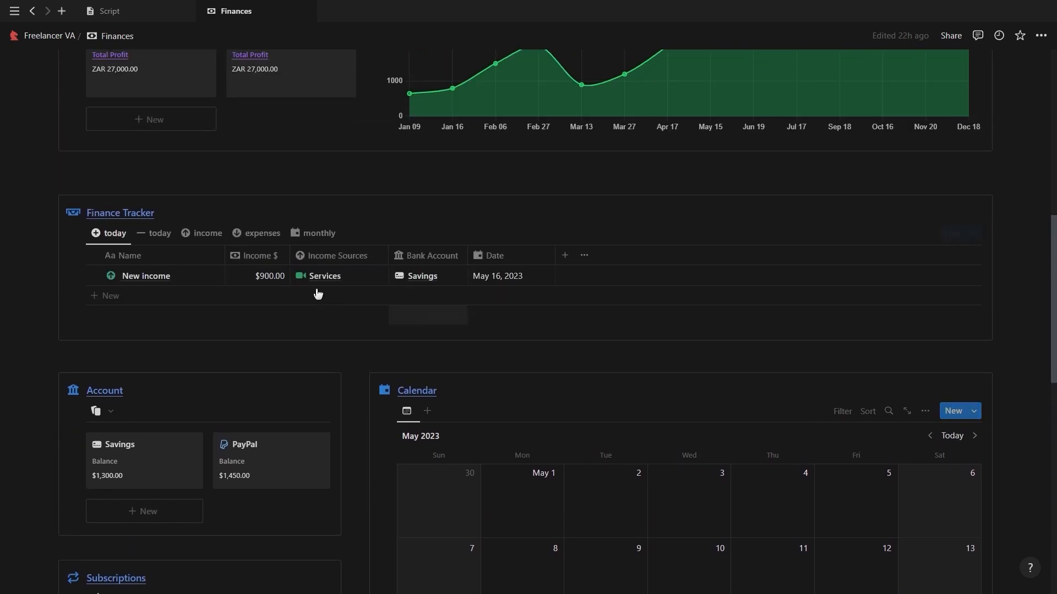
{"action": "left_click", "coordinate": [160, 233]}
{"action": "type", "text": "30"}
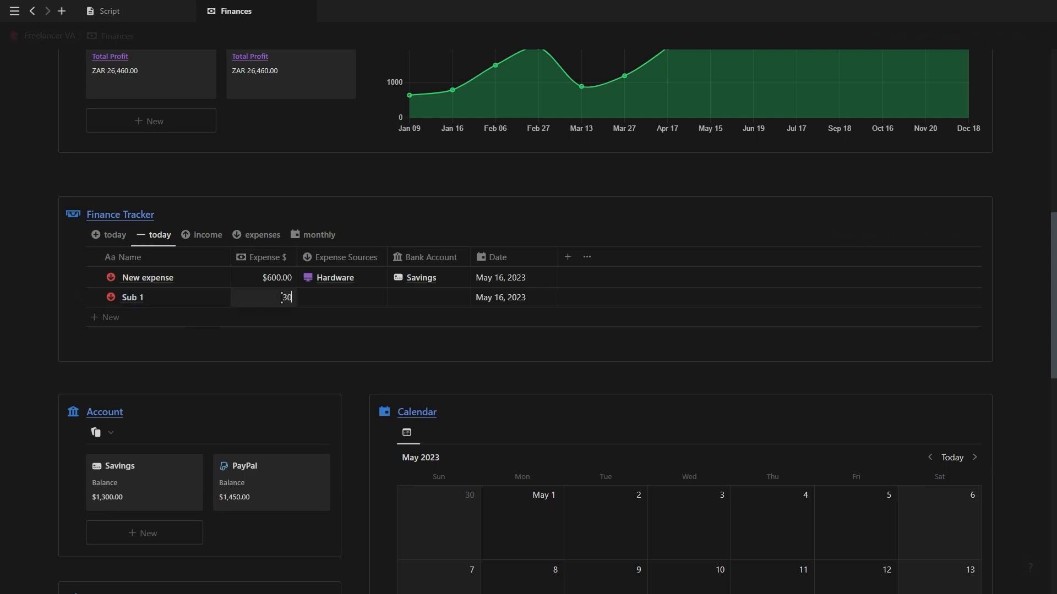
{"action": "left_click", "coordinate": [340, 298]}
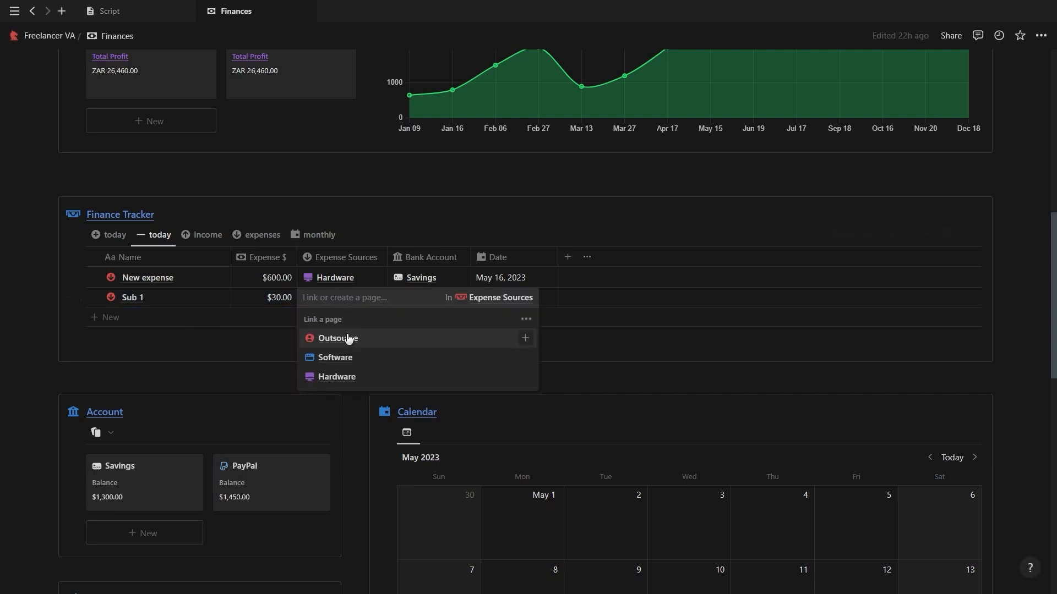
{"action": "left_click", "coordinate": [336, 357]}
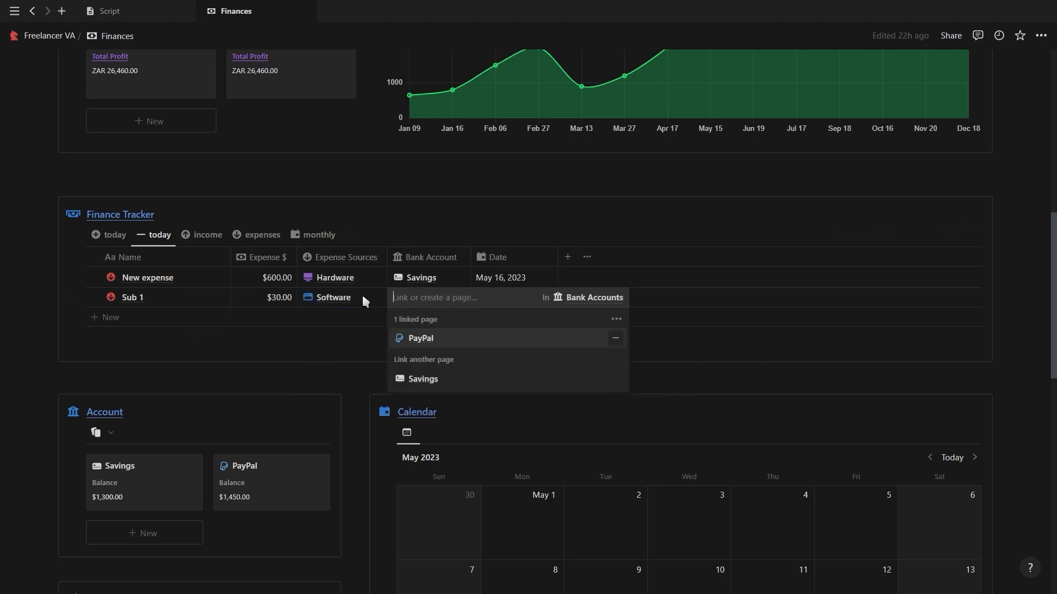
{"action": "left_click", "coordinate": [420, 337]}
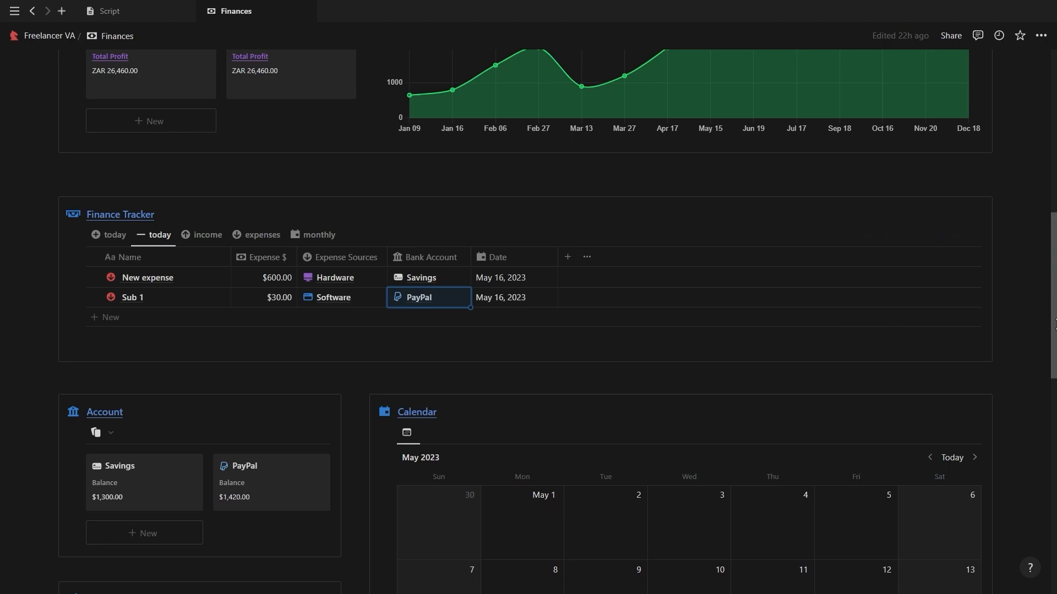
Step: Enter 100 as the invoice Amount and set its Due Date to May 17, 2023
{"action": "scroll", "scroll_direction": "up", "scroll_amount": 3}
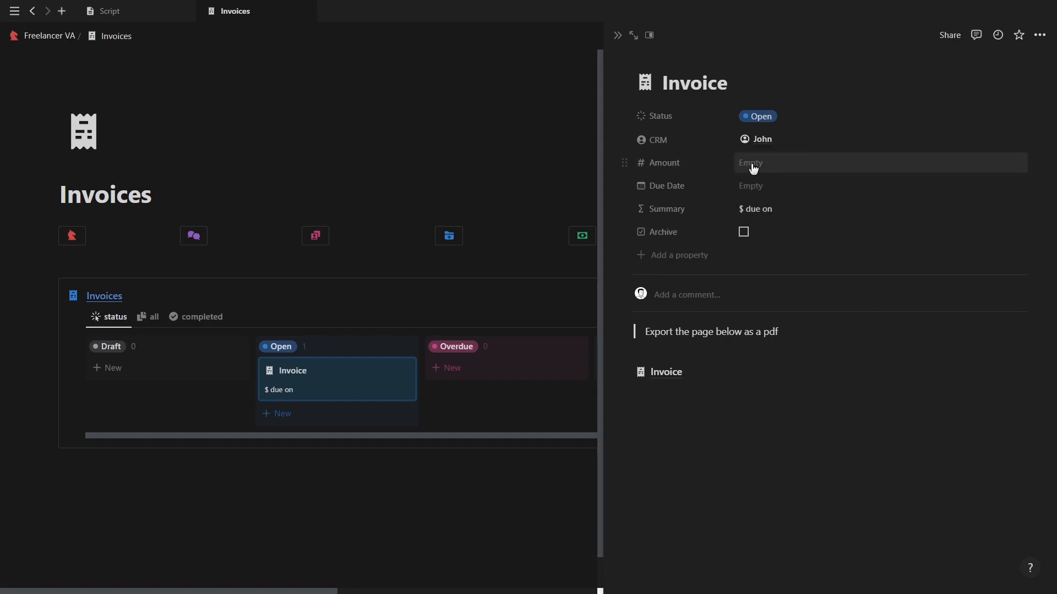
{"action": "type", "text": "1"}
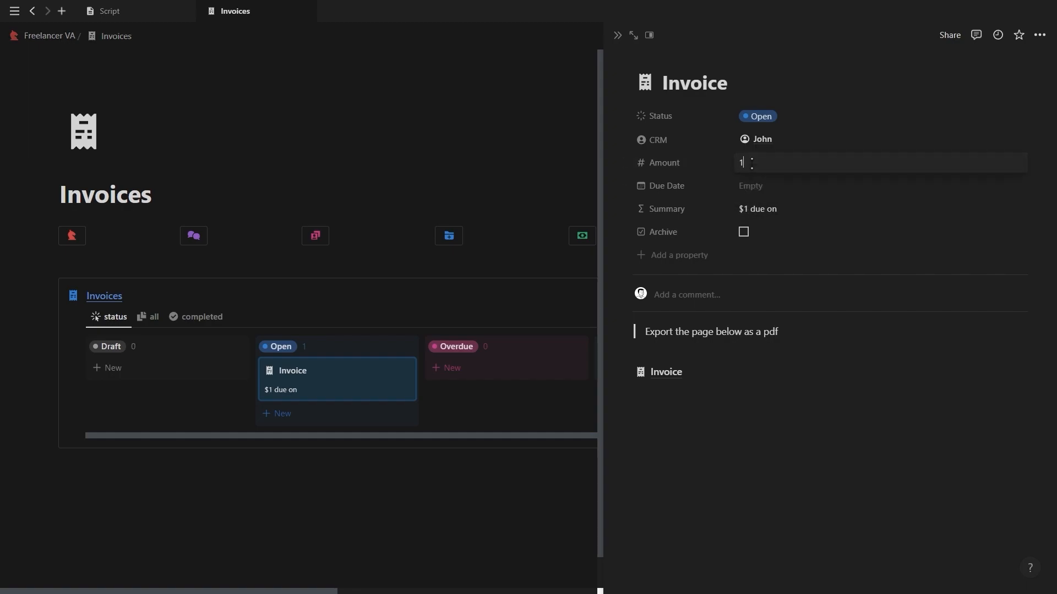
{"action": "left_click", "coordinate": [750, 186]}
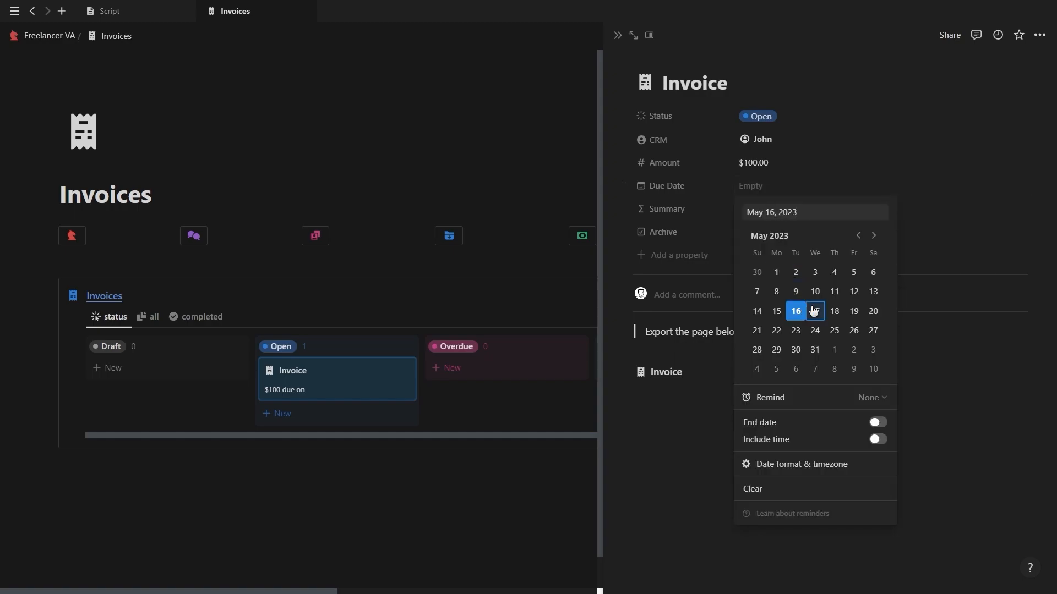
{"action": "left_click", "coordinate": [814, 311]}
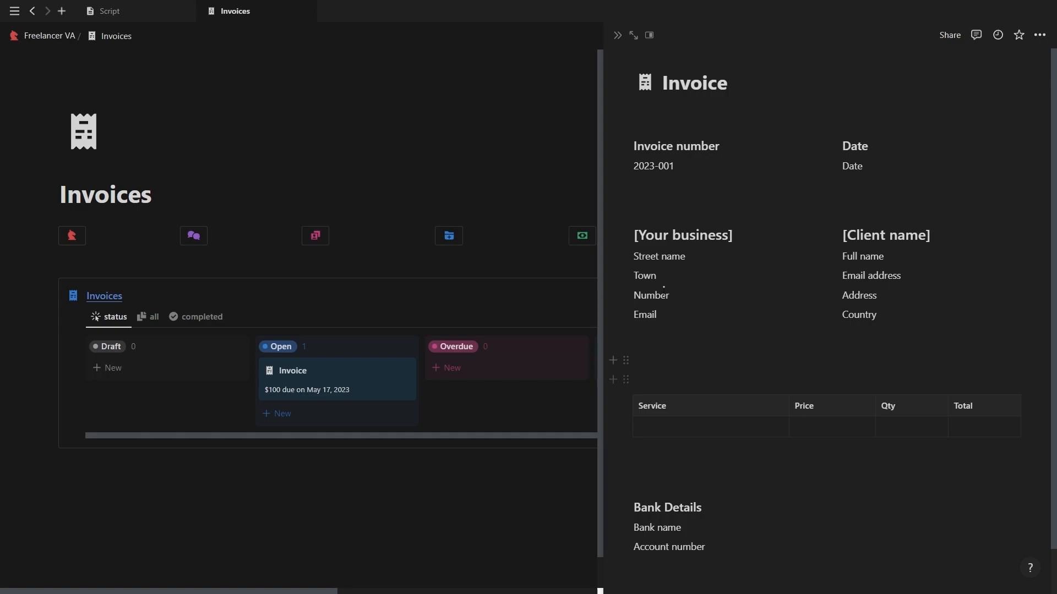
Step: Choose Export from the invoice page's ••• menu
{"action": "left_click", "coordinate": [708, 82]}
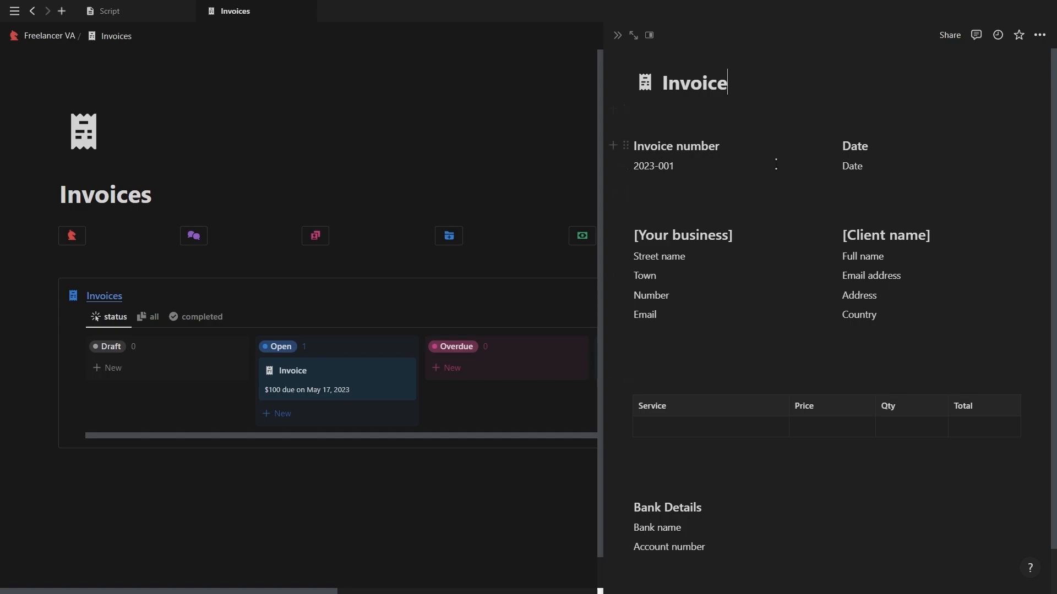
{"action": "mouse_move", "coordinate": [825, 294]}
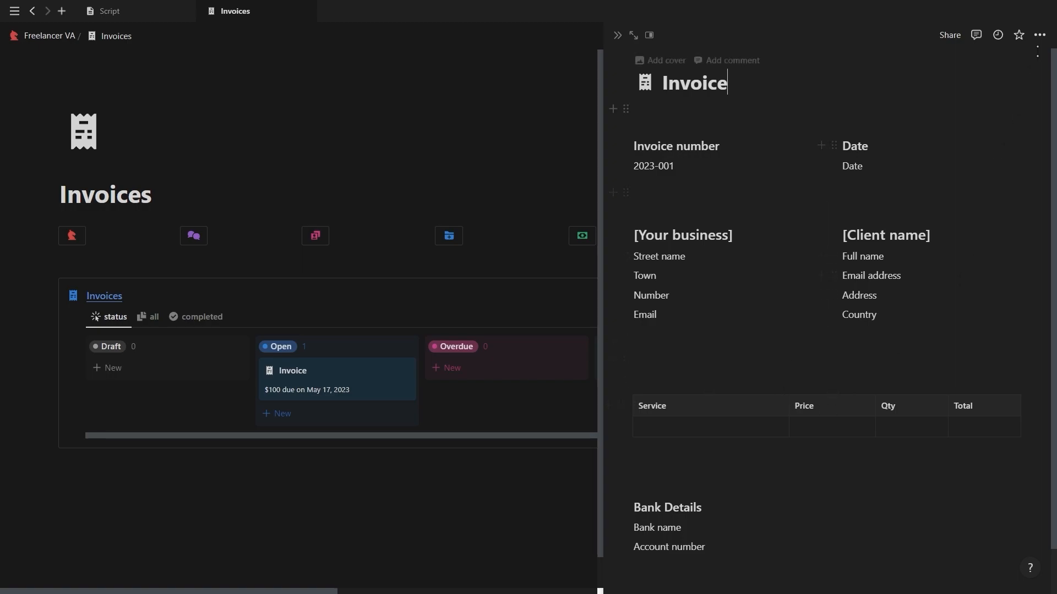
{"action": "left_click", "coordinate": [1038, 36]}
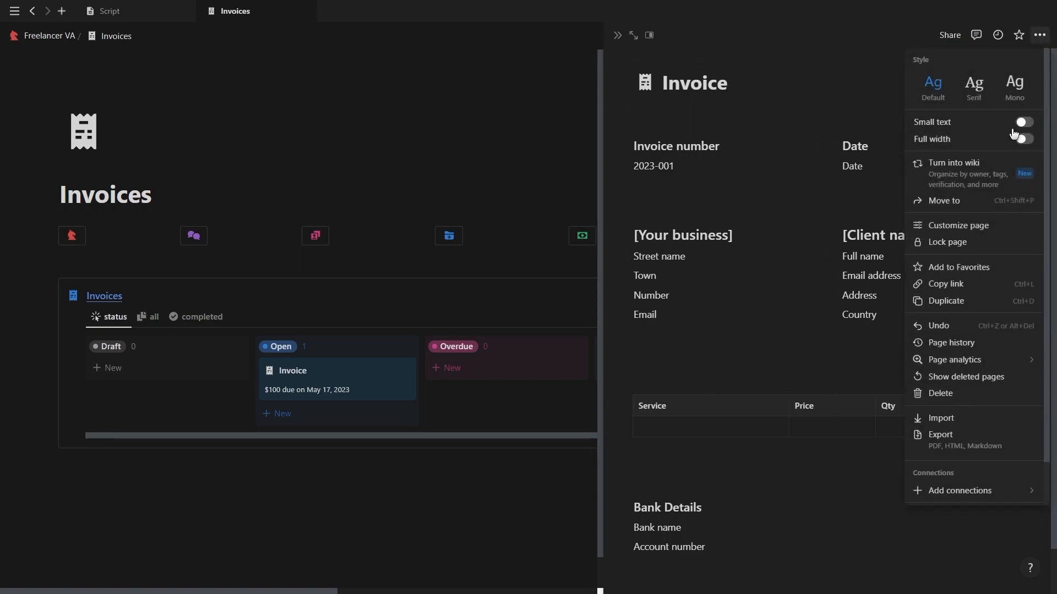
{"action": "mouse_move", "coordinate": [957, 439]}
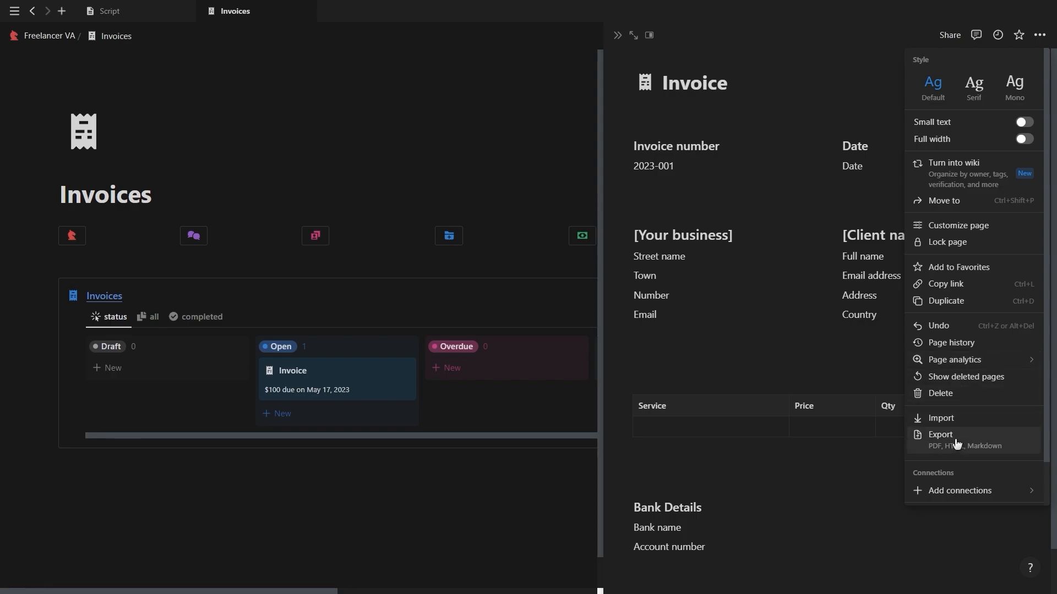
{"action": "left_click", "coordinate": [940, 435]}
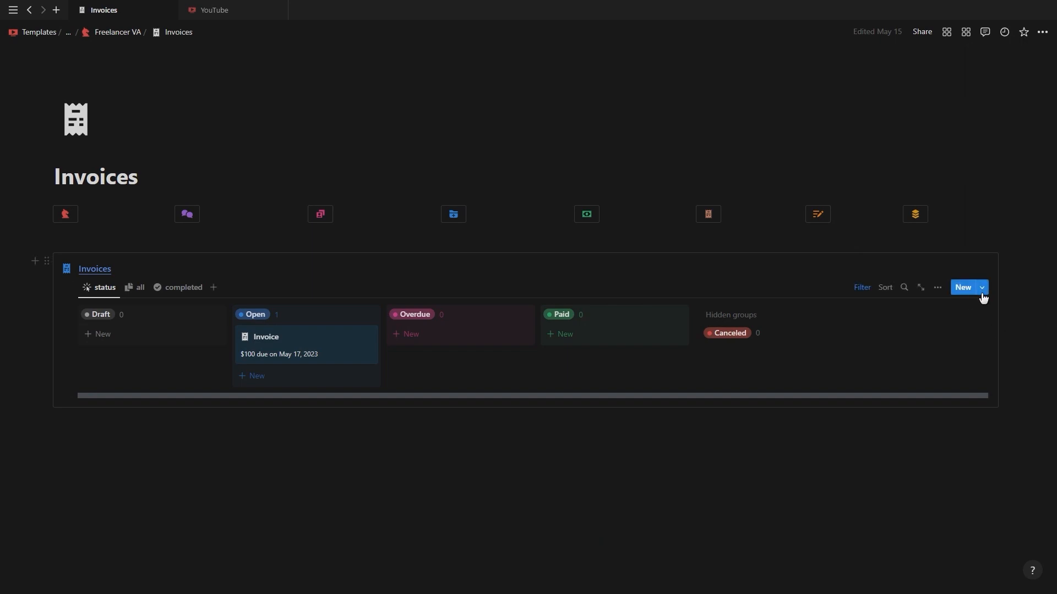
{"action": "left_click", "coordinate": [981, 288]}
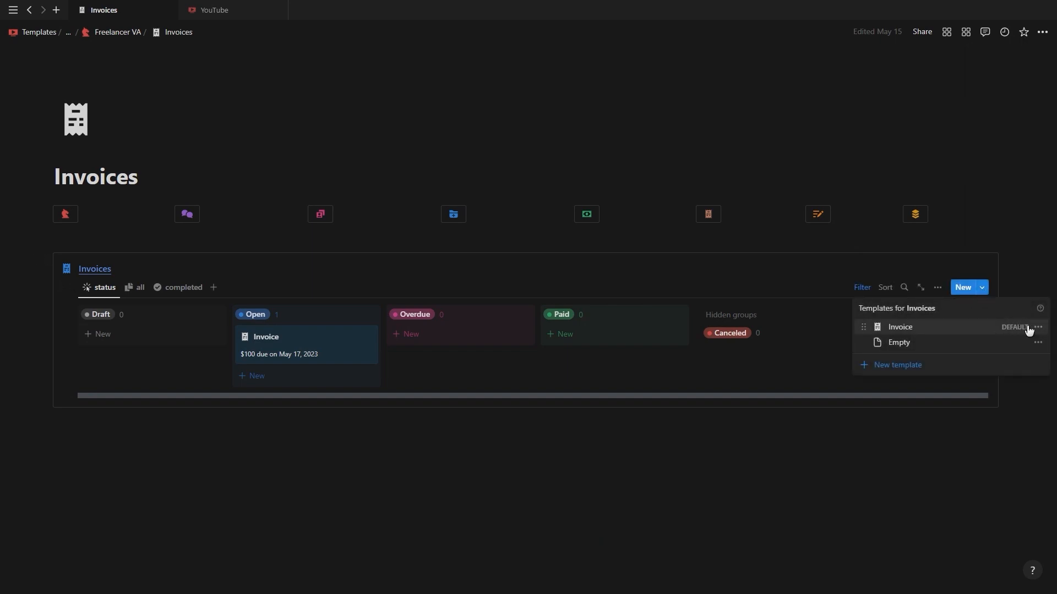
{"action": "left_click", "coordinate": [1038, 327]}
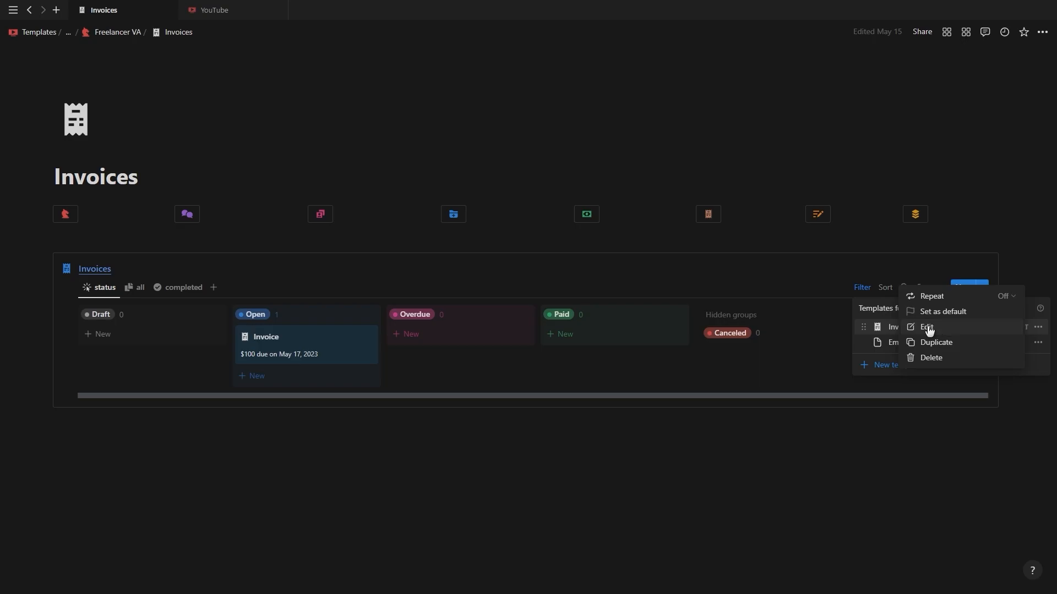
{"action": "left_click", "coordinate": [926, 327]}
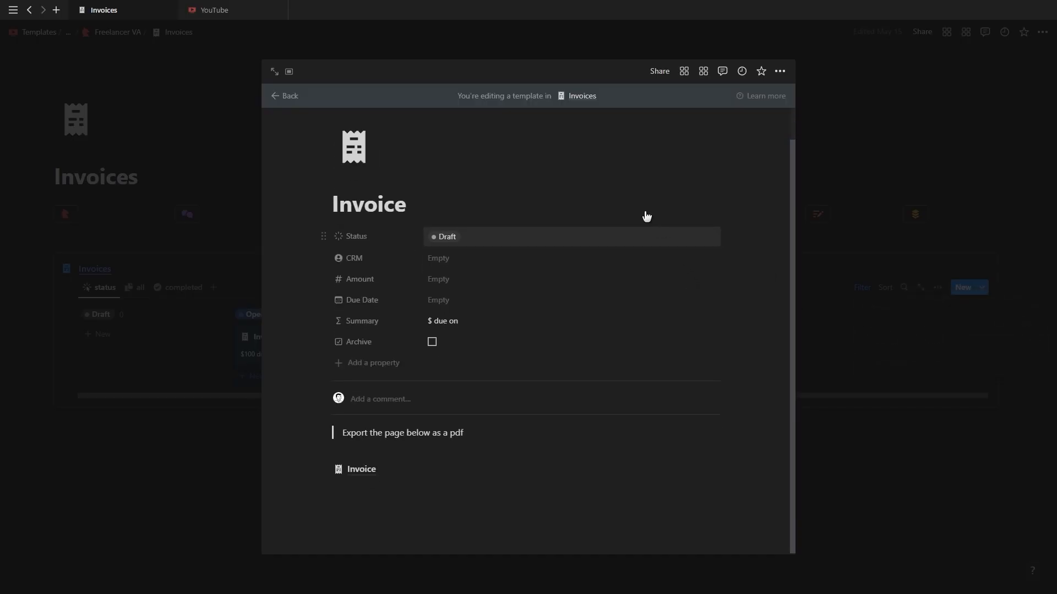
{"action": "left_click", "coordinate": [284, 95]}
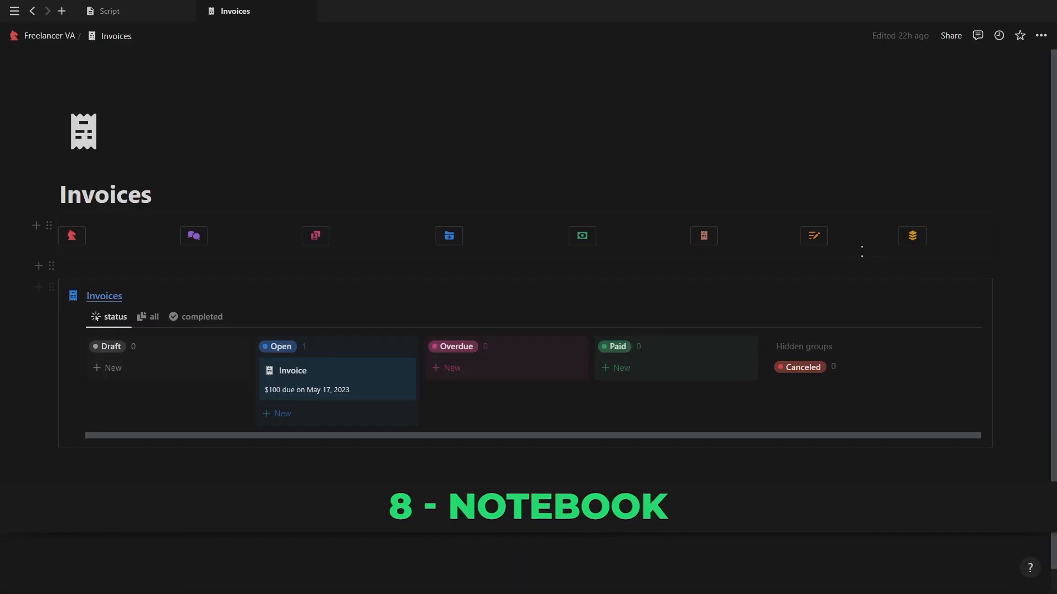
Step: Open the Notebook page and its Notebook 1 card listing Notes 1–3
{"action": "left_click", "coordinate": [814, 235]}
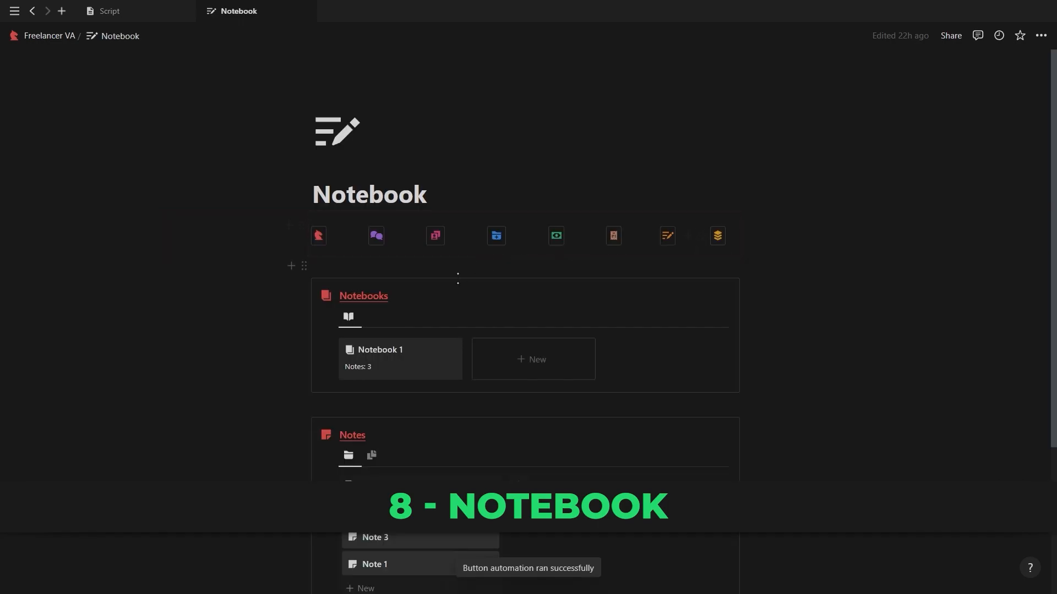
{"action": "scroll", "scroll_direction": "up", "scroll_amount": 3}
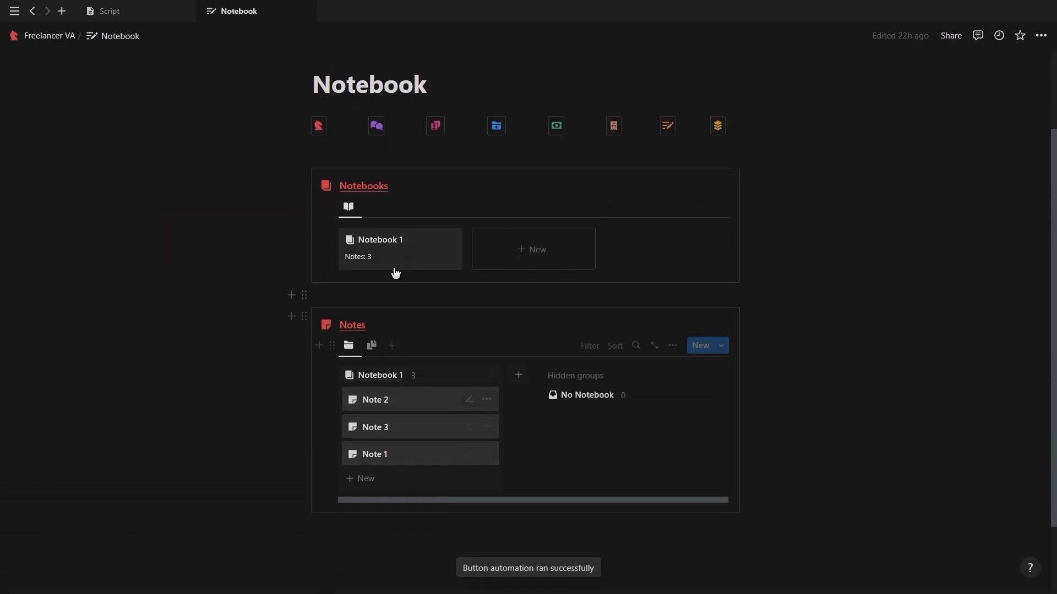
{"action": "left_click", "coordinate": [380, 248]}
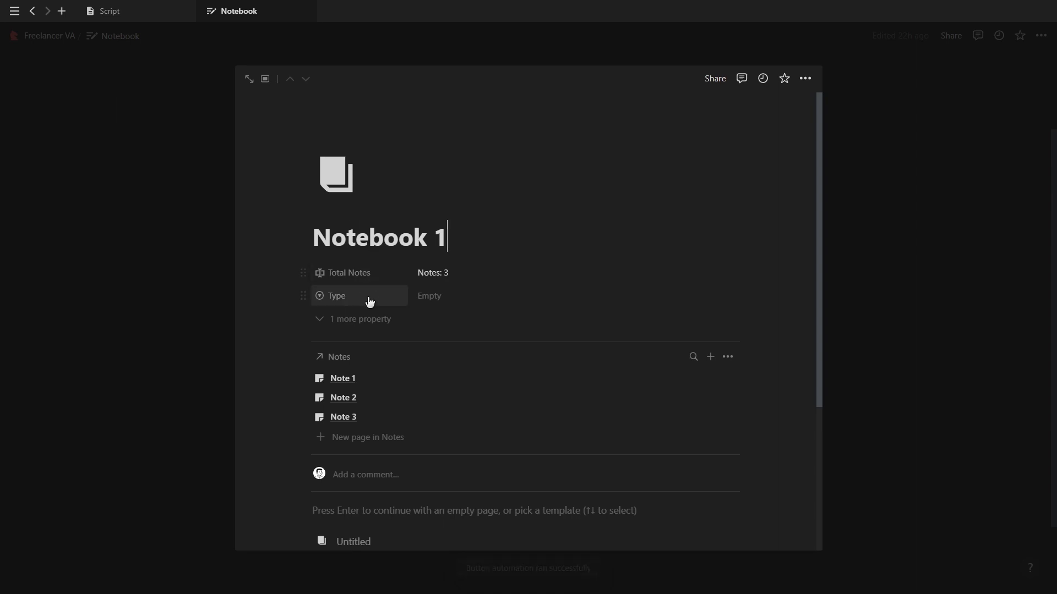
{"action": "mouse_move", "coordinate": [222, 342]}
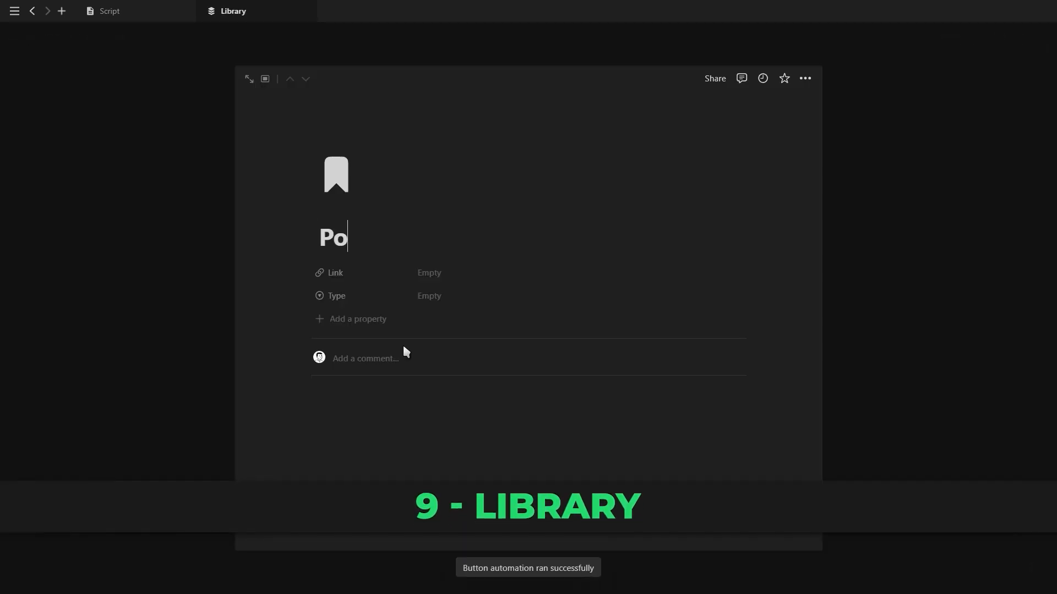
Step: Title the new Library entry 'Offer' and set its Type to Template
{"action": "left_click", "coordinate": [429, 296]}
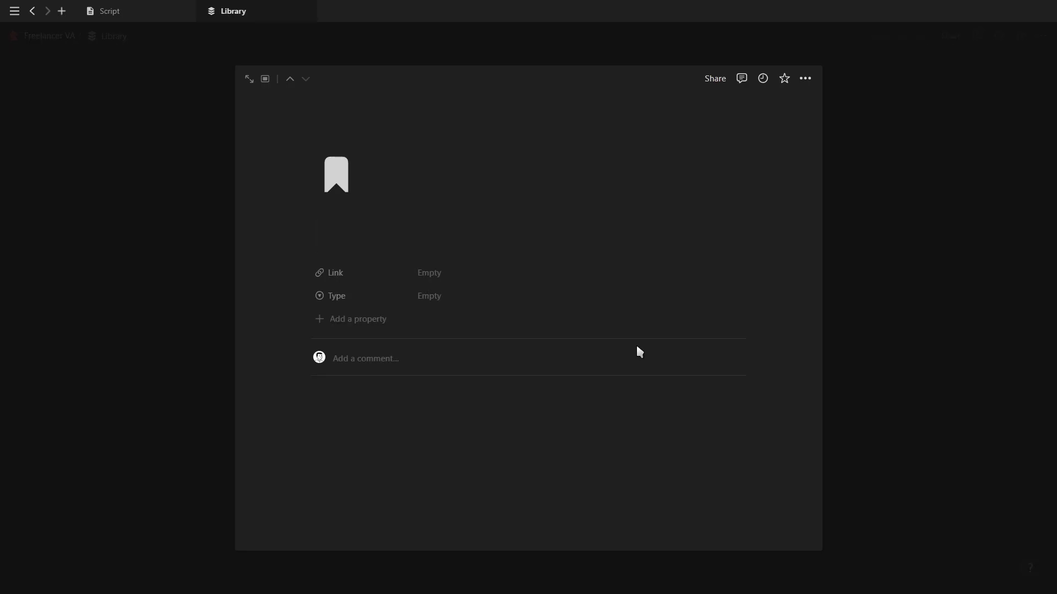
{"action": "left_click", "coordinate": [429, 297]}
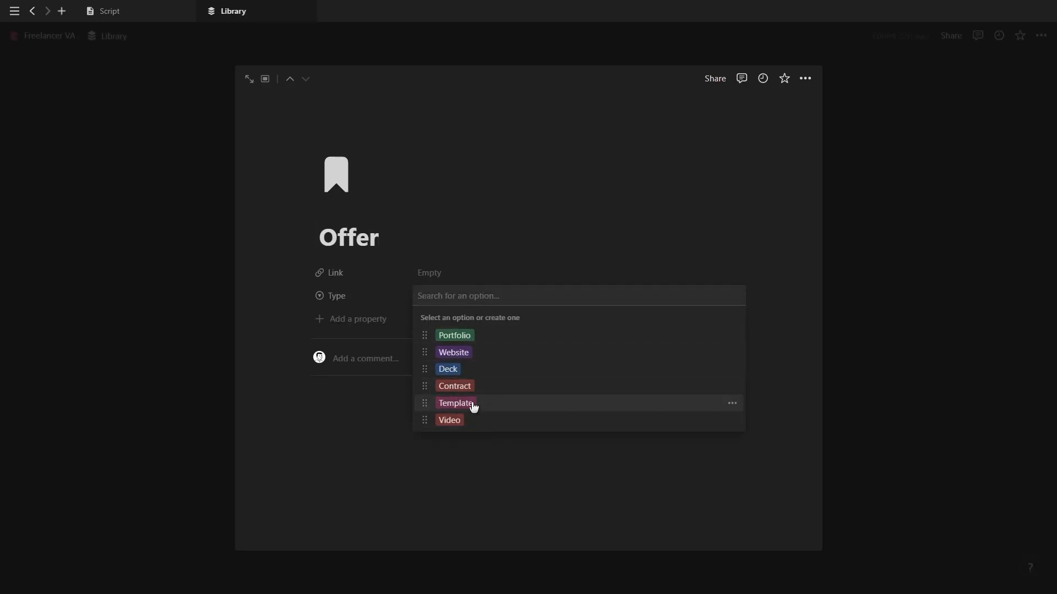
{"action": "left_click", "coordinate": [454, 387]}
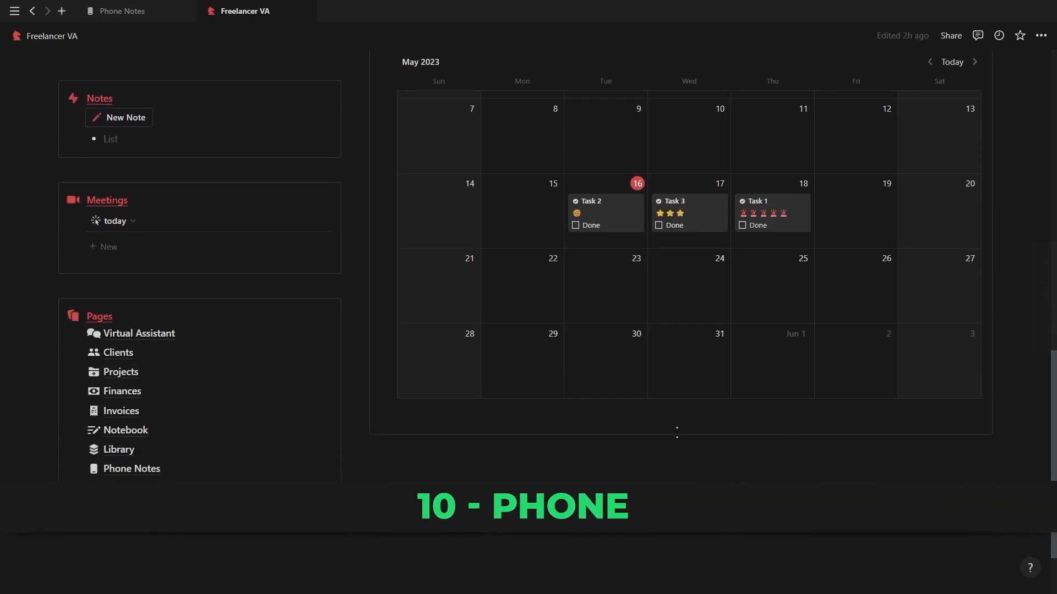
Step: Launch the Phone Notes shortcut from the phone's home screen
{"action": "left_click", "coordinate": [132, 468]}
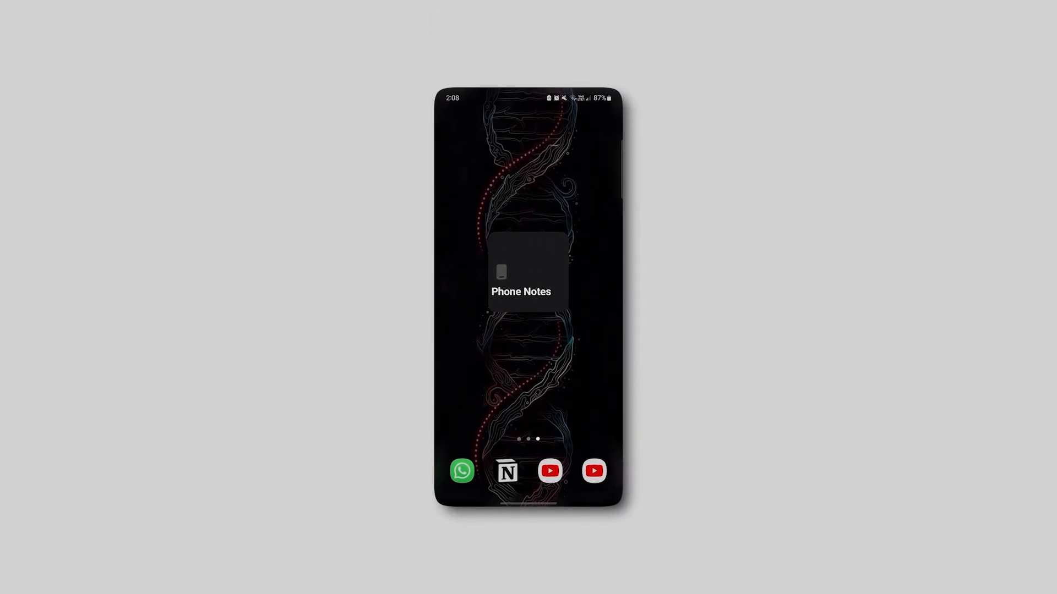
{"action": "left_click", "coordinate": [522, 273]}
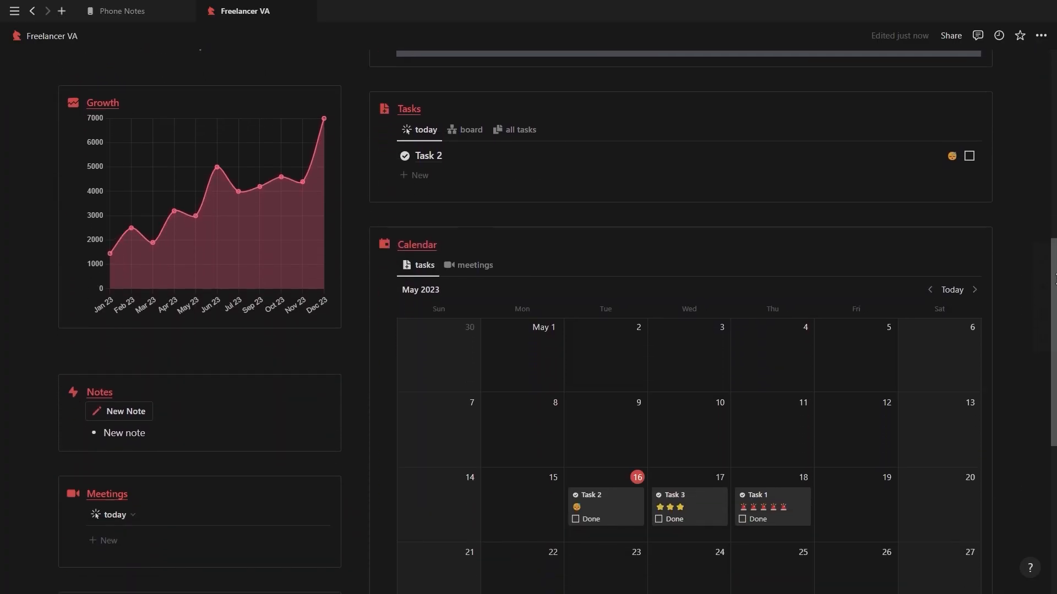
Step: Keep the Tasks view's existing sort and close the New note preview
{"action": "scroll", "scroll_direction": "down", "scroll_amount": 3}
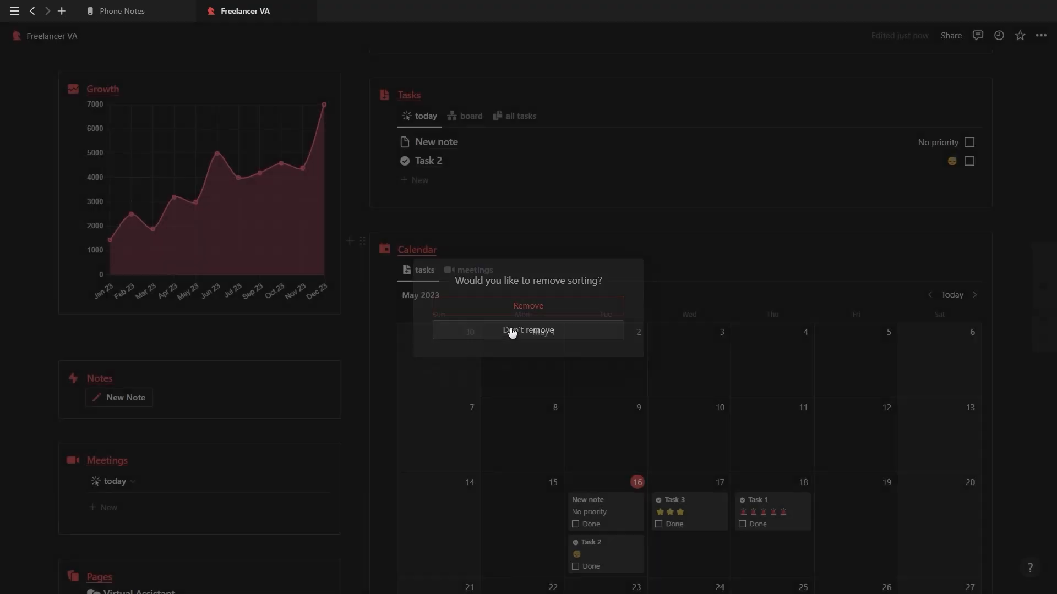
{"action": "left_click", "coordinate": [528, 330]}
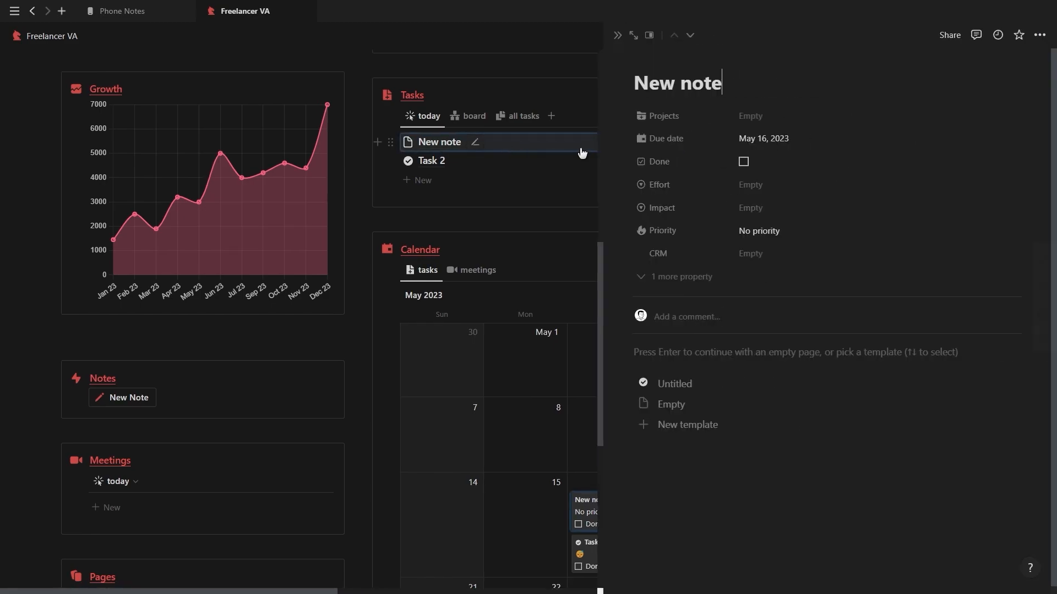
{"action": "left_click", "coordinate": [616, 35]}
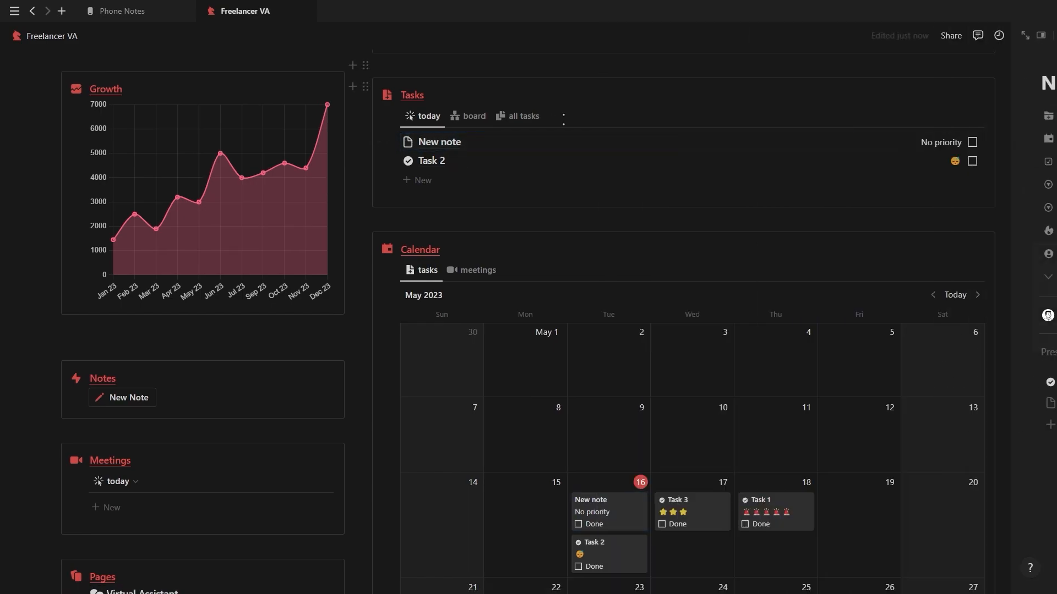